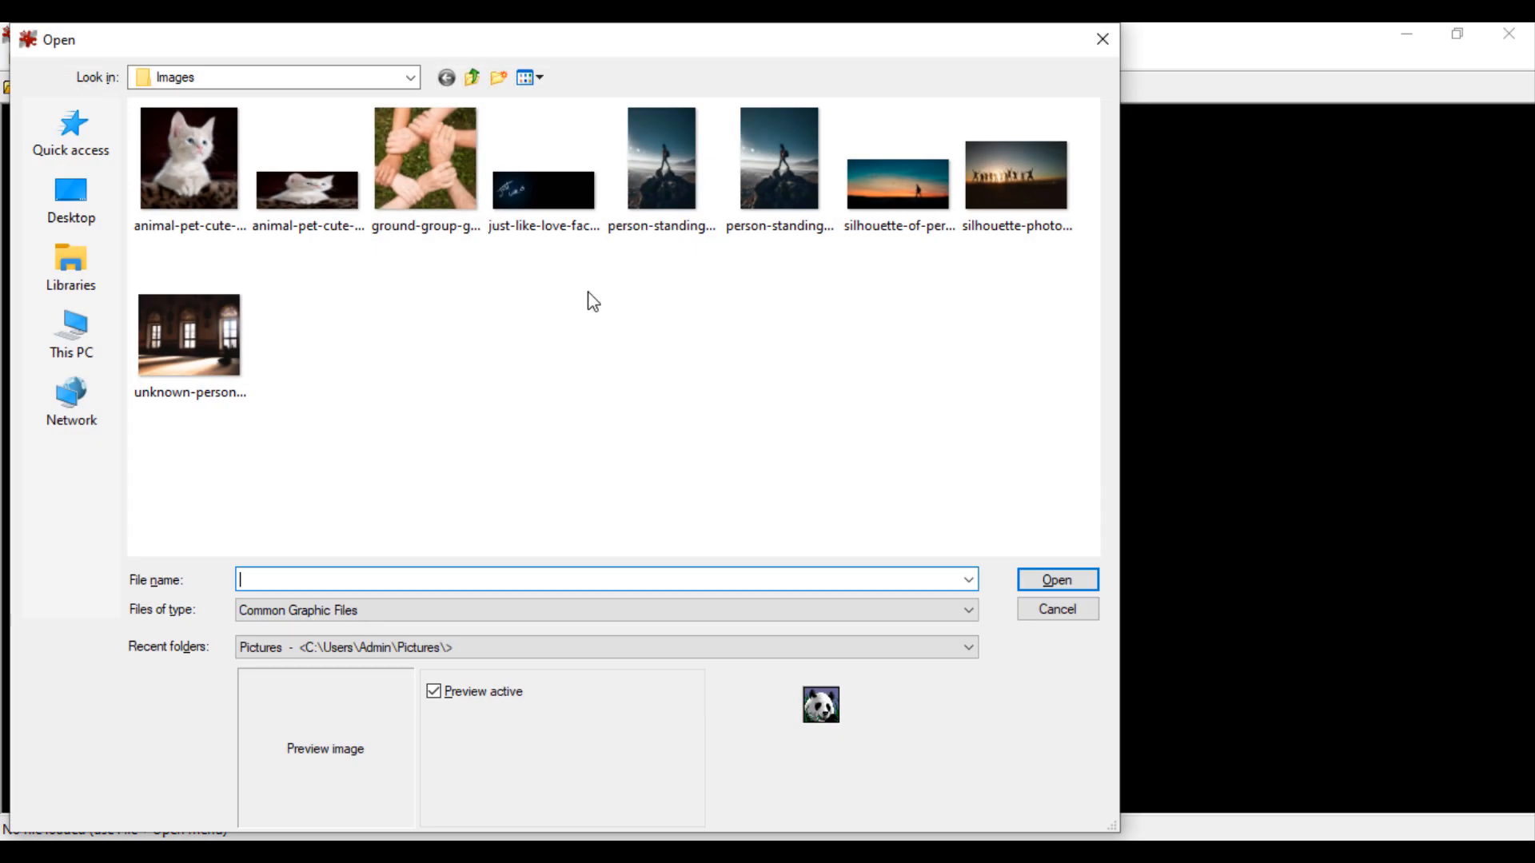
- Open the joined-hands photo and step forward through the Images folder to the rock-summit photo
double_click(424, 158)
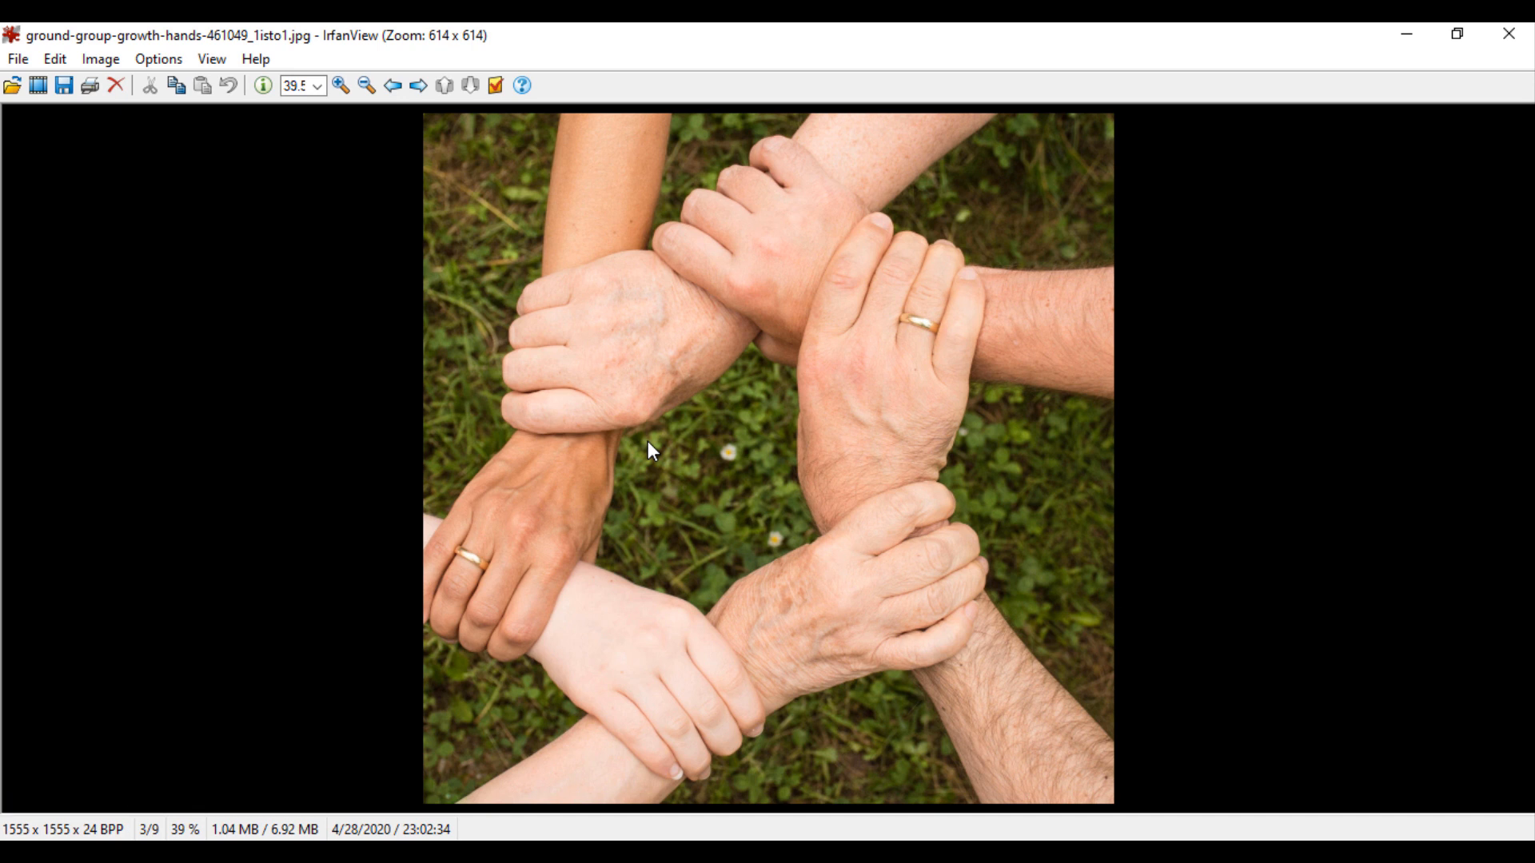
click(13, 84)
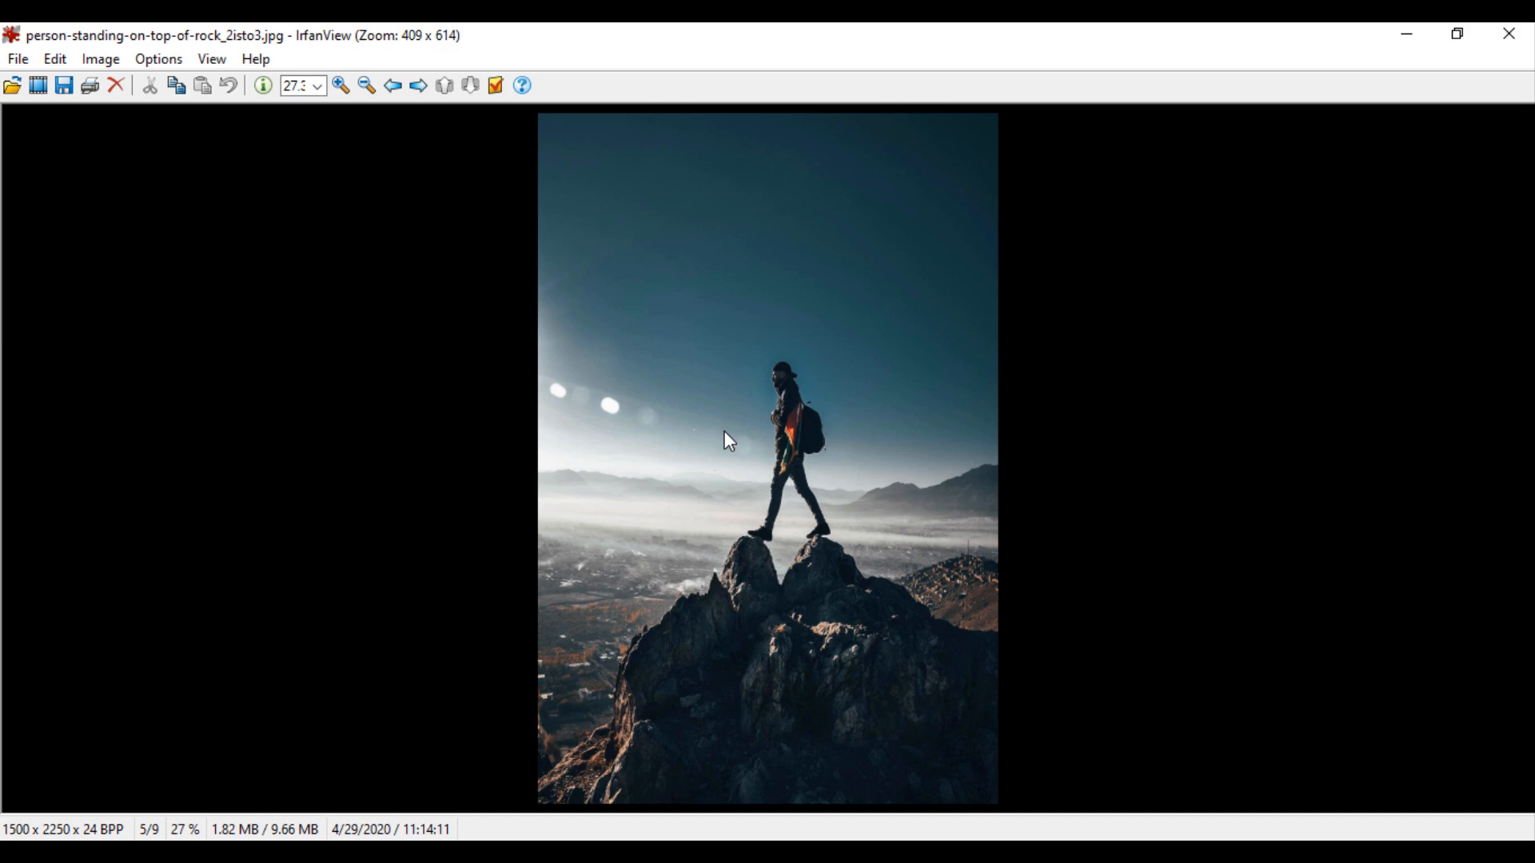
- Open the stretched kitten photo from the Images folder
click(13, 84)
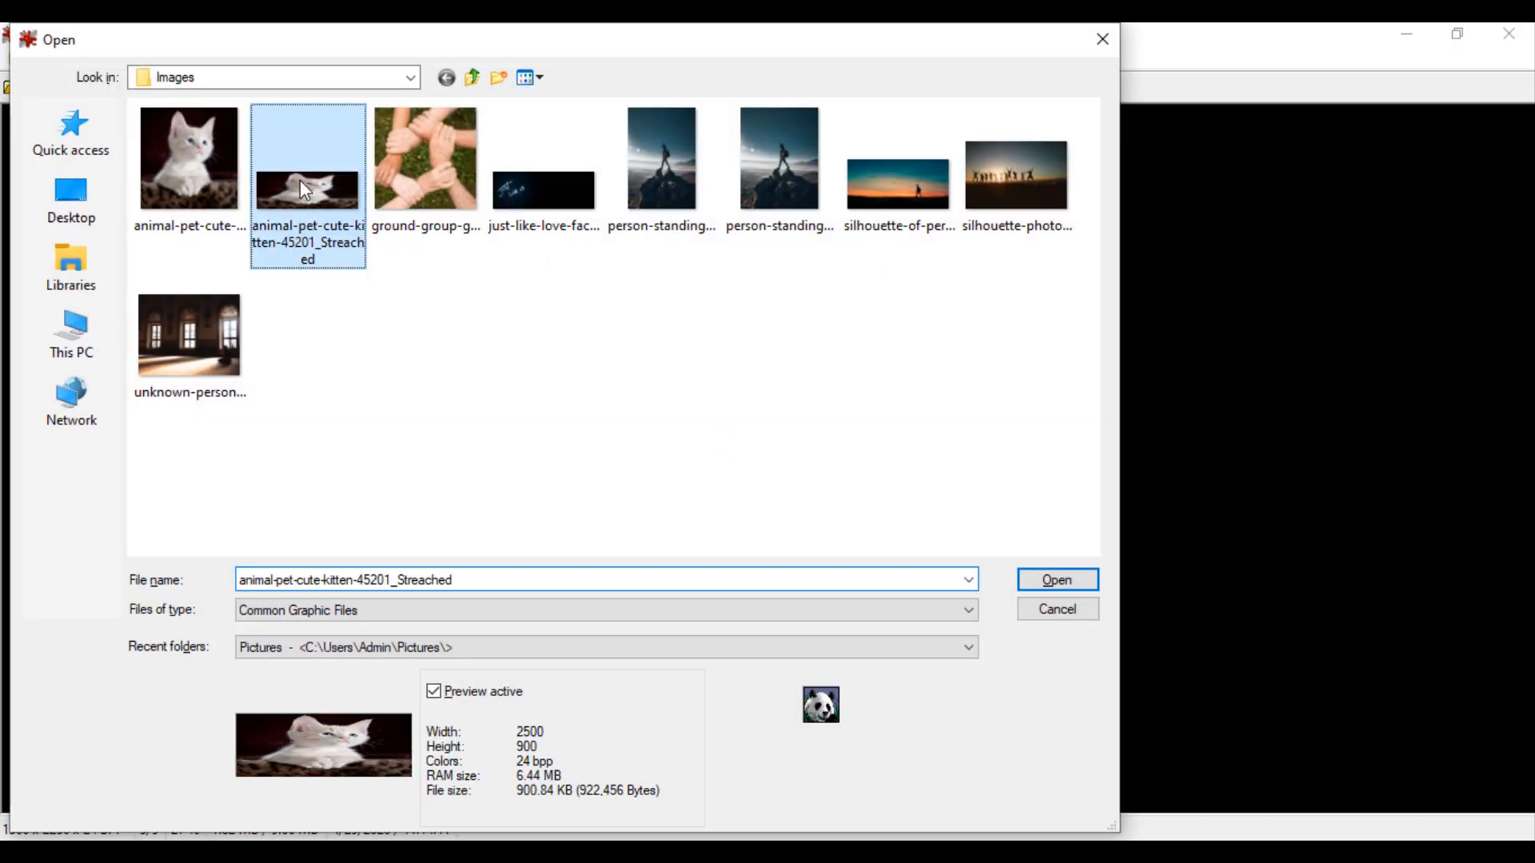
click(1056, 580)
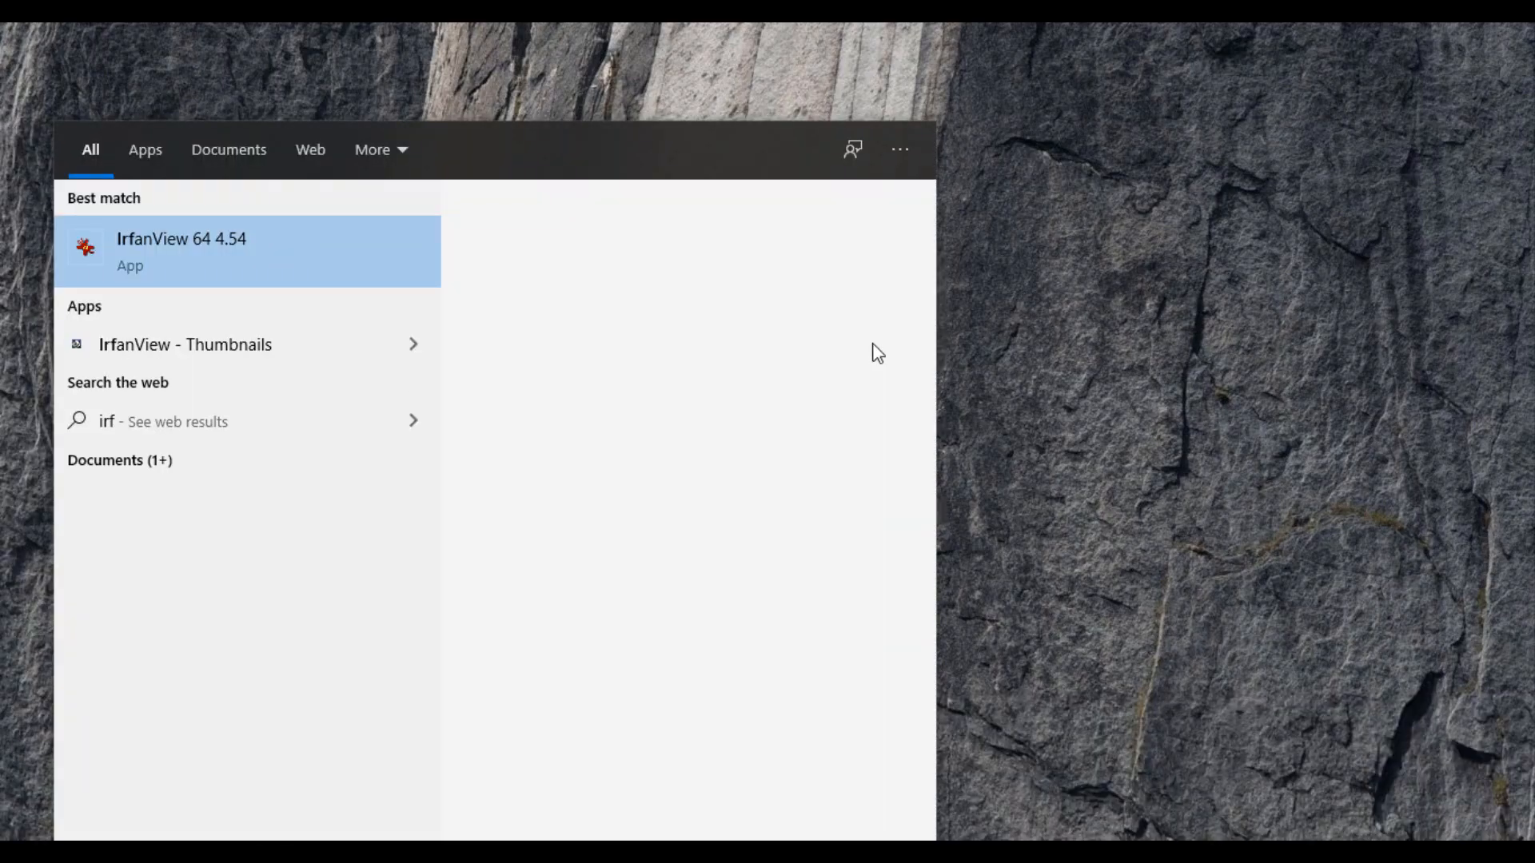
- Relaunch IrfanView and open the silhouette-of-person-walking sunset photo
click(17, 58)
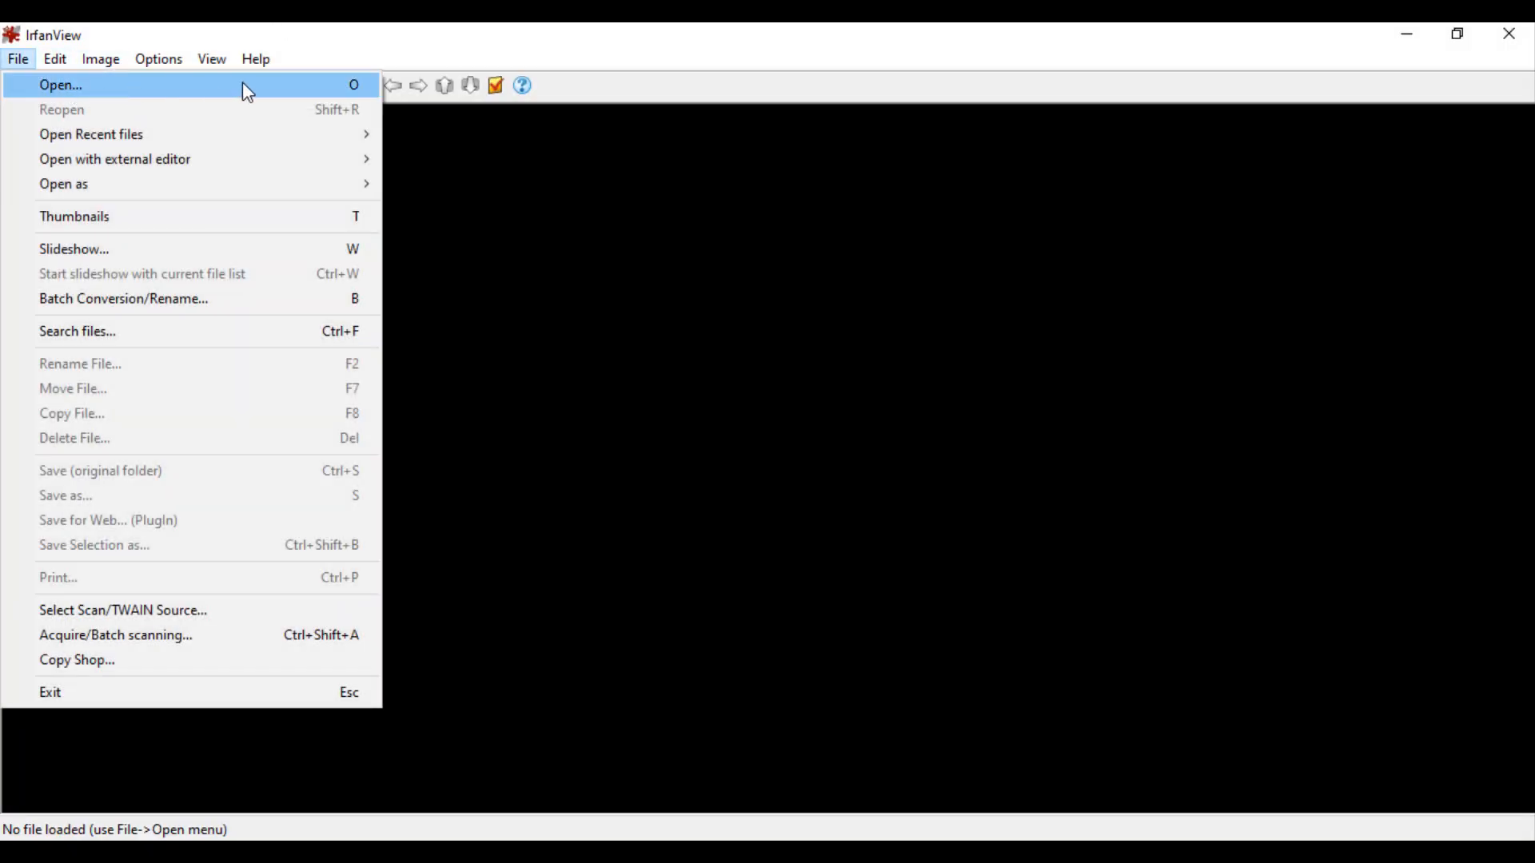
click(60, 85)
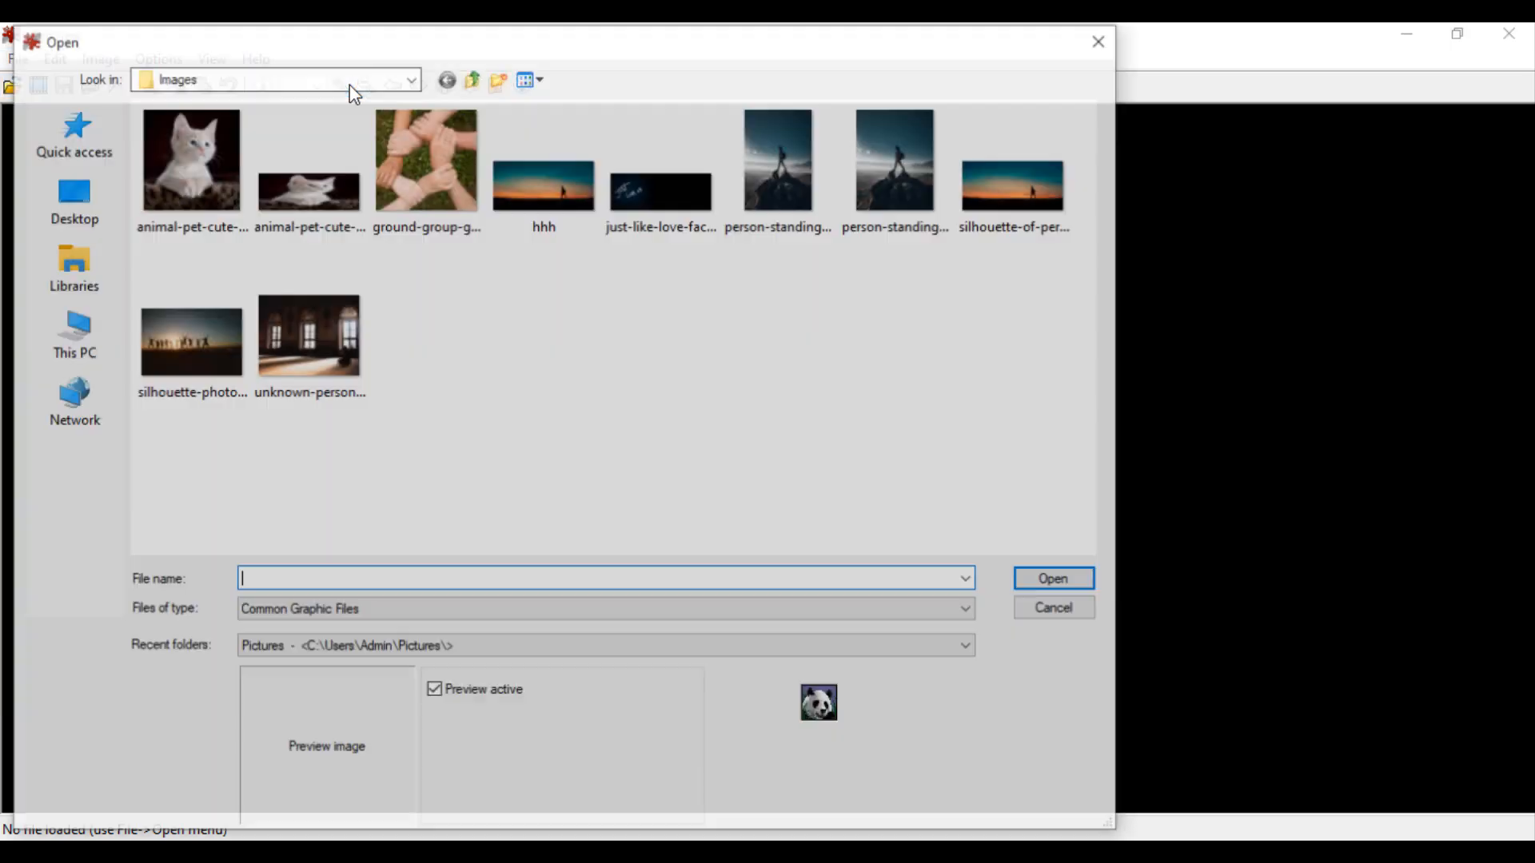
click(1013, 161)
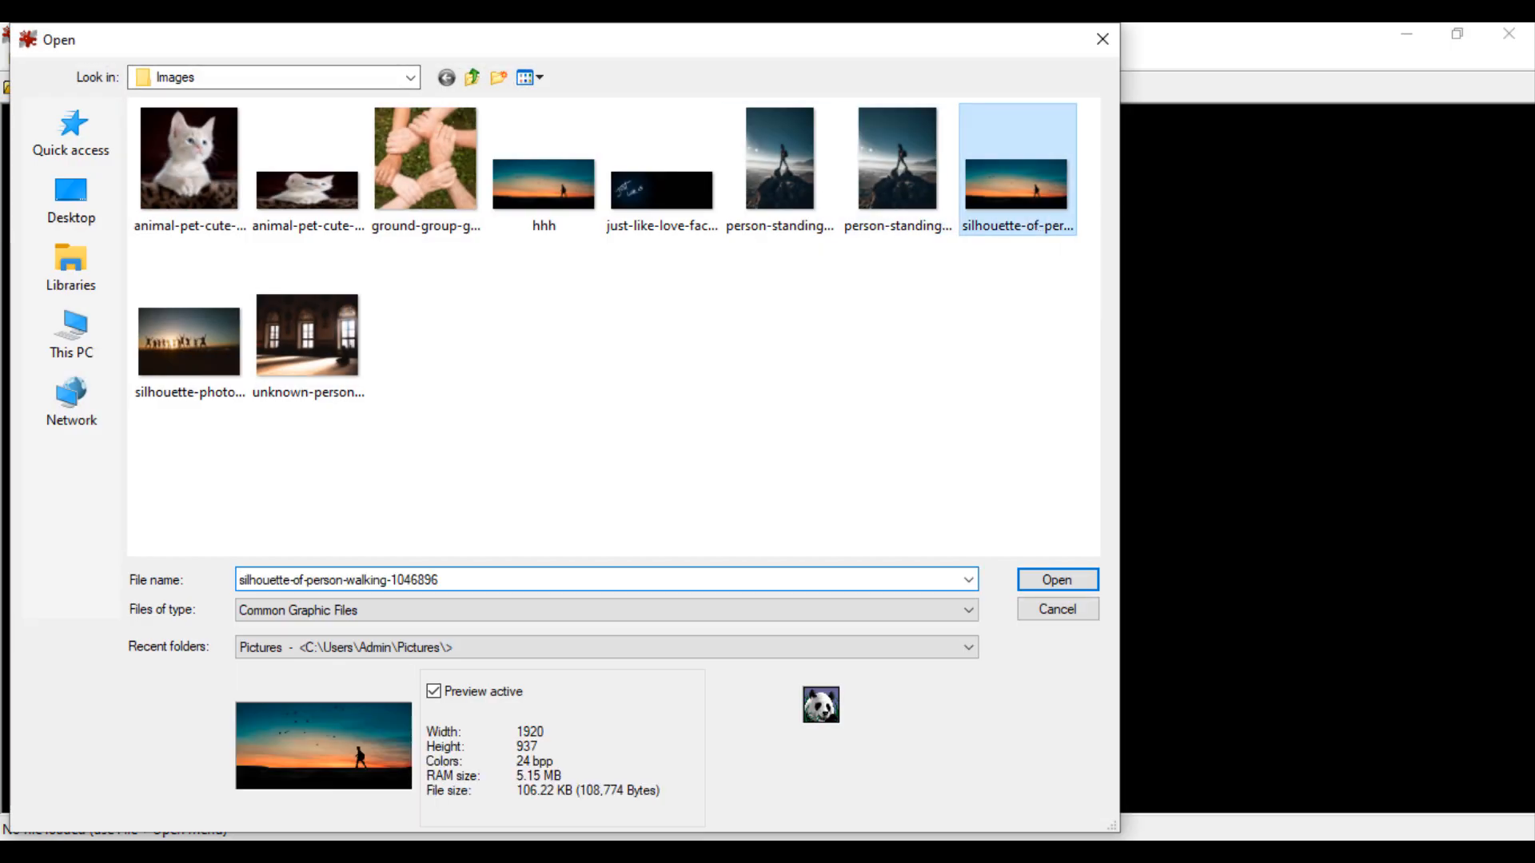
click(1055, 580)
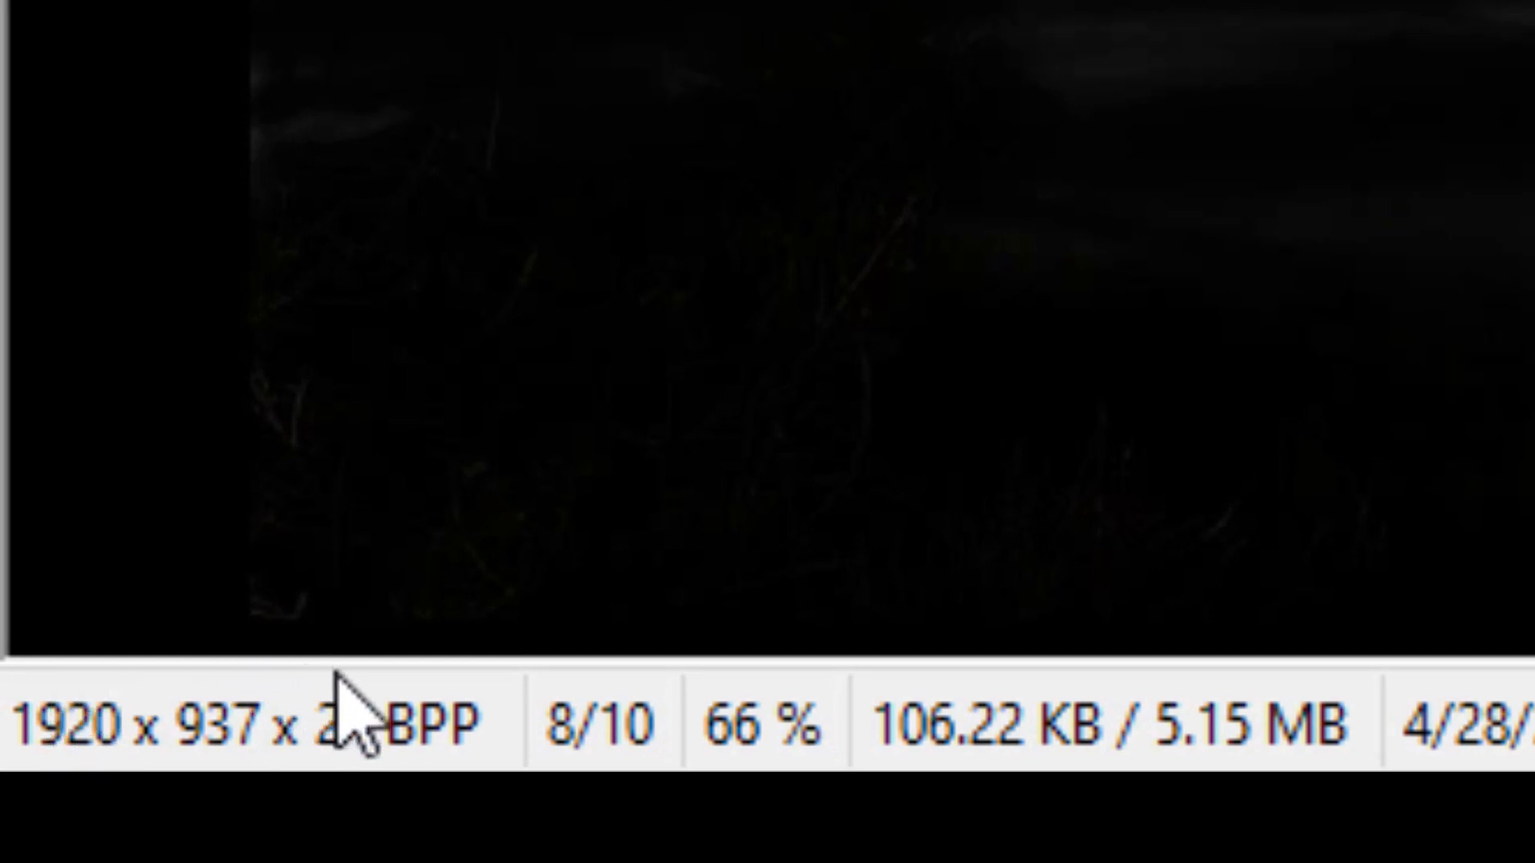
click(97, 69)
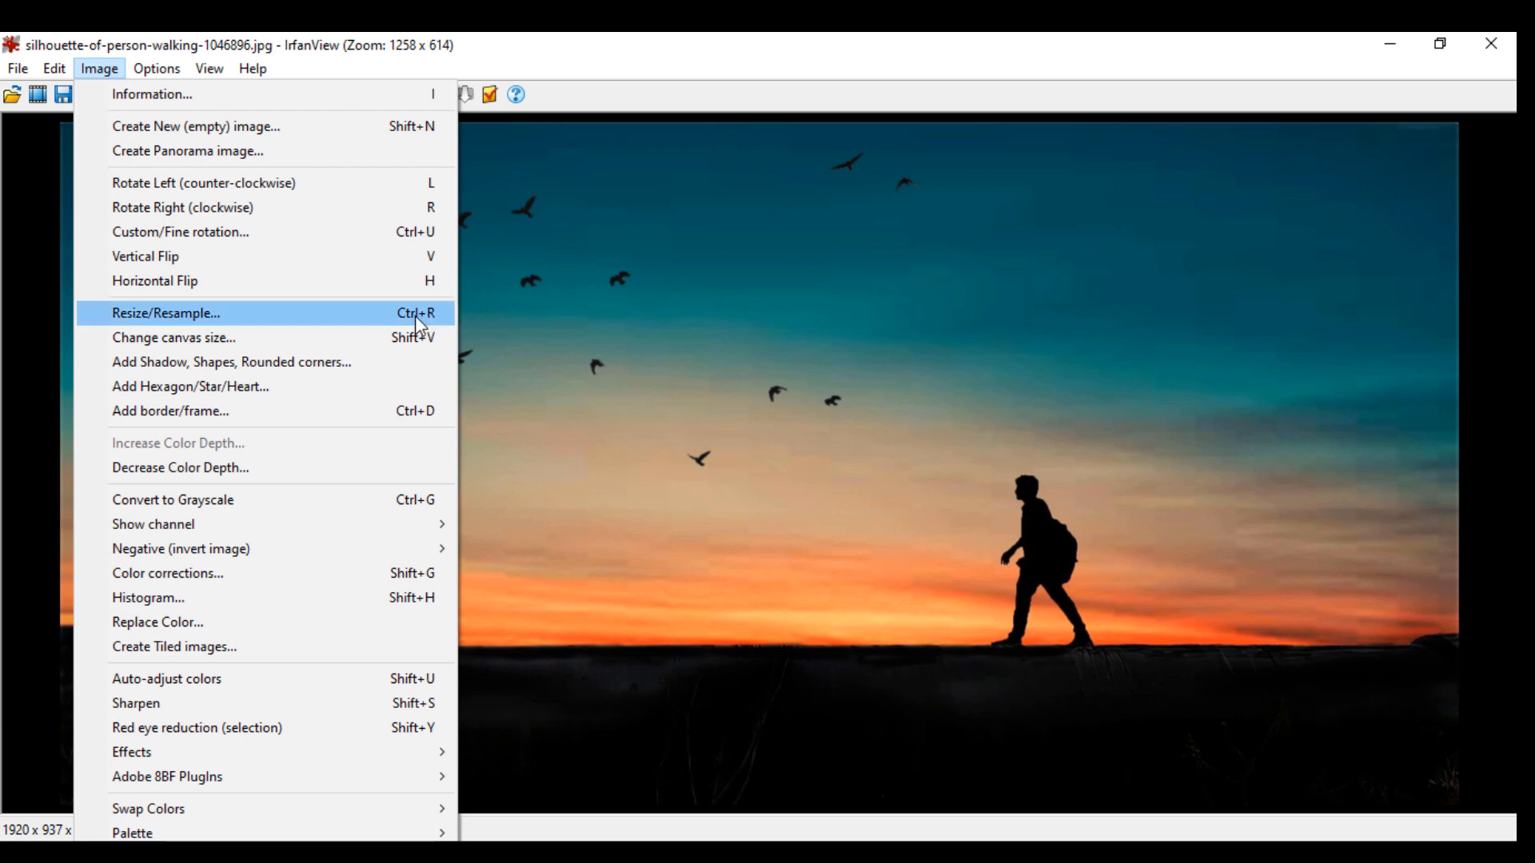
- Resample the sunset photo to height 500 without preserving aspect ratio, giving 1920 x 500
click(165, 313)
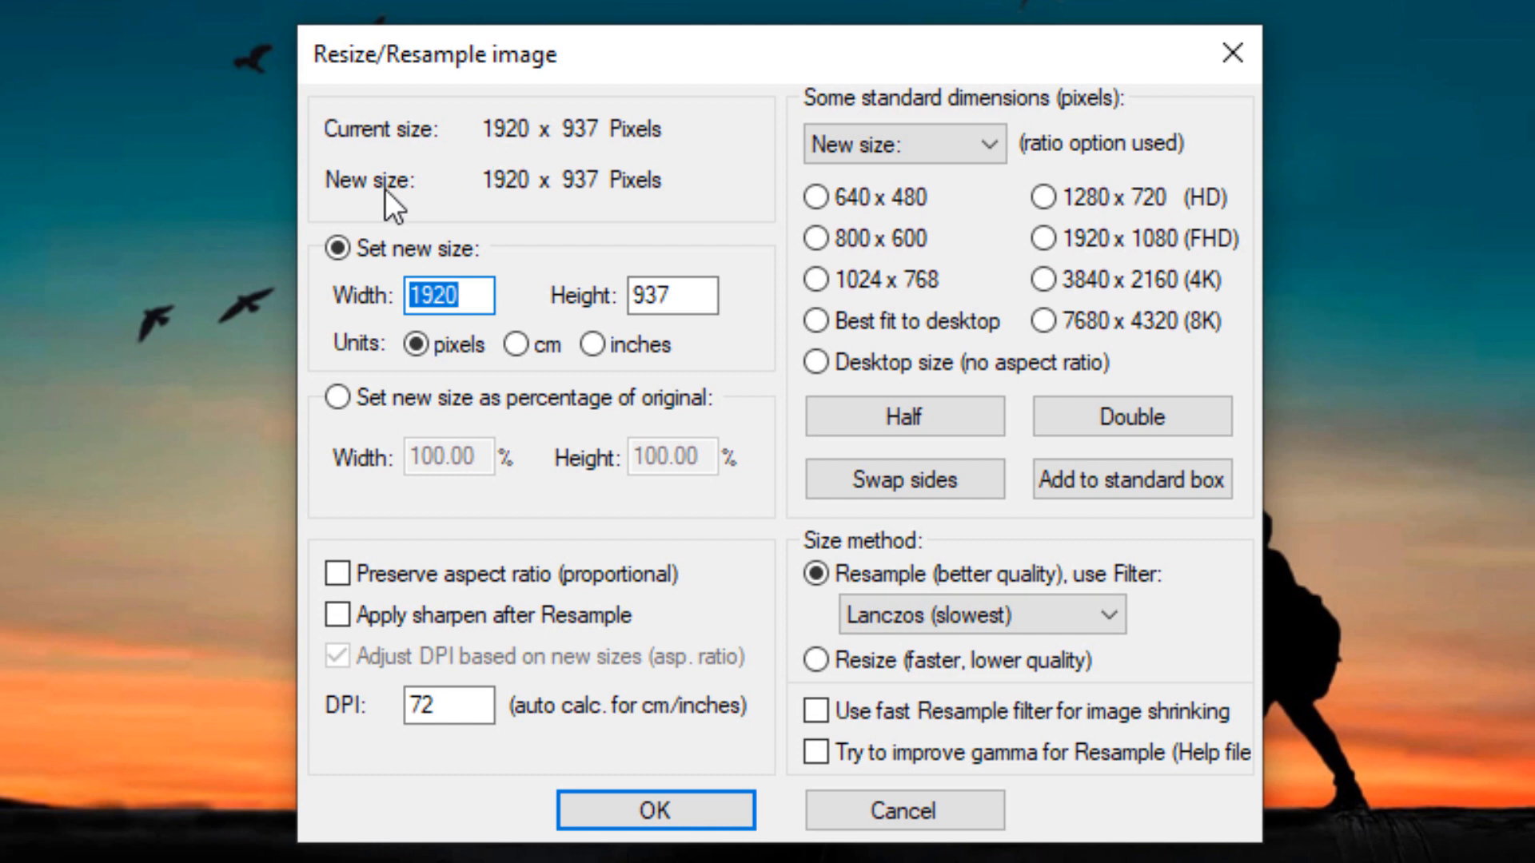
mouse_move(537, 201)
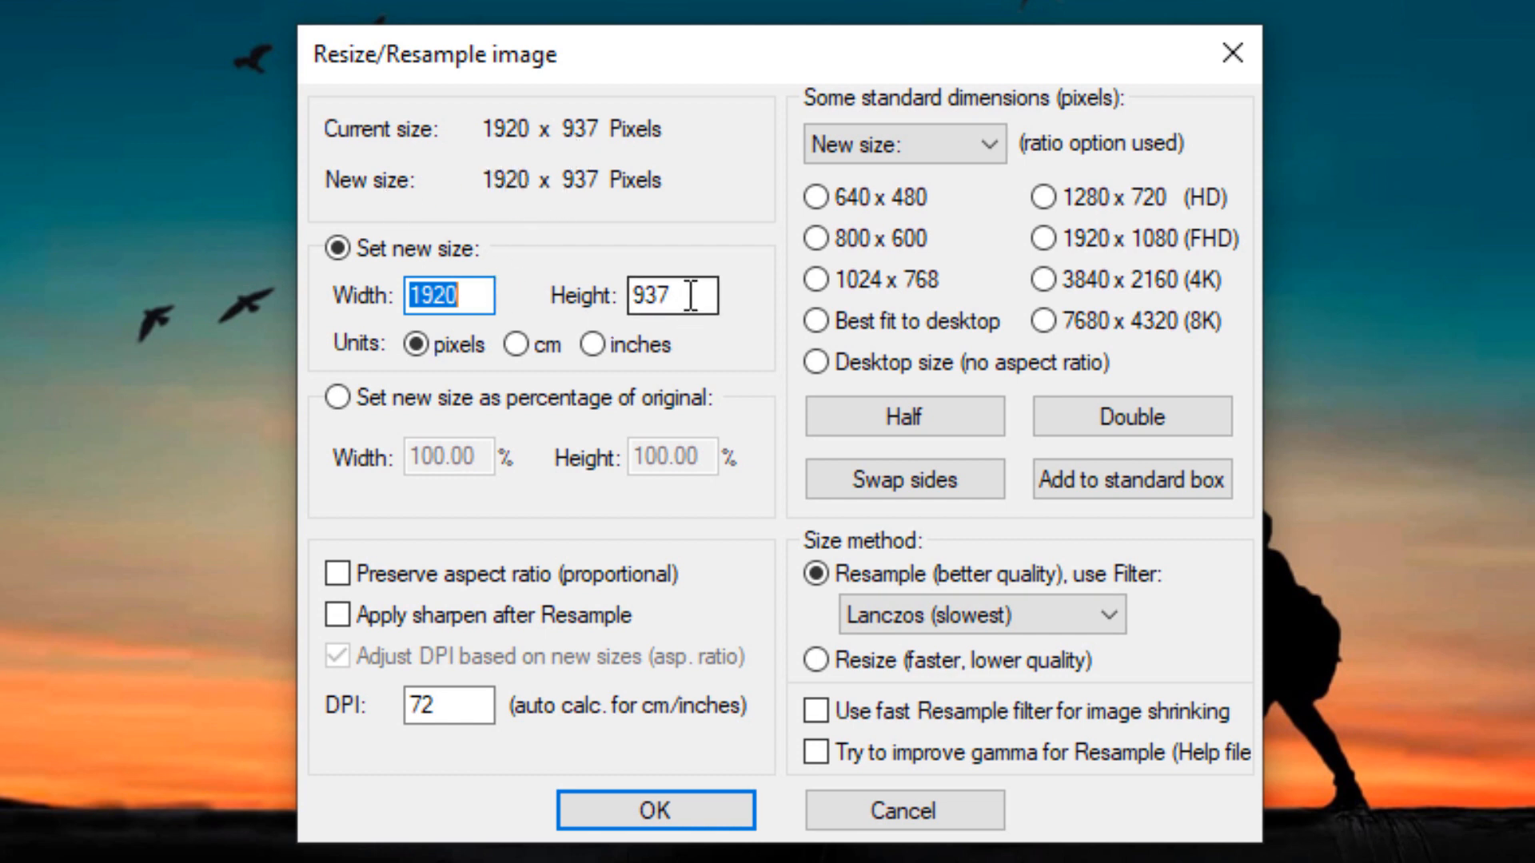
click(671, 296)
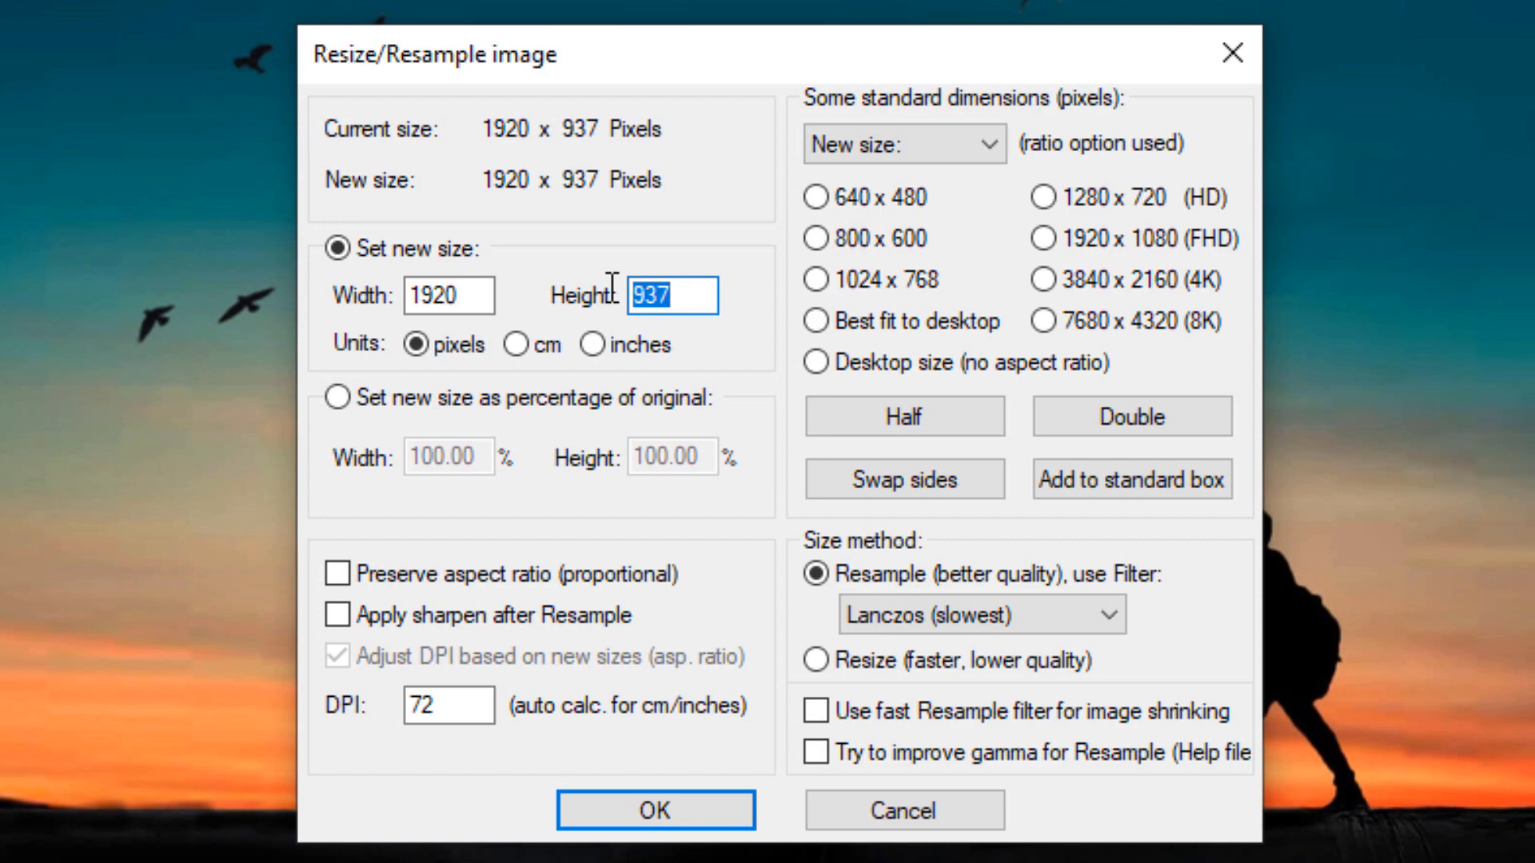
text(500)
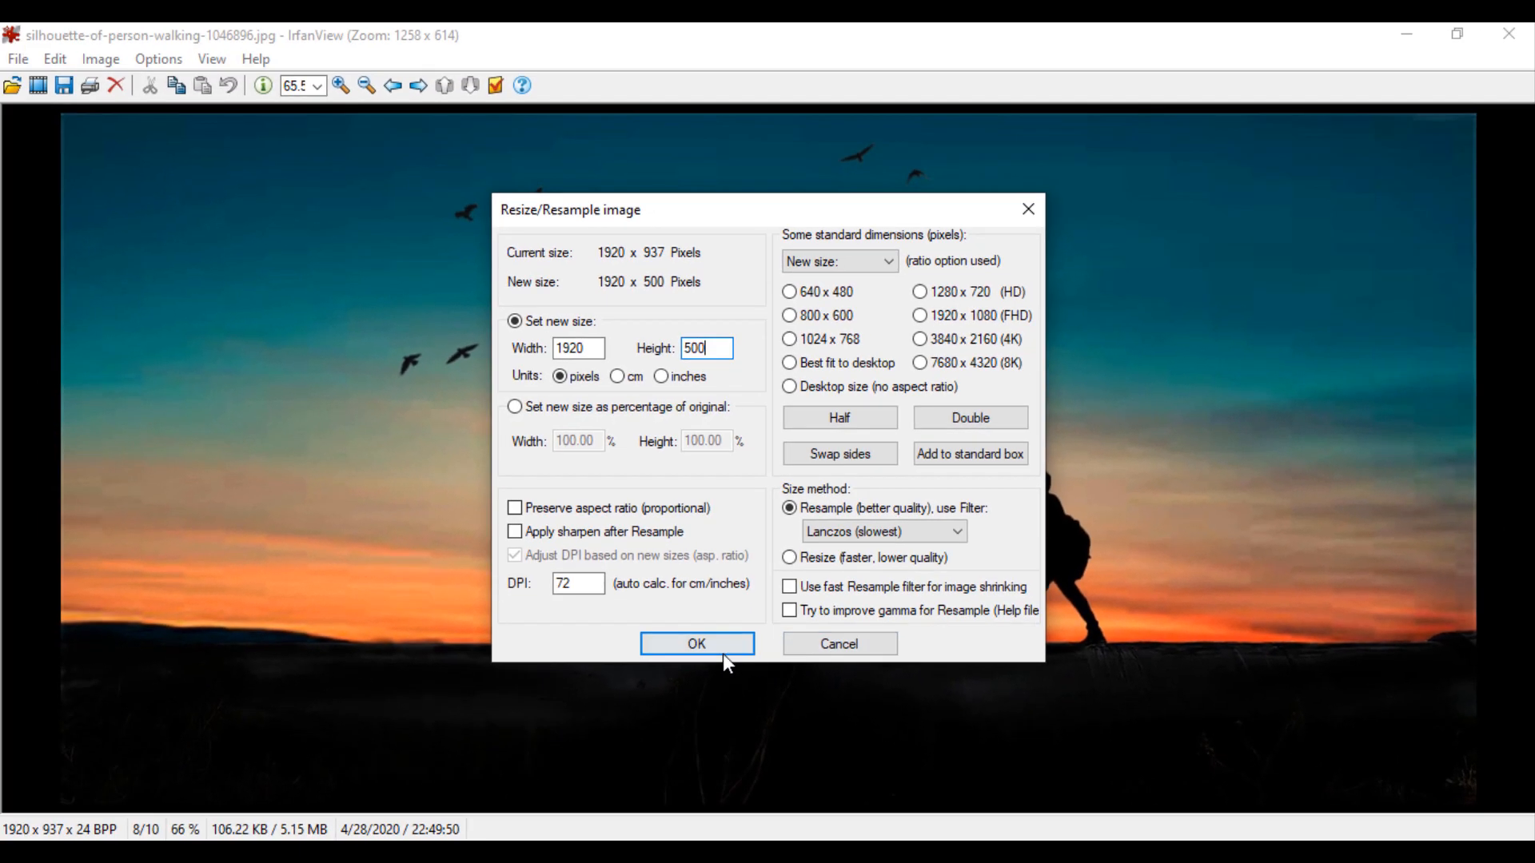
click(696, 642)
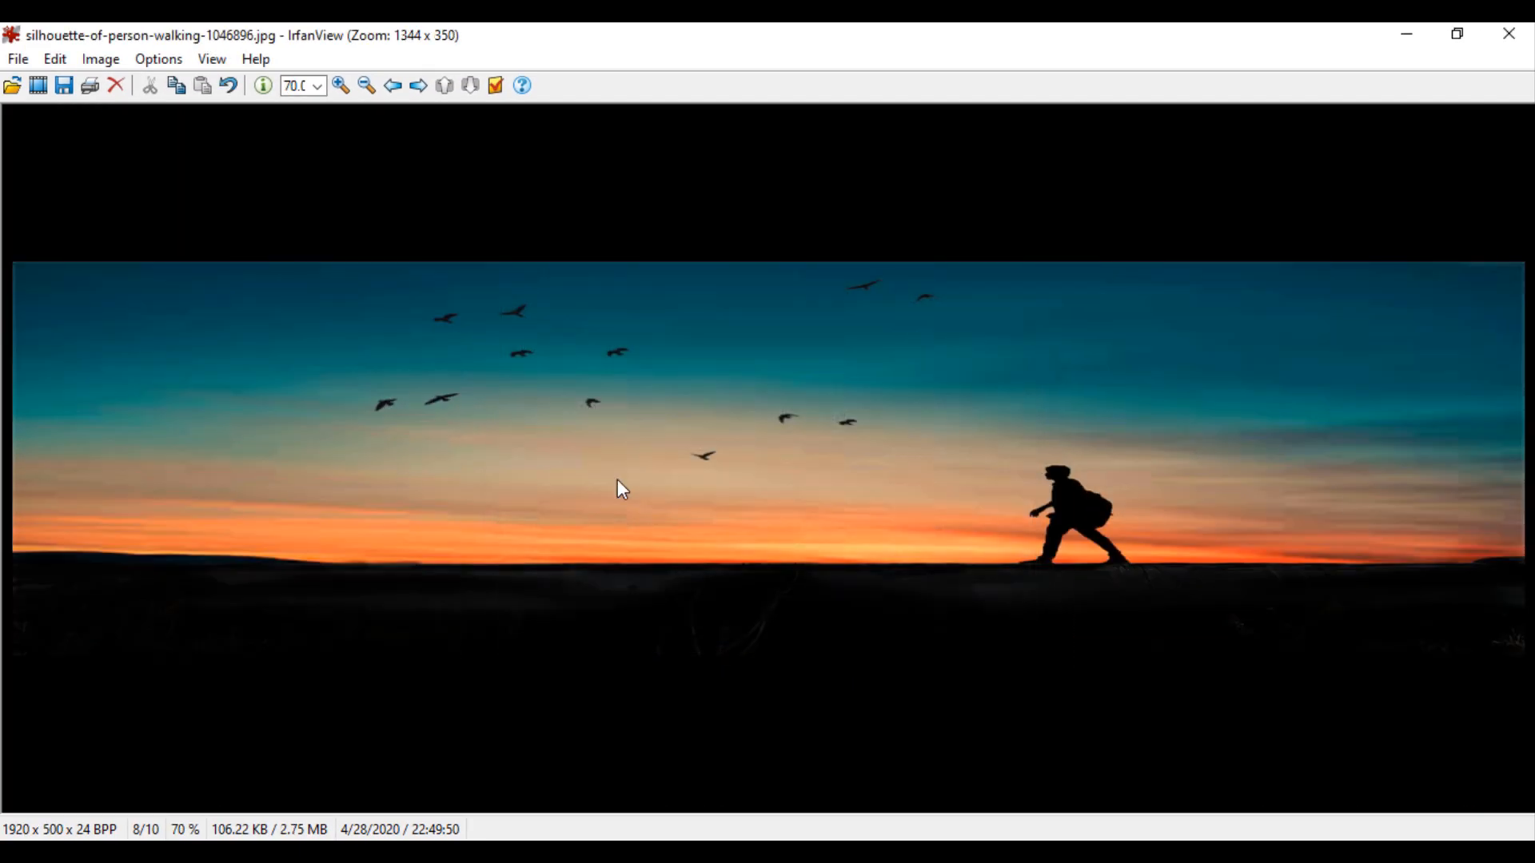
mouse_move(465, 559)
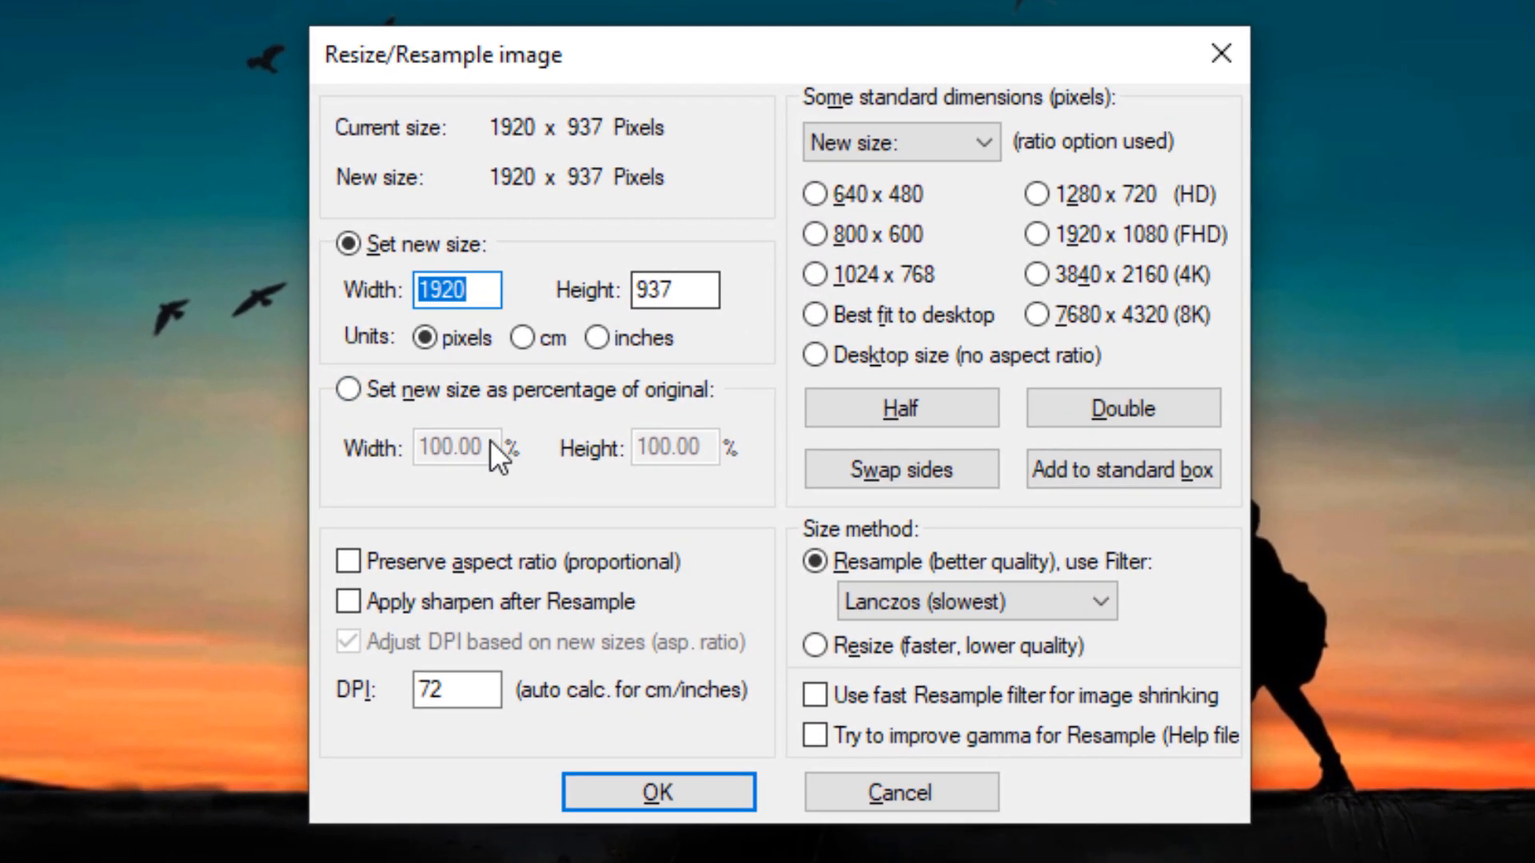
- Resample proportionally to height 500 (1025 x 500) with Apply sharpen ticked
click(345, 561)
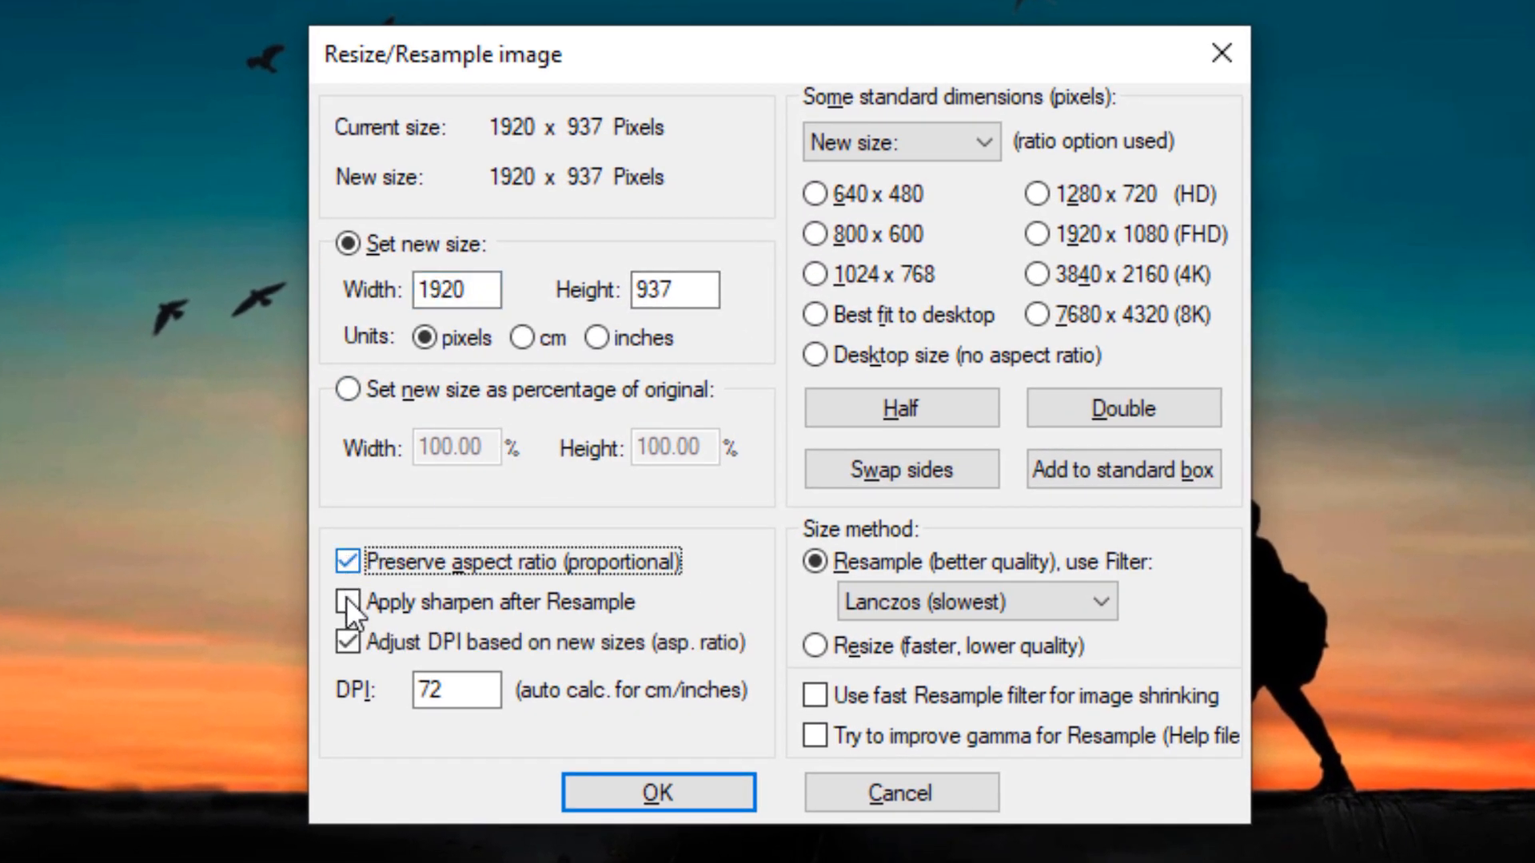
click(346, 601)
text(500)
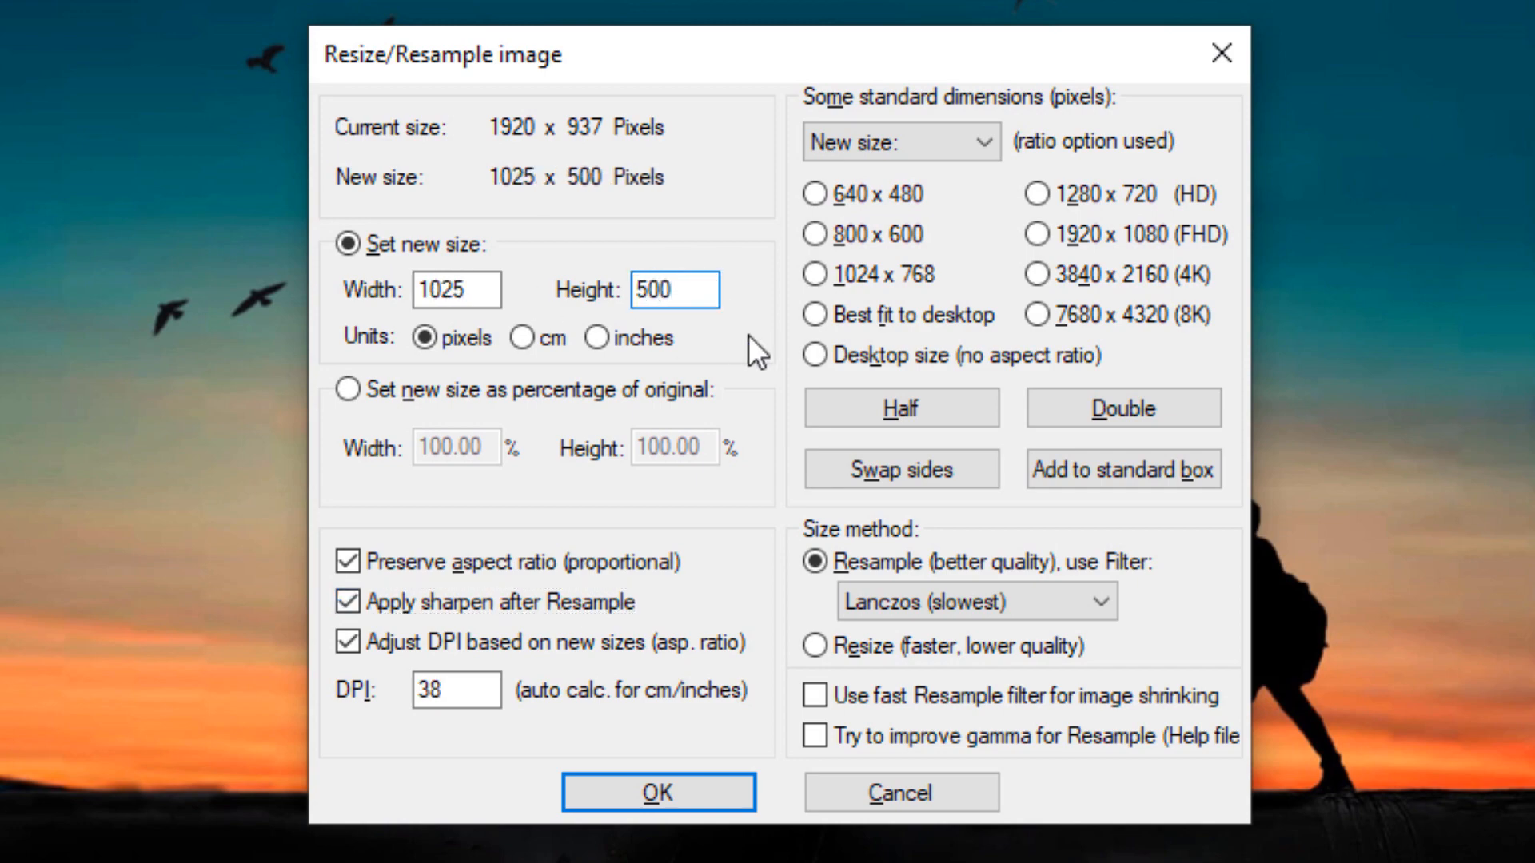
click(657, 792)
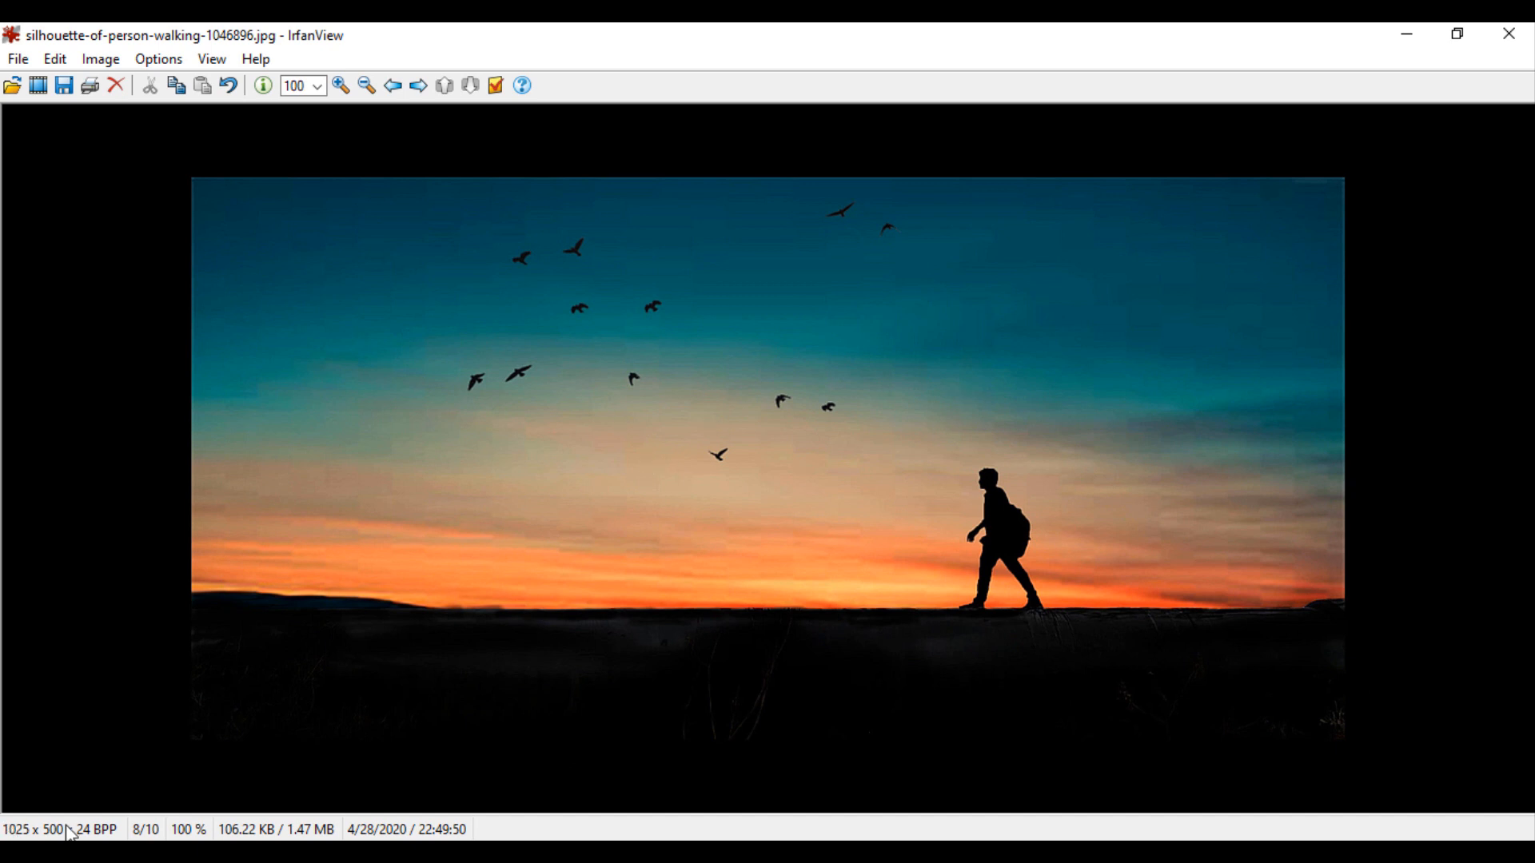
mouse_move(224, 108)
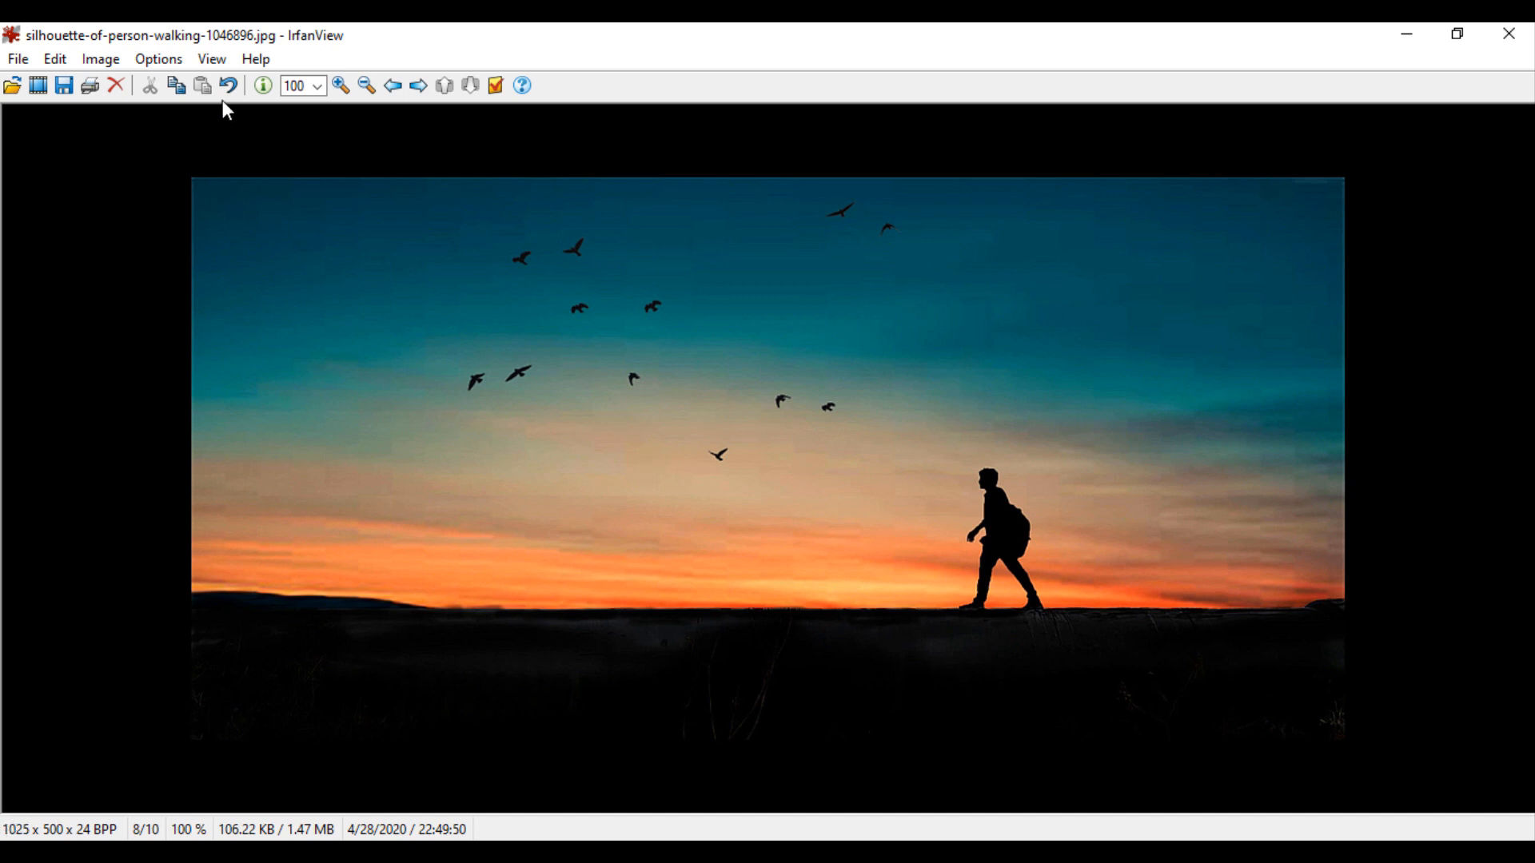
- Undo, try a proportional width-300 resize (300 x 146), then undo back to 1920 x 937
click(99, 58)
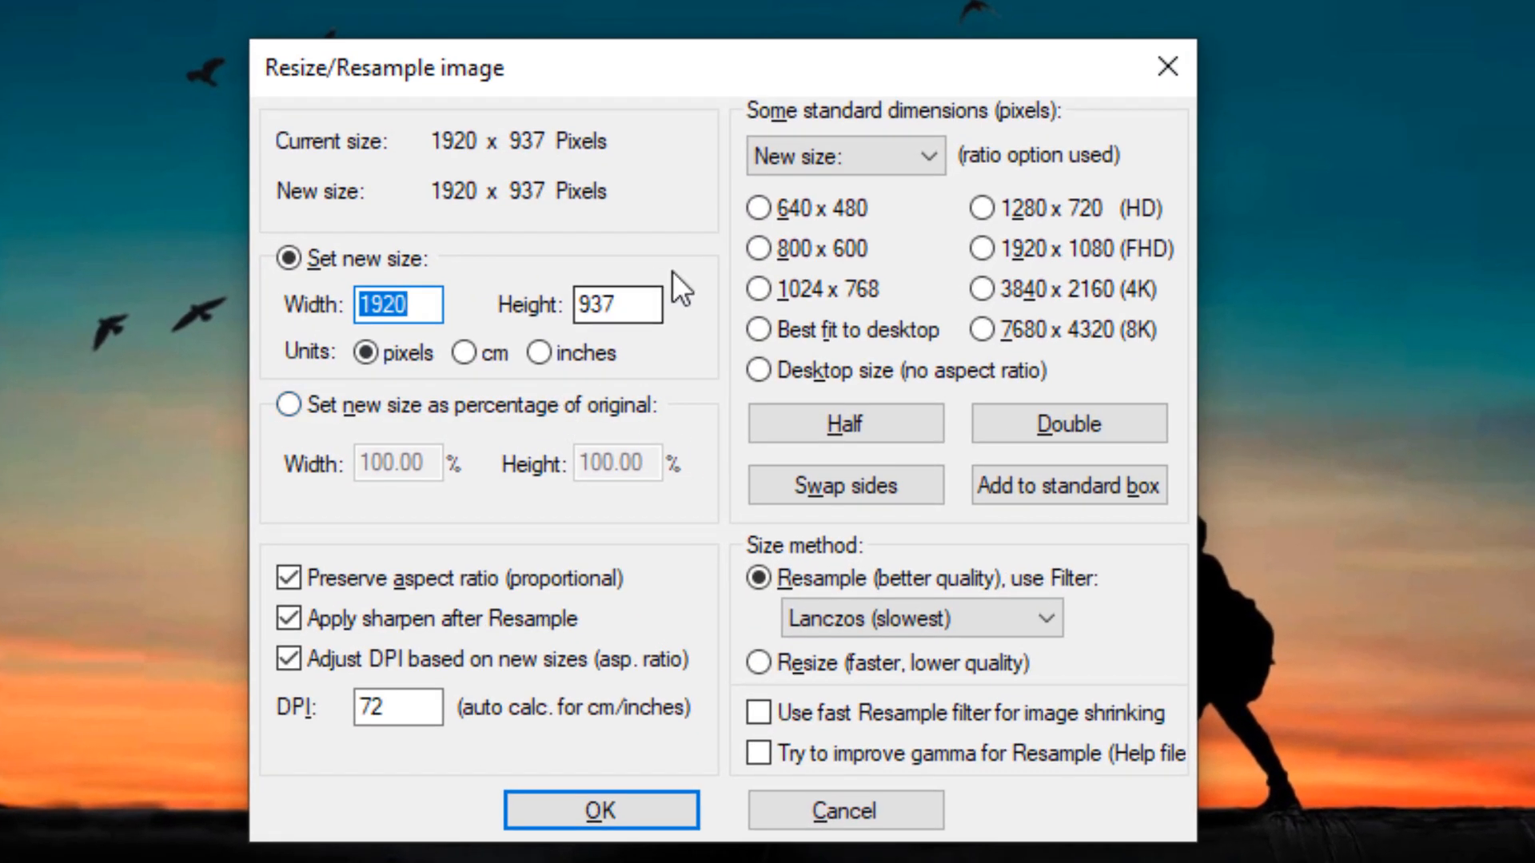
click(431, 304)
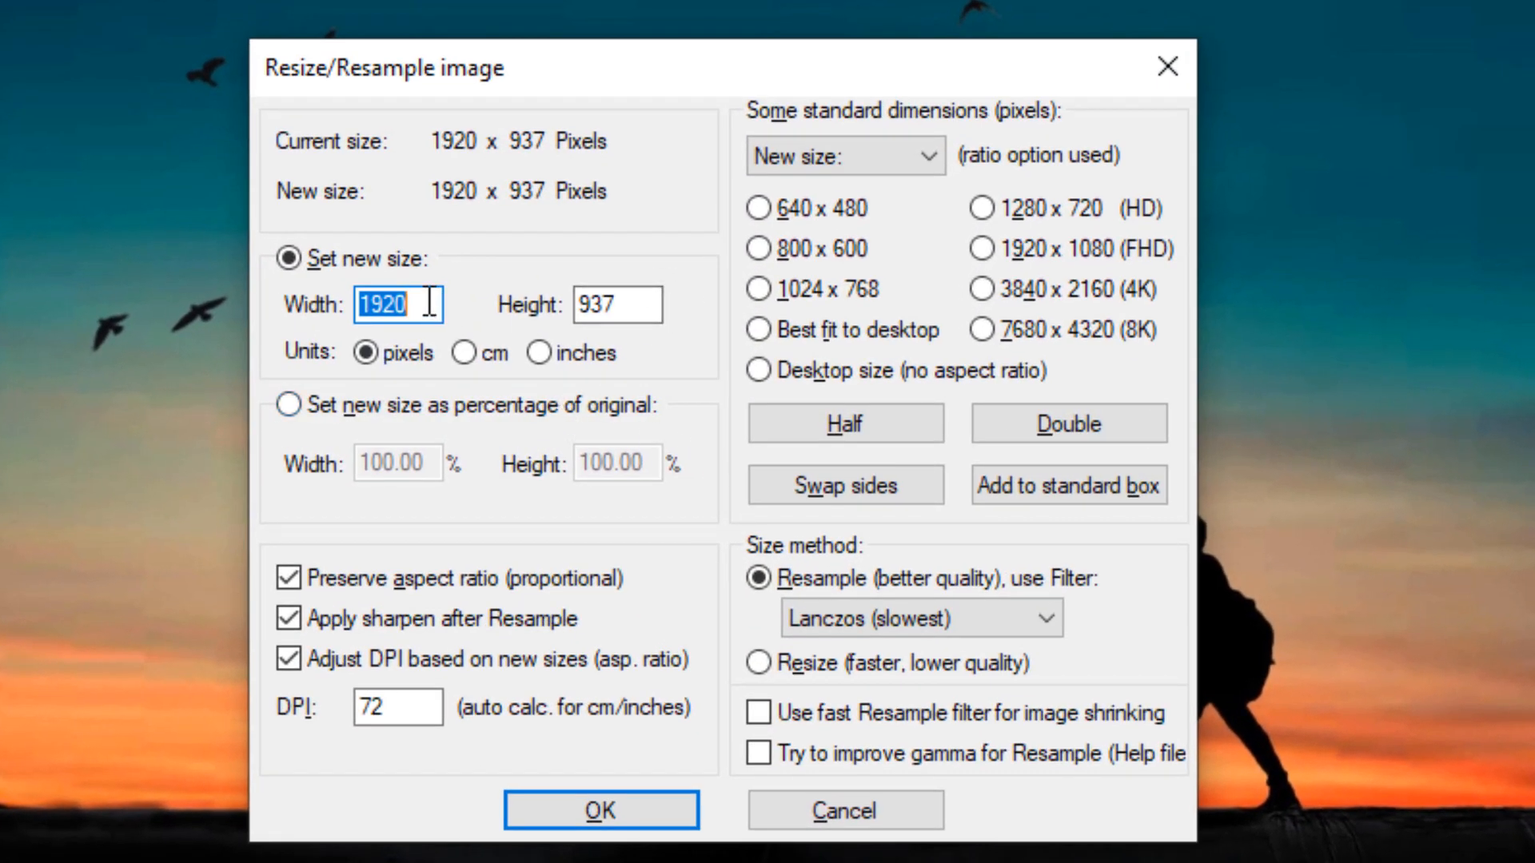
text(300)
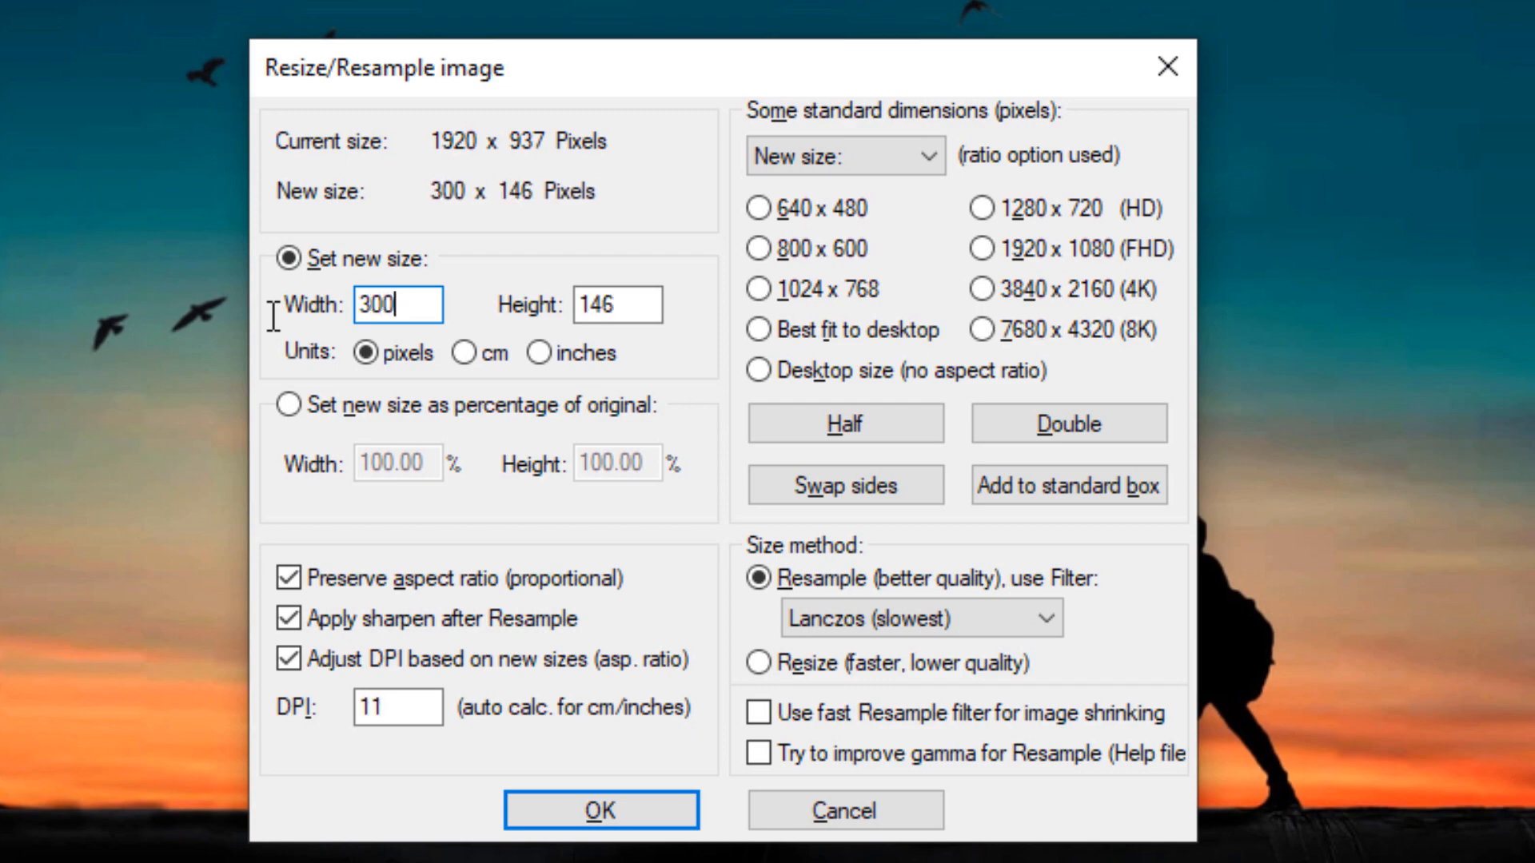
click(600, 810)
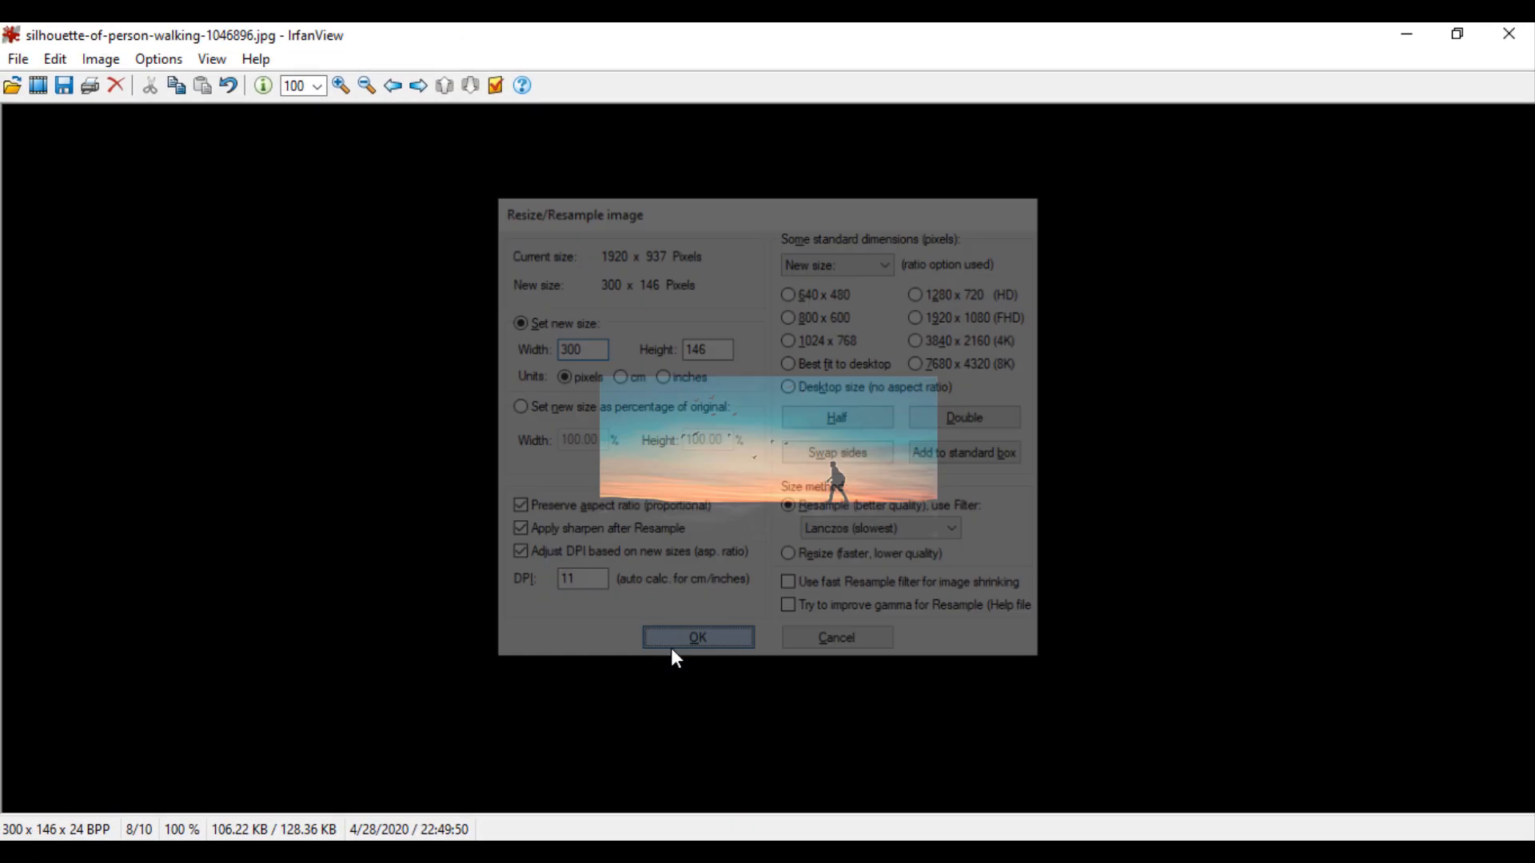
click(697, 637)
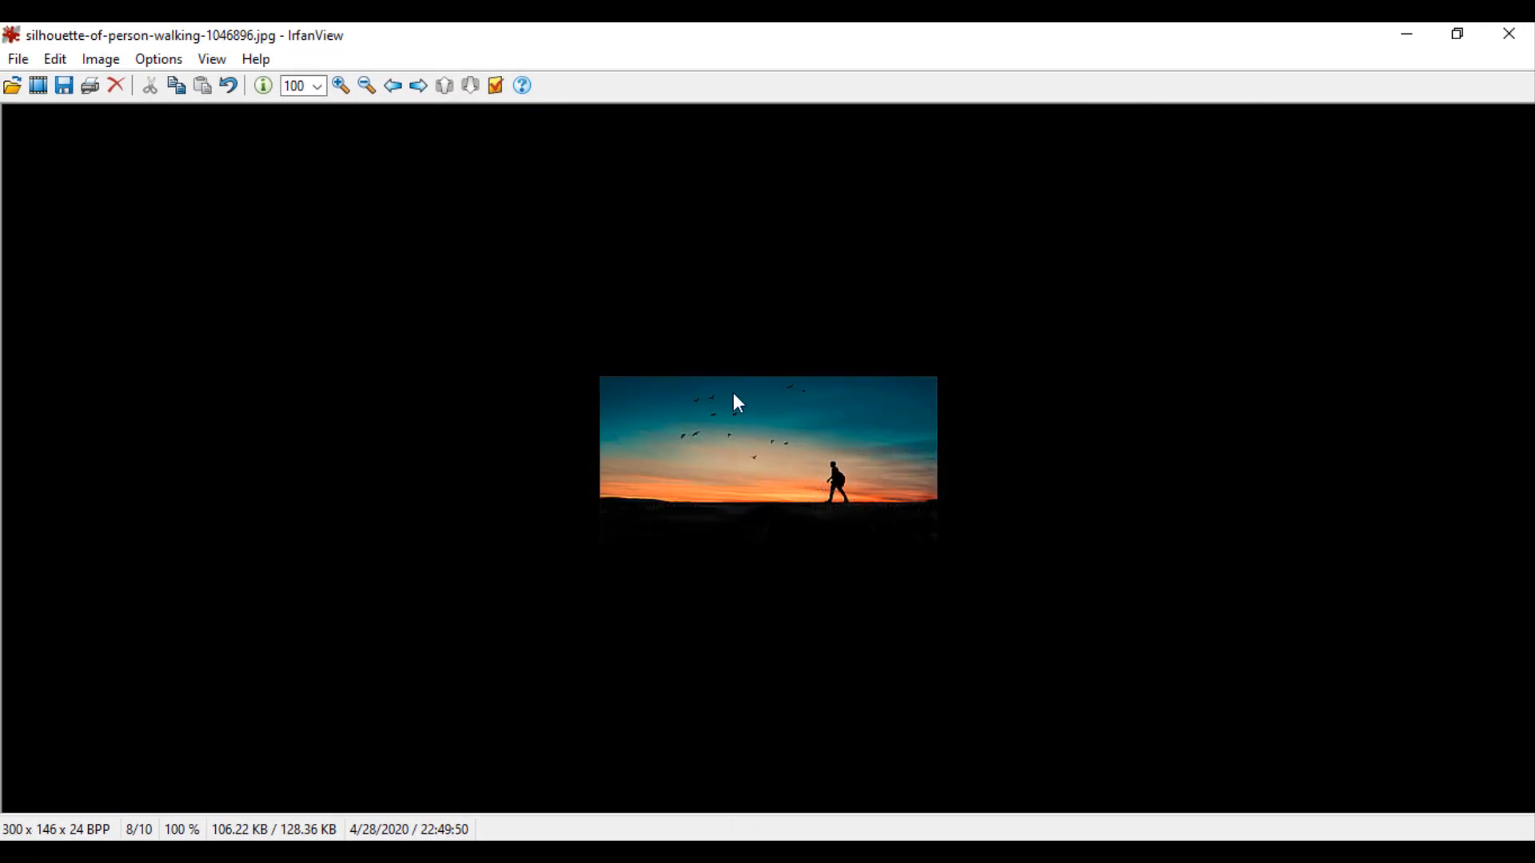
click(340, 83)
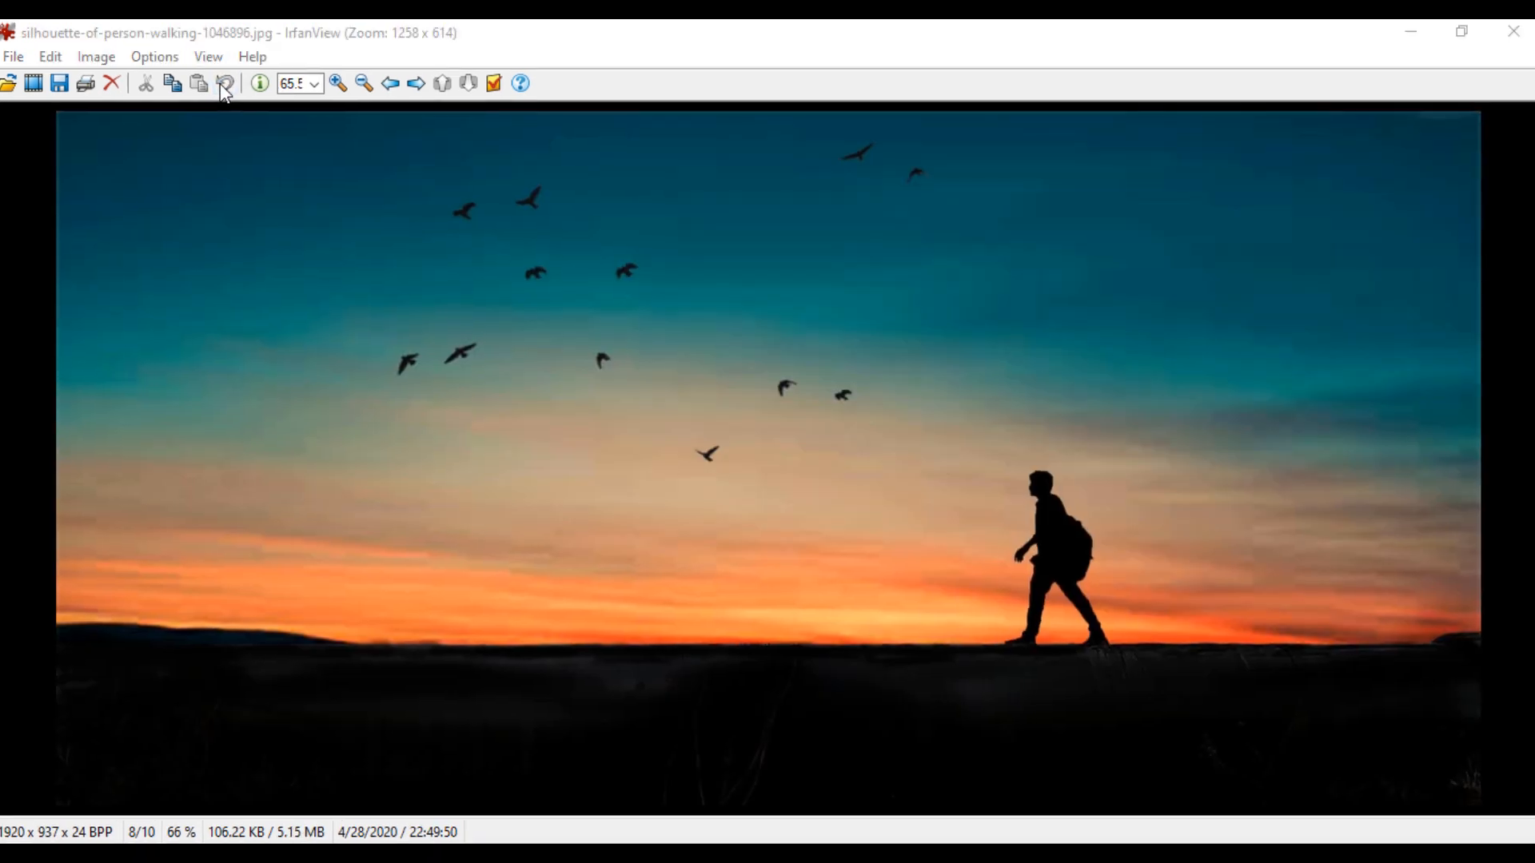
click(96, 56)
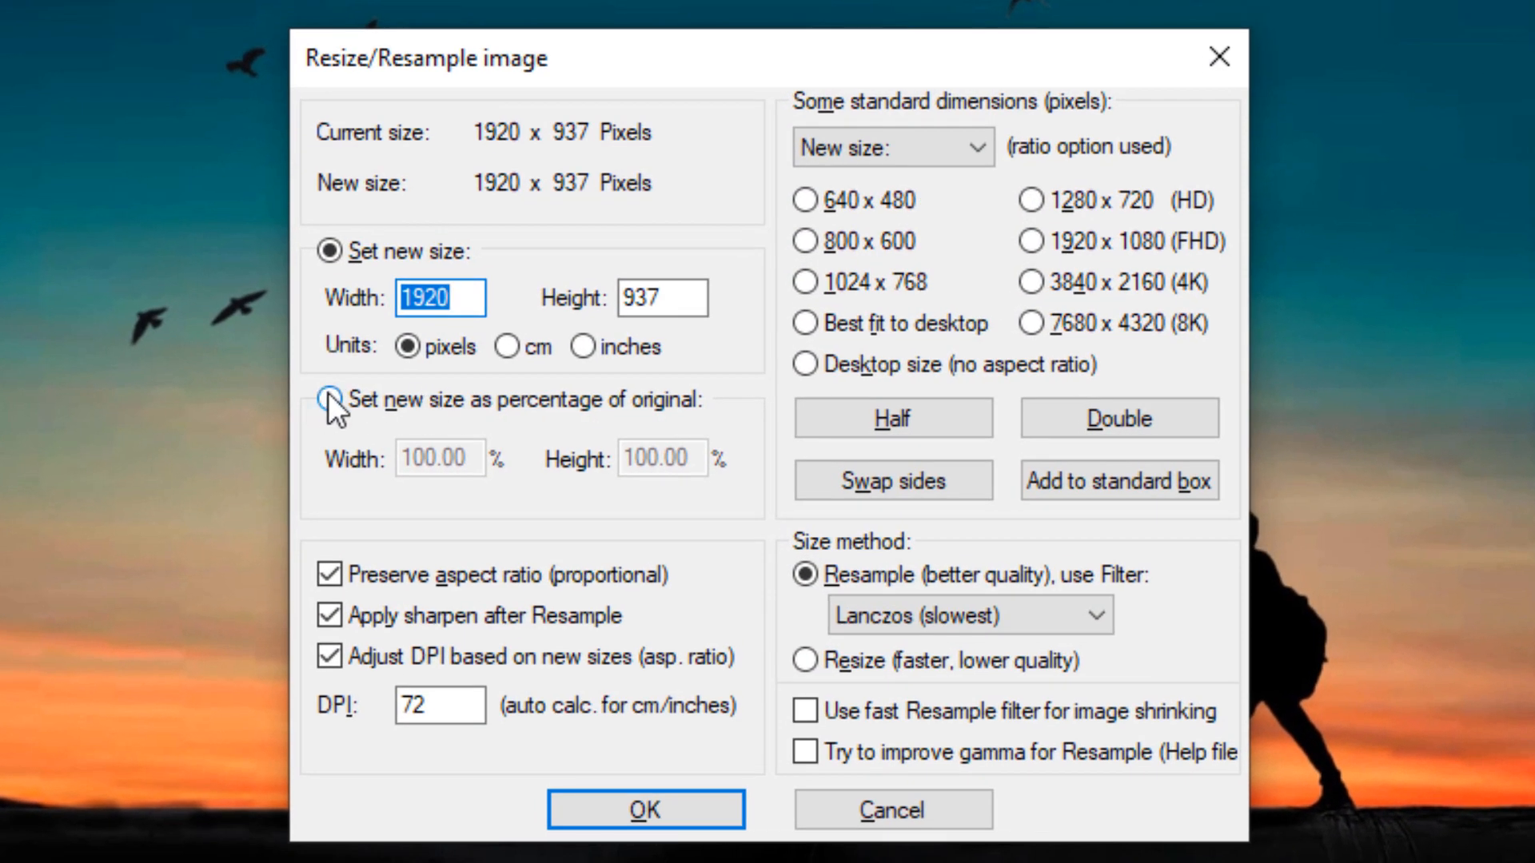
click(330, 400)
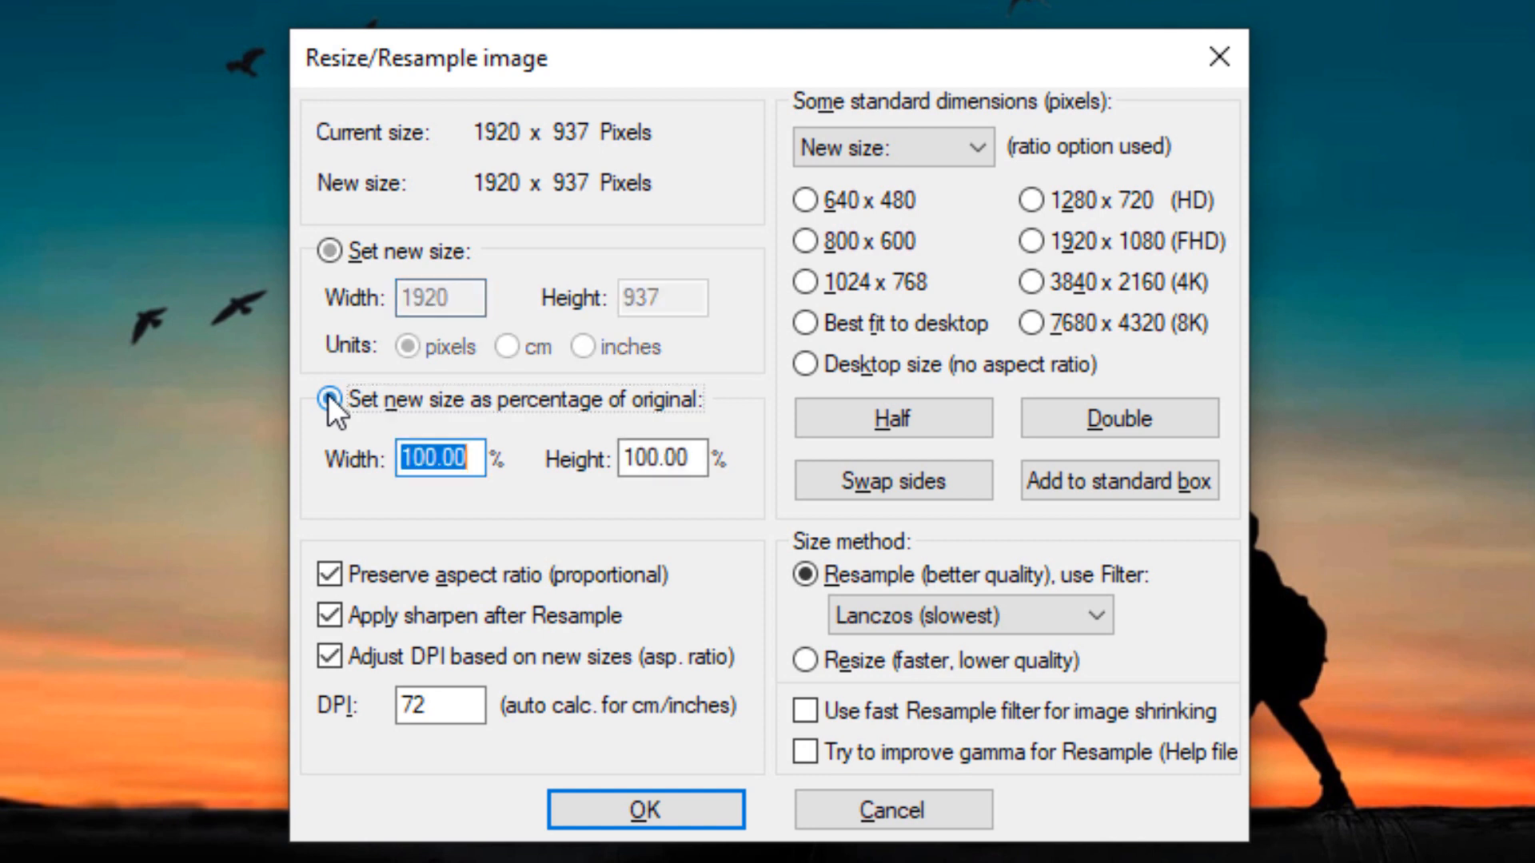
click(328, 400)
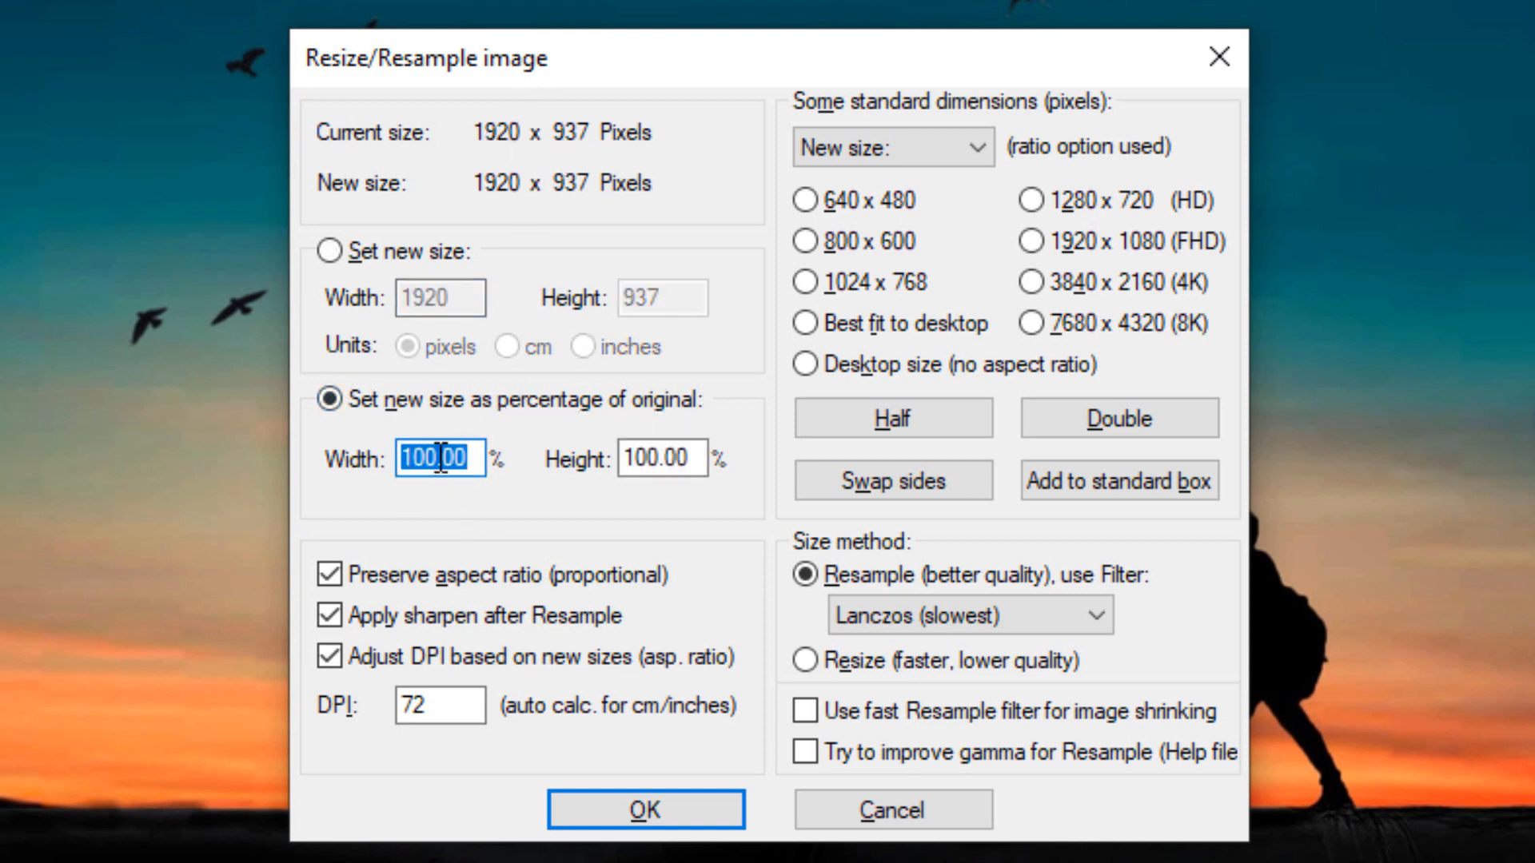
text(50)
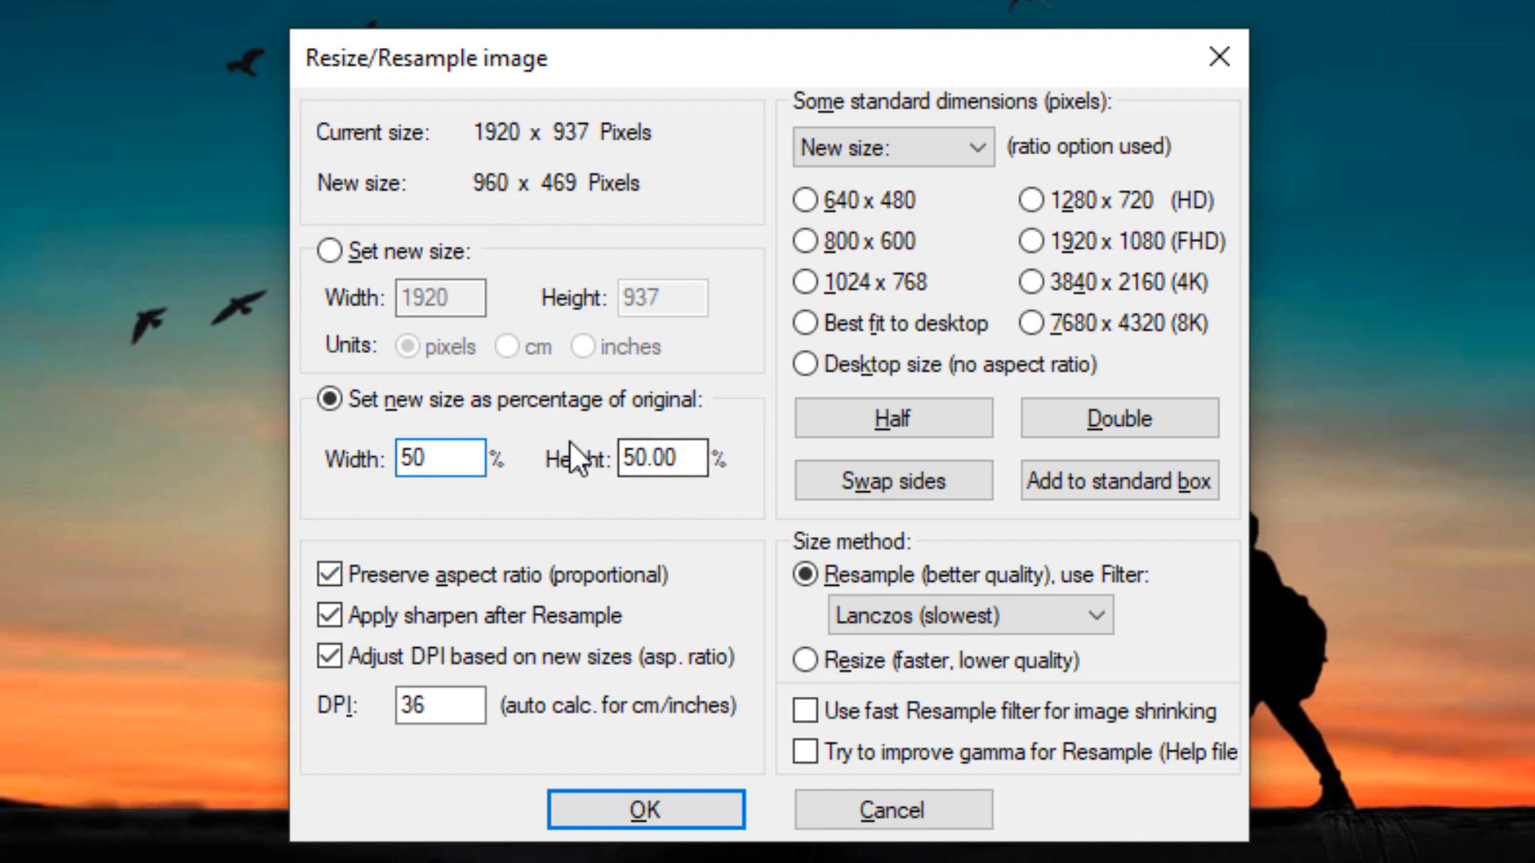
click(892, 417)
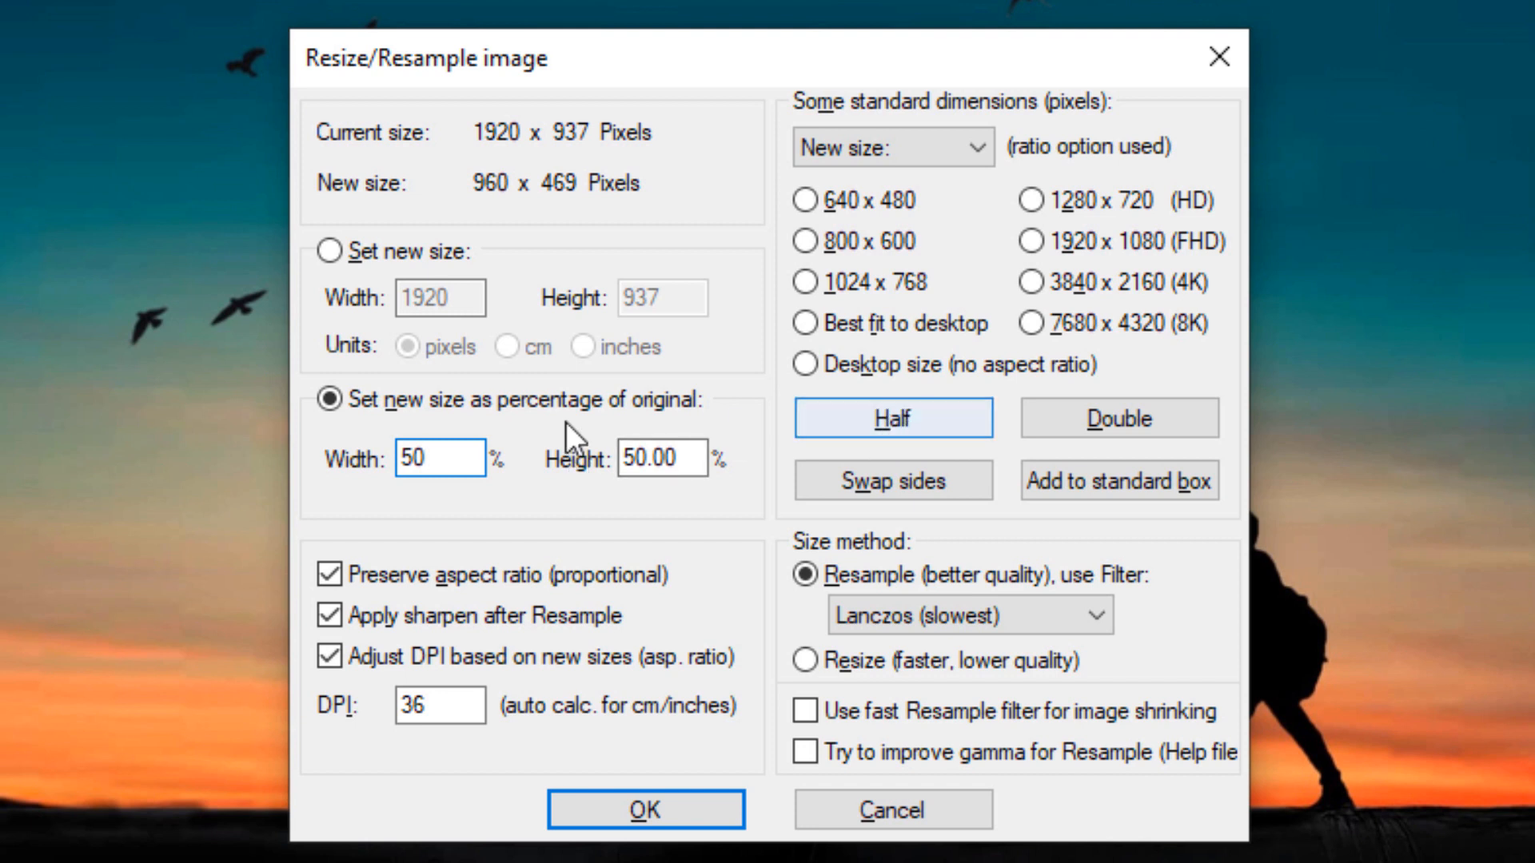
click(329, 252)
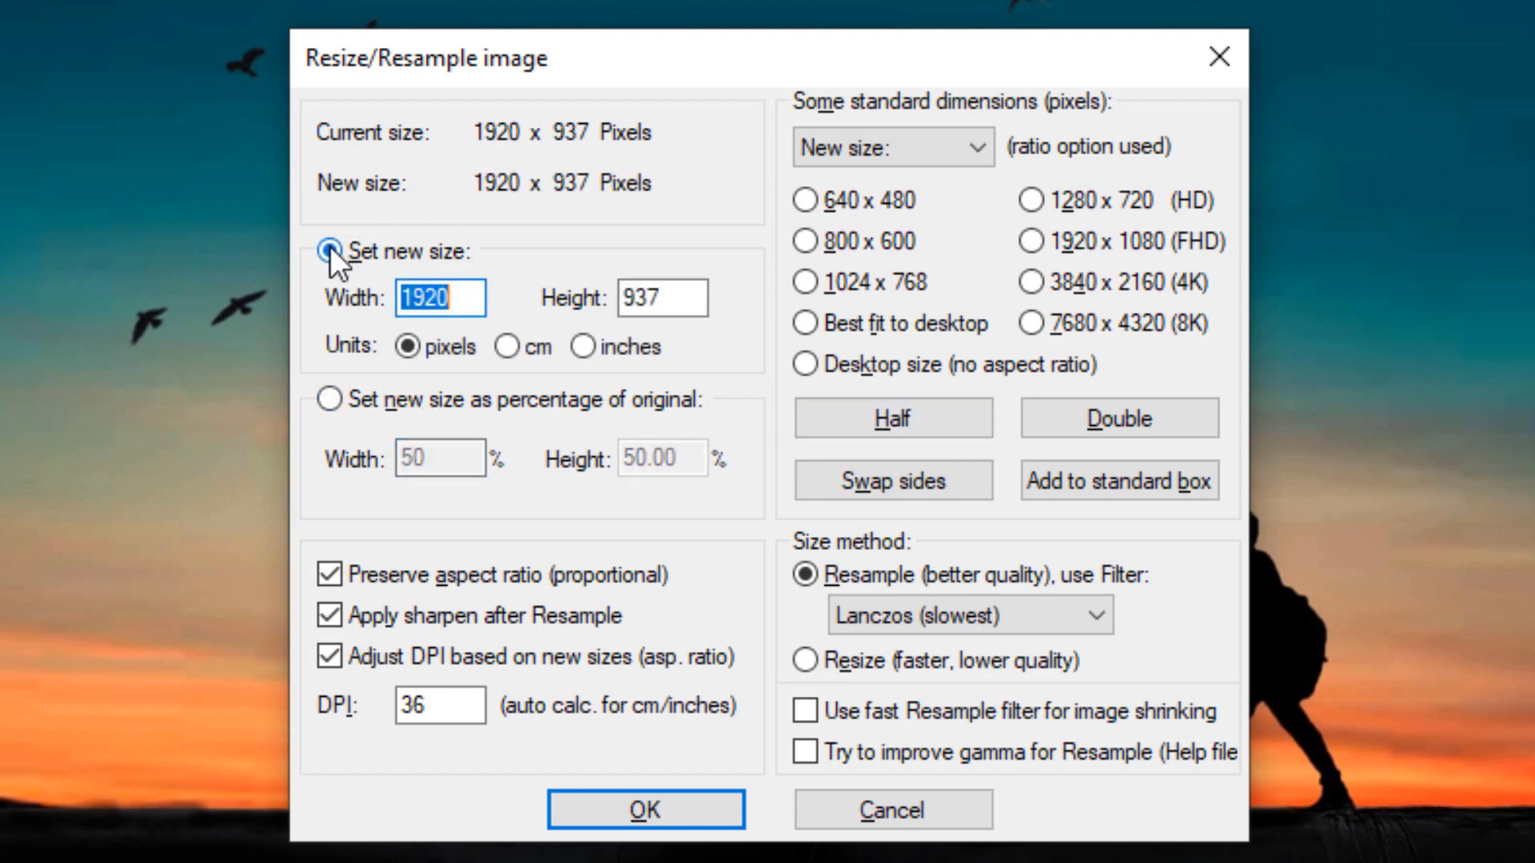
click(890, 418)
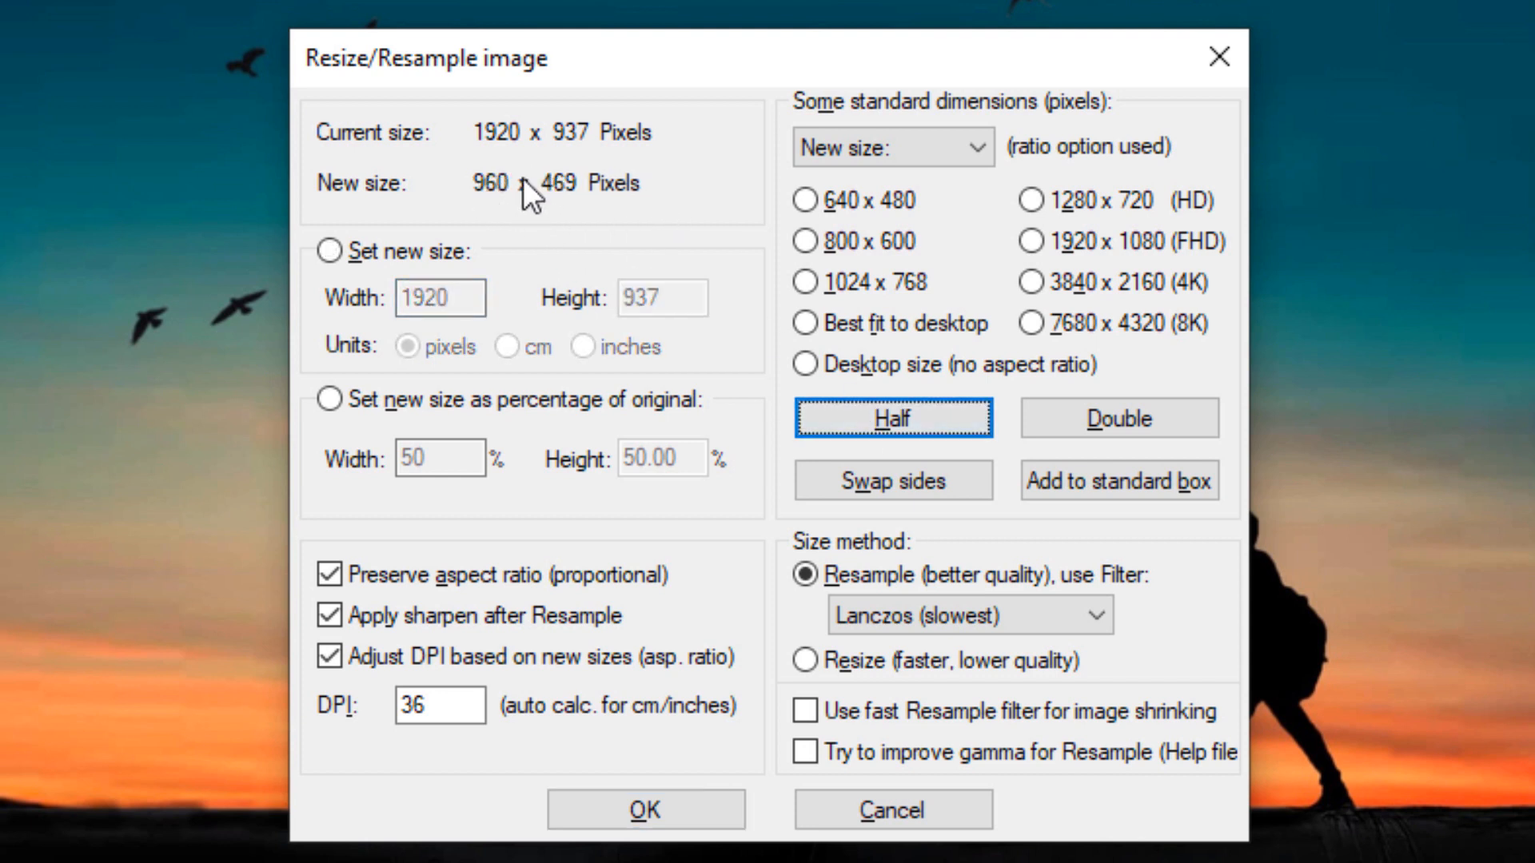
click(328, 252)
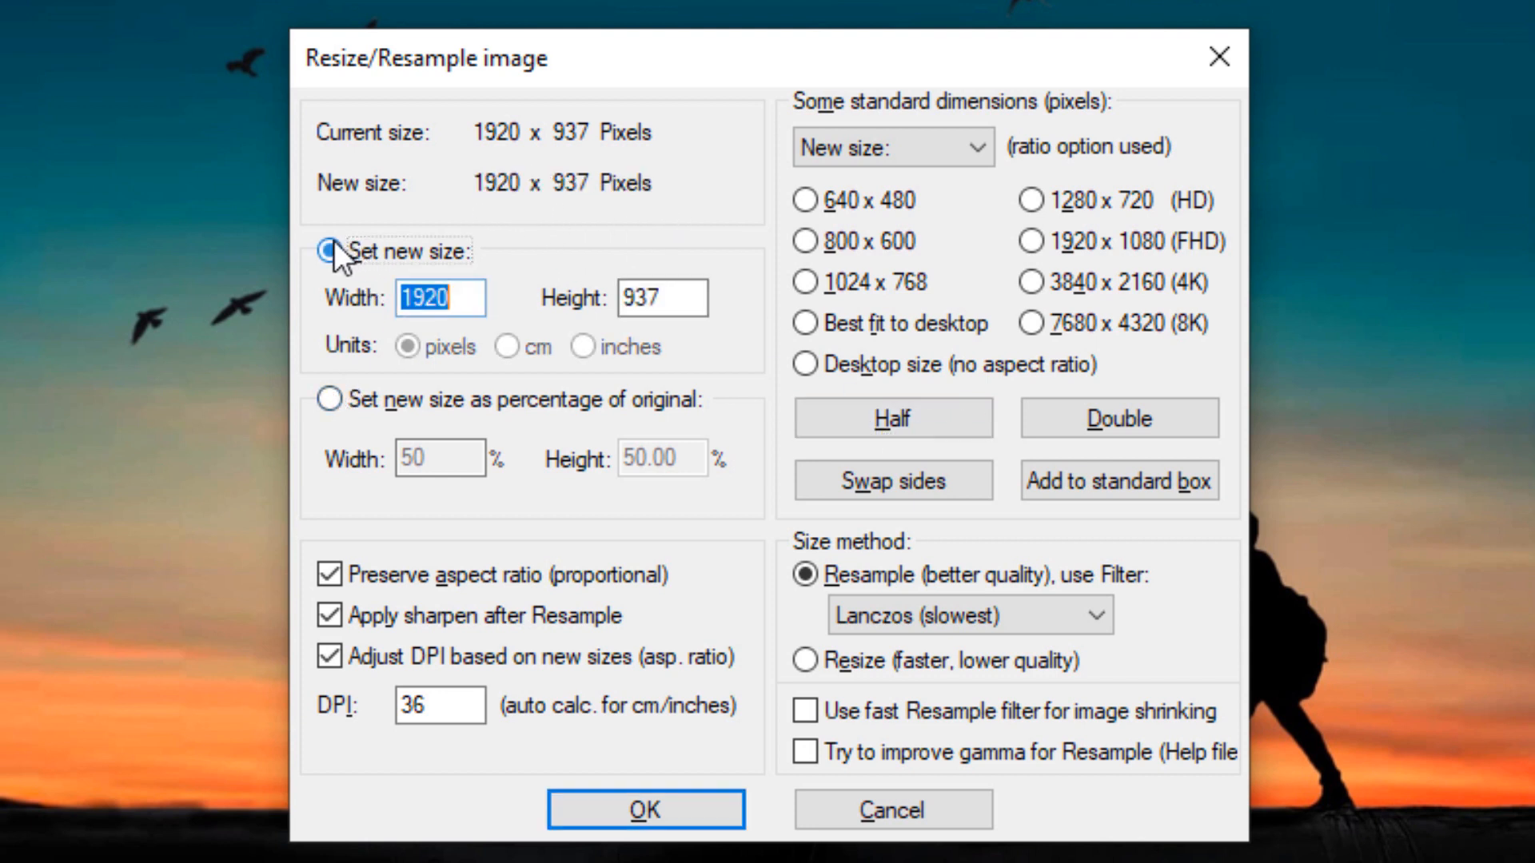
click(323, 398)
text(200)
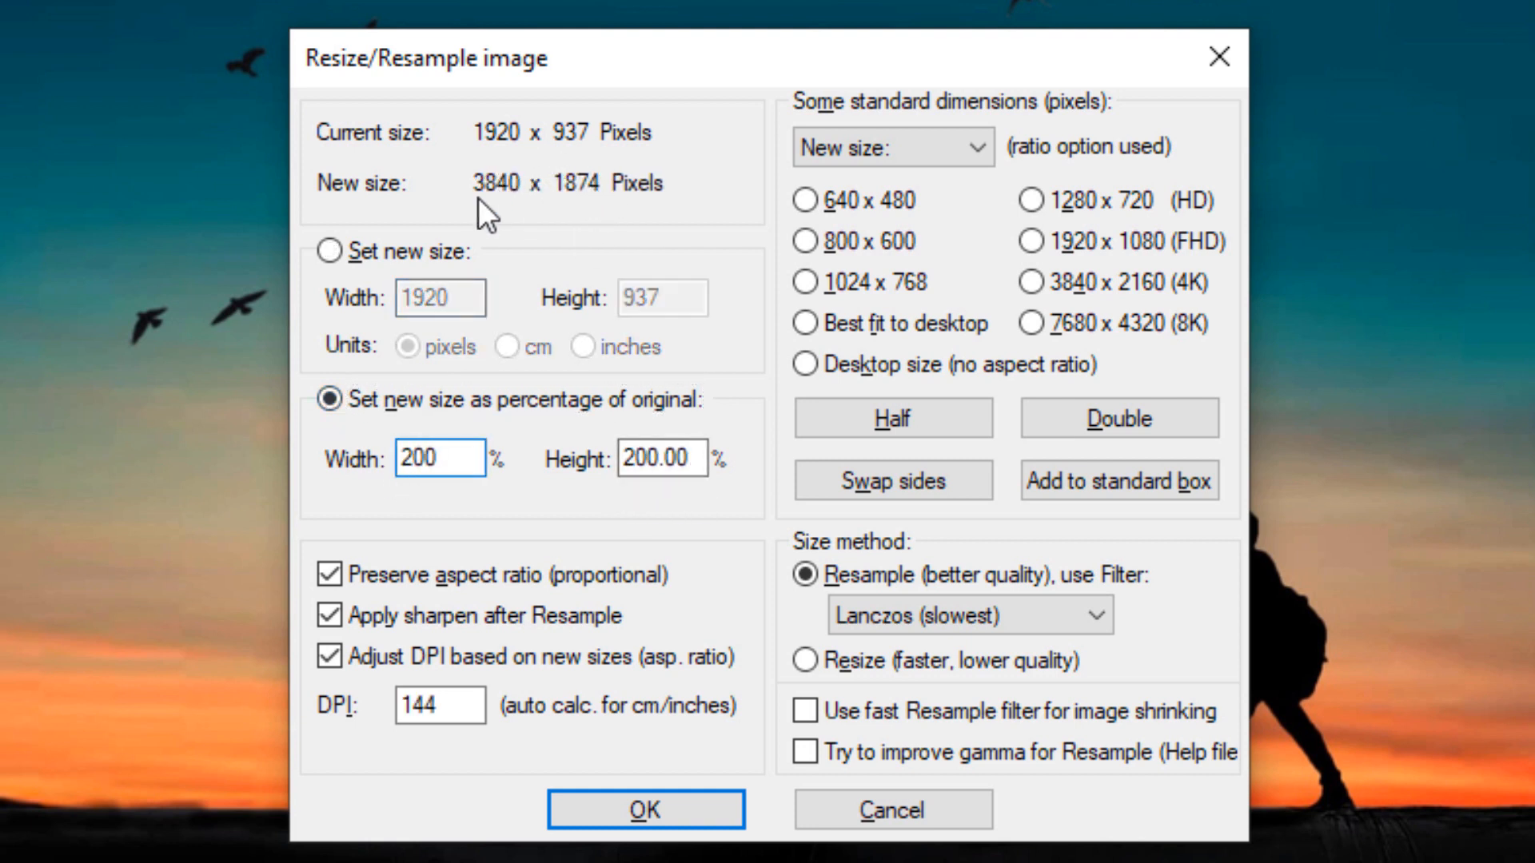
click(1119, 418)
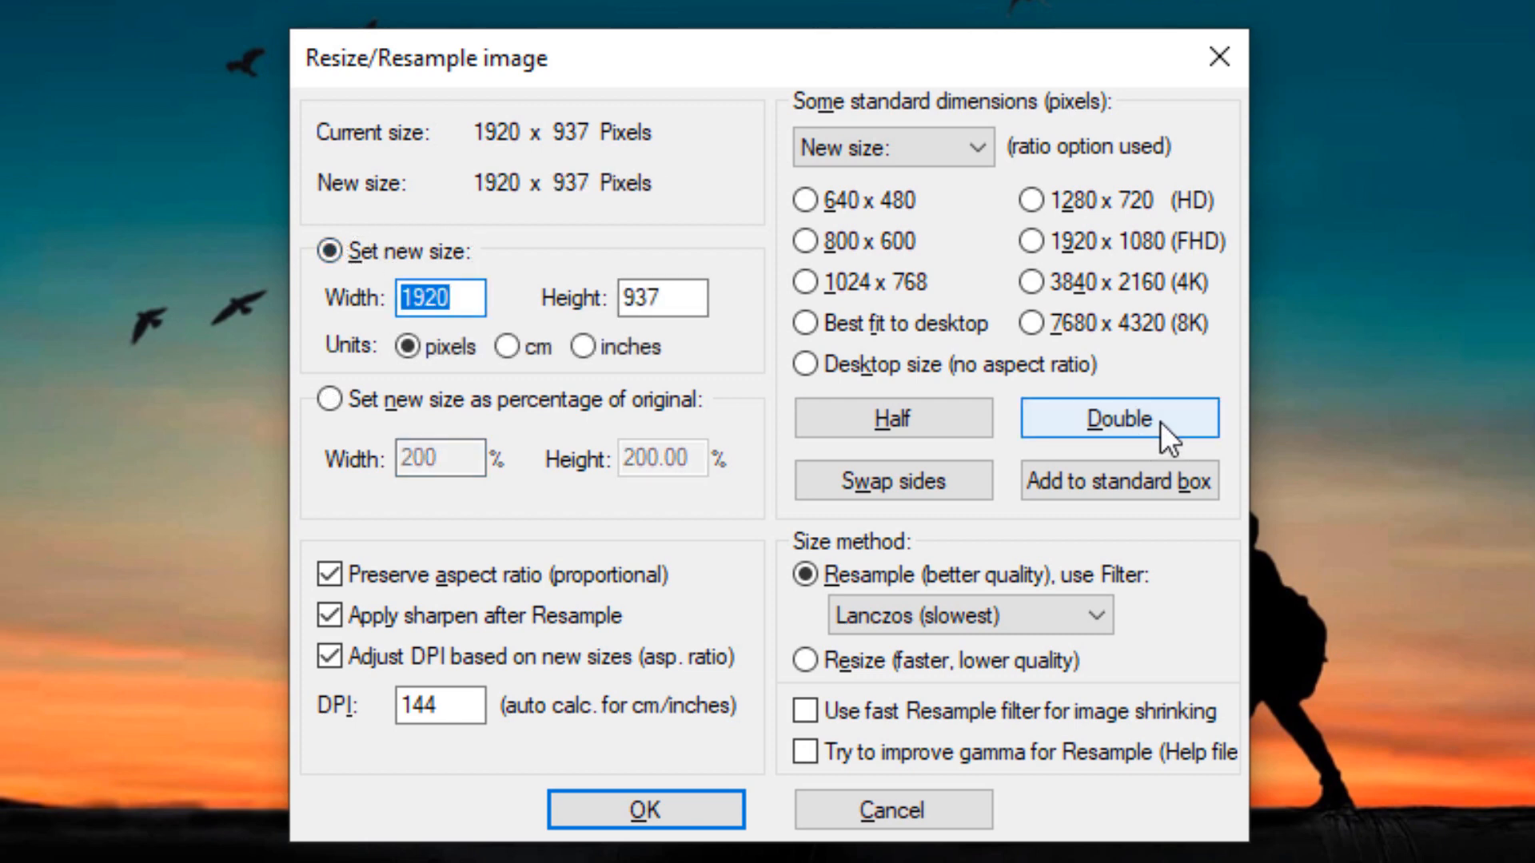
click(1118, 418)
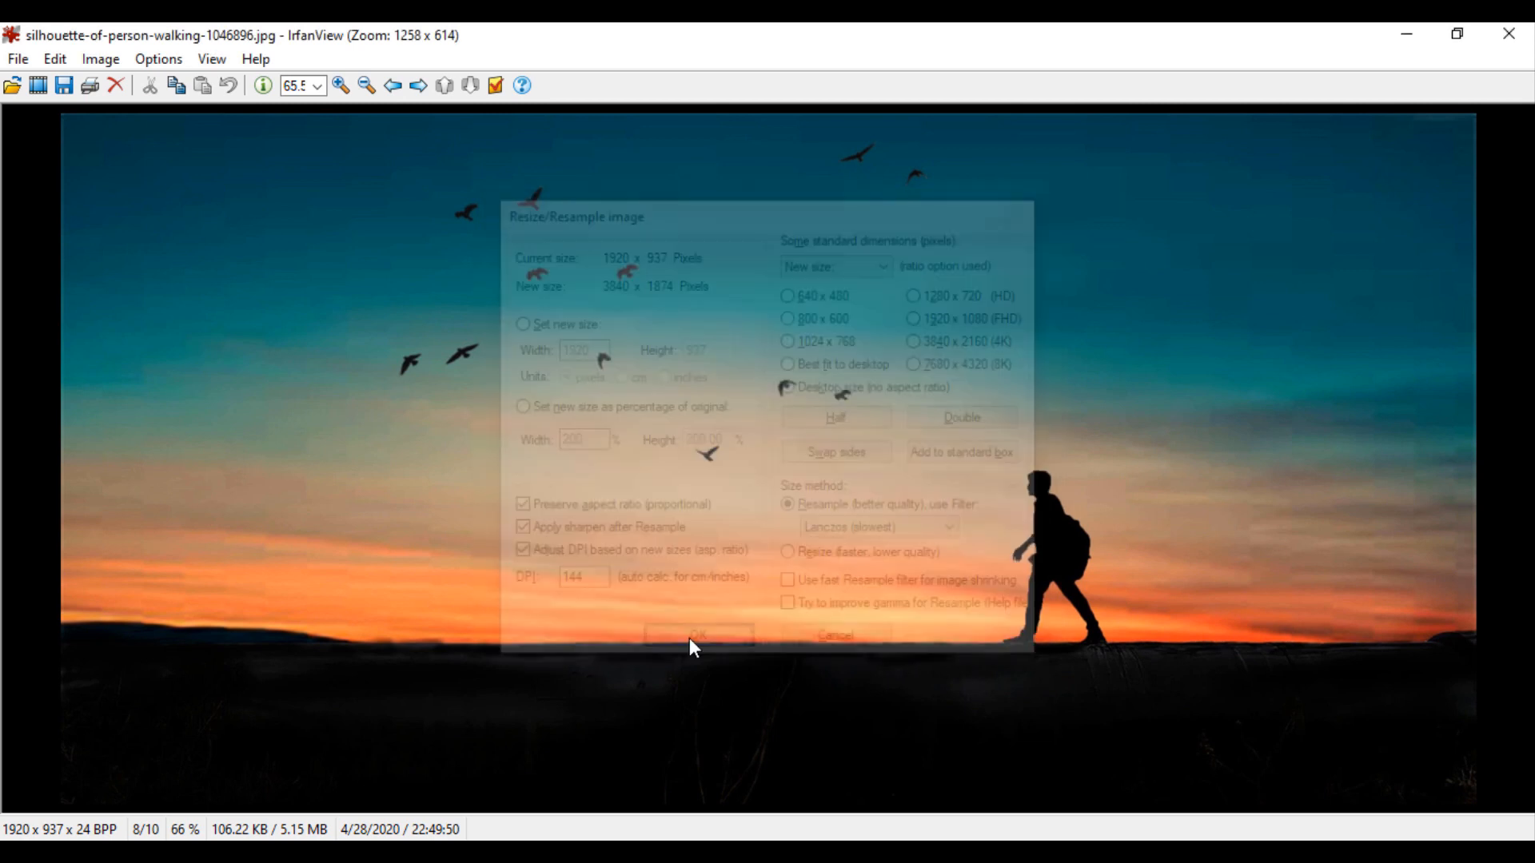
click(697, 634)
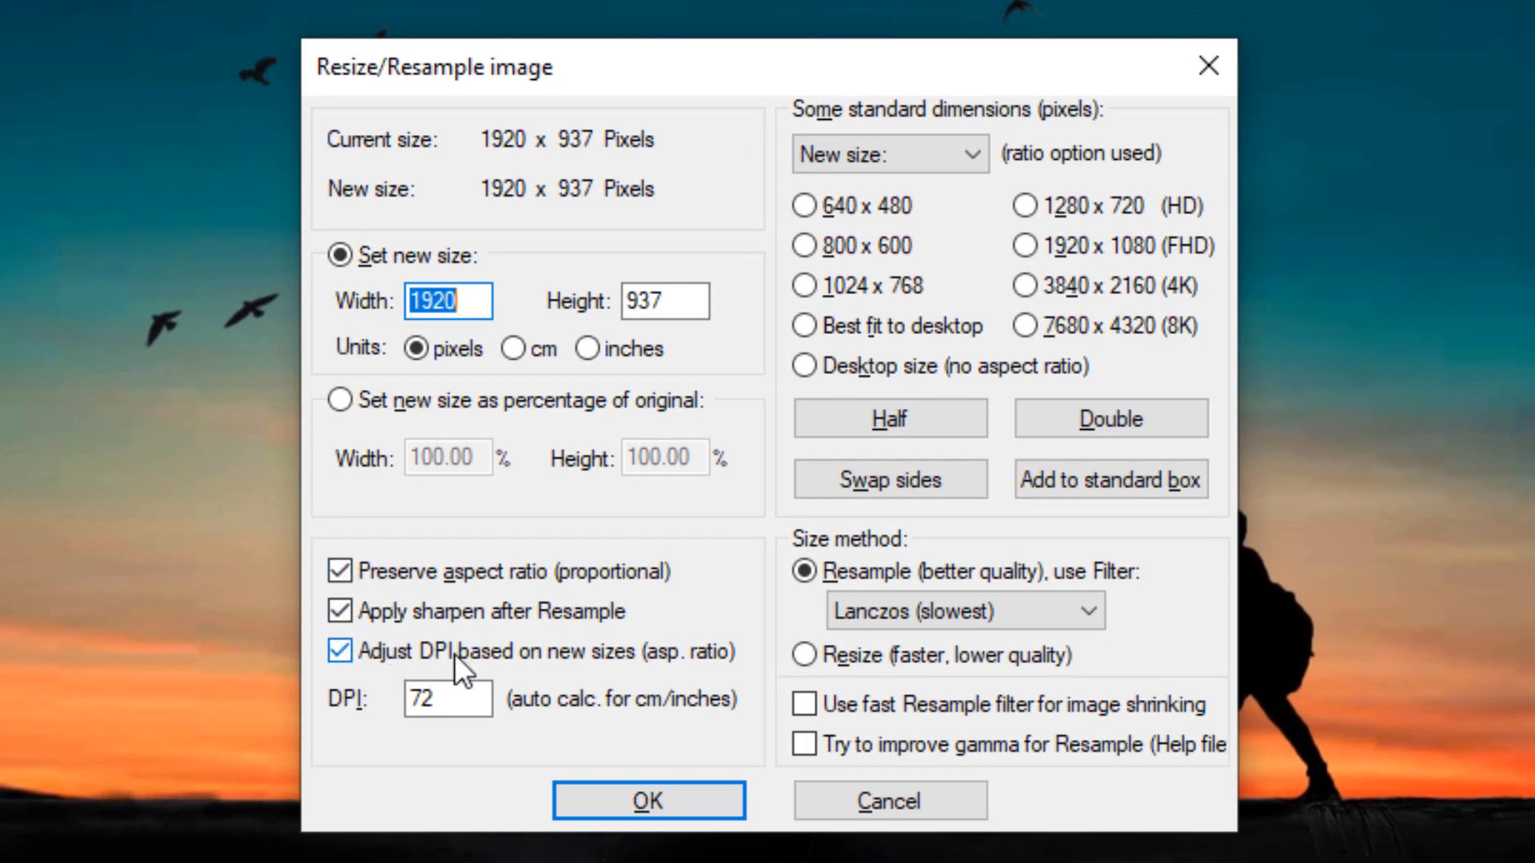
mouse_move(401, 715)
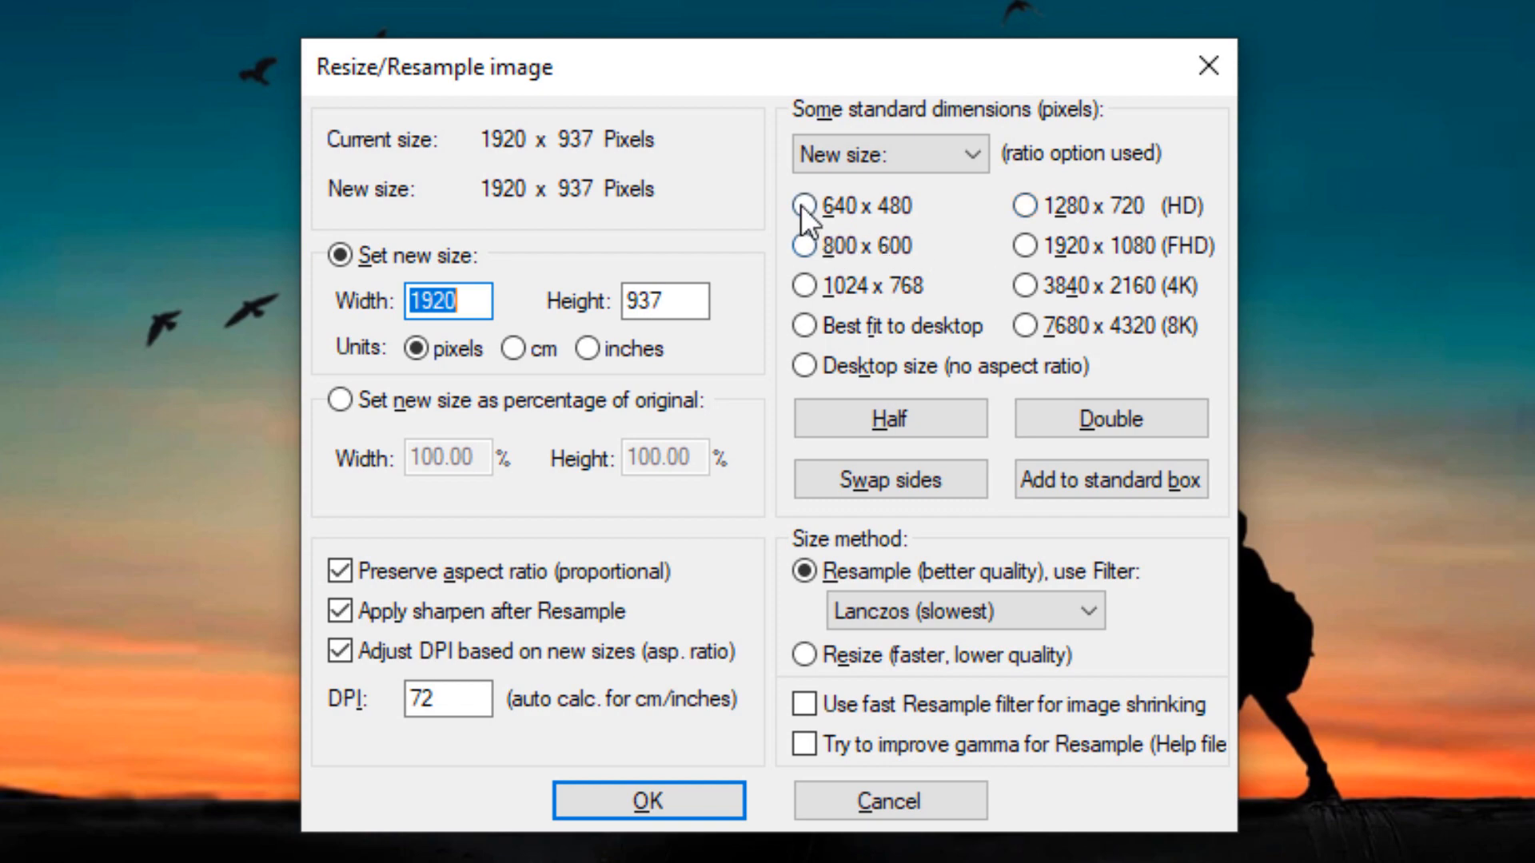
- Try the 640 x 480 standard size, then swap sides to resample to a 937 x 1920 portrait
click(804, 205)
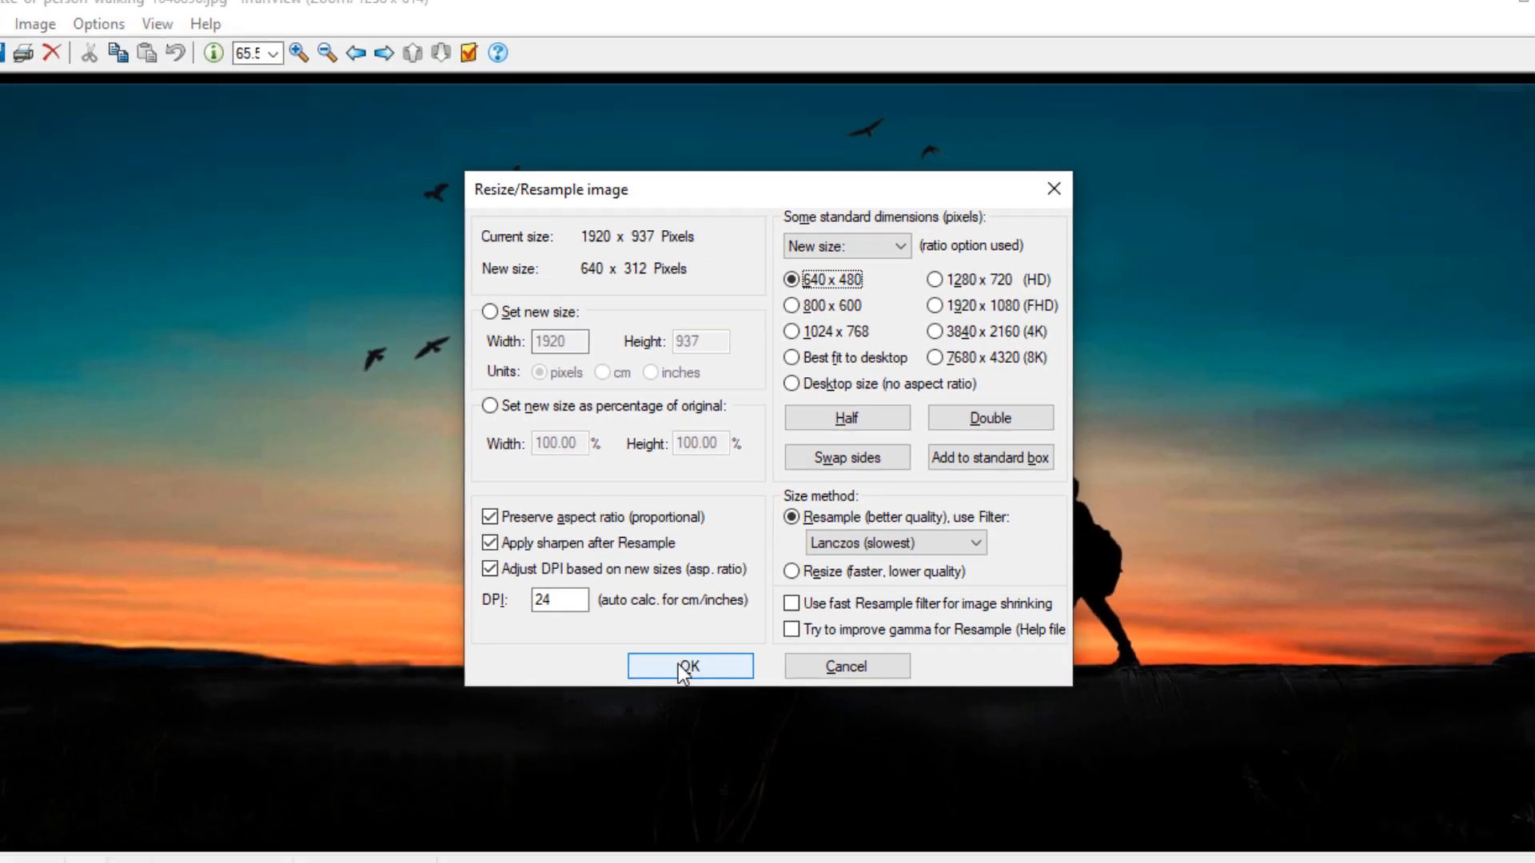
click(689, 665)
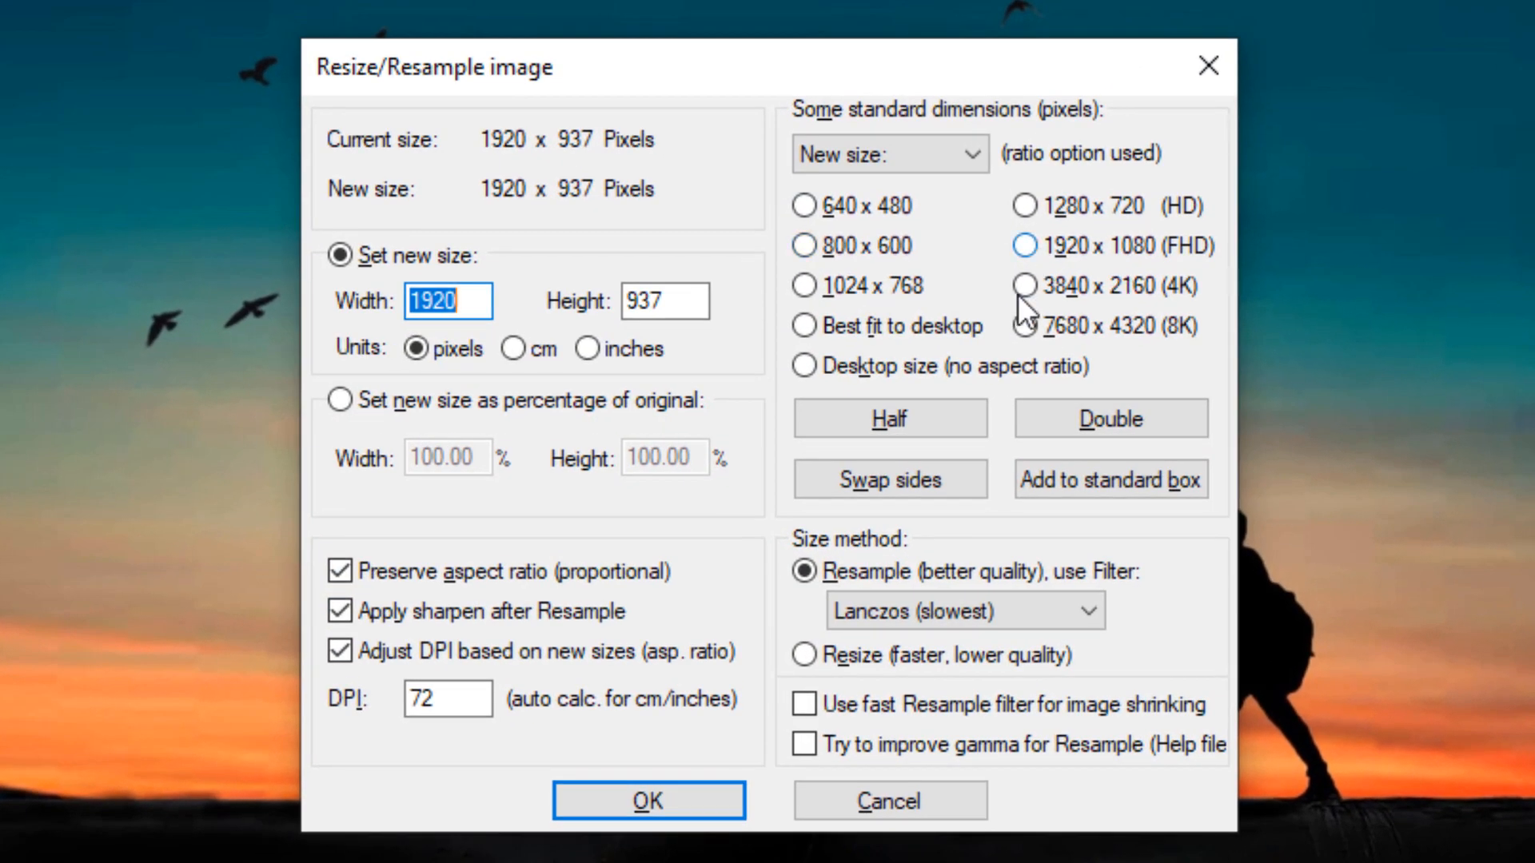
click(886, 154)
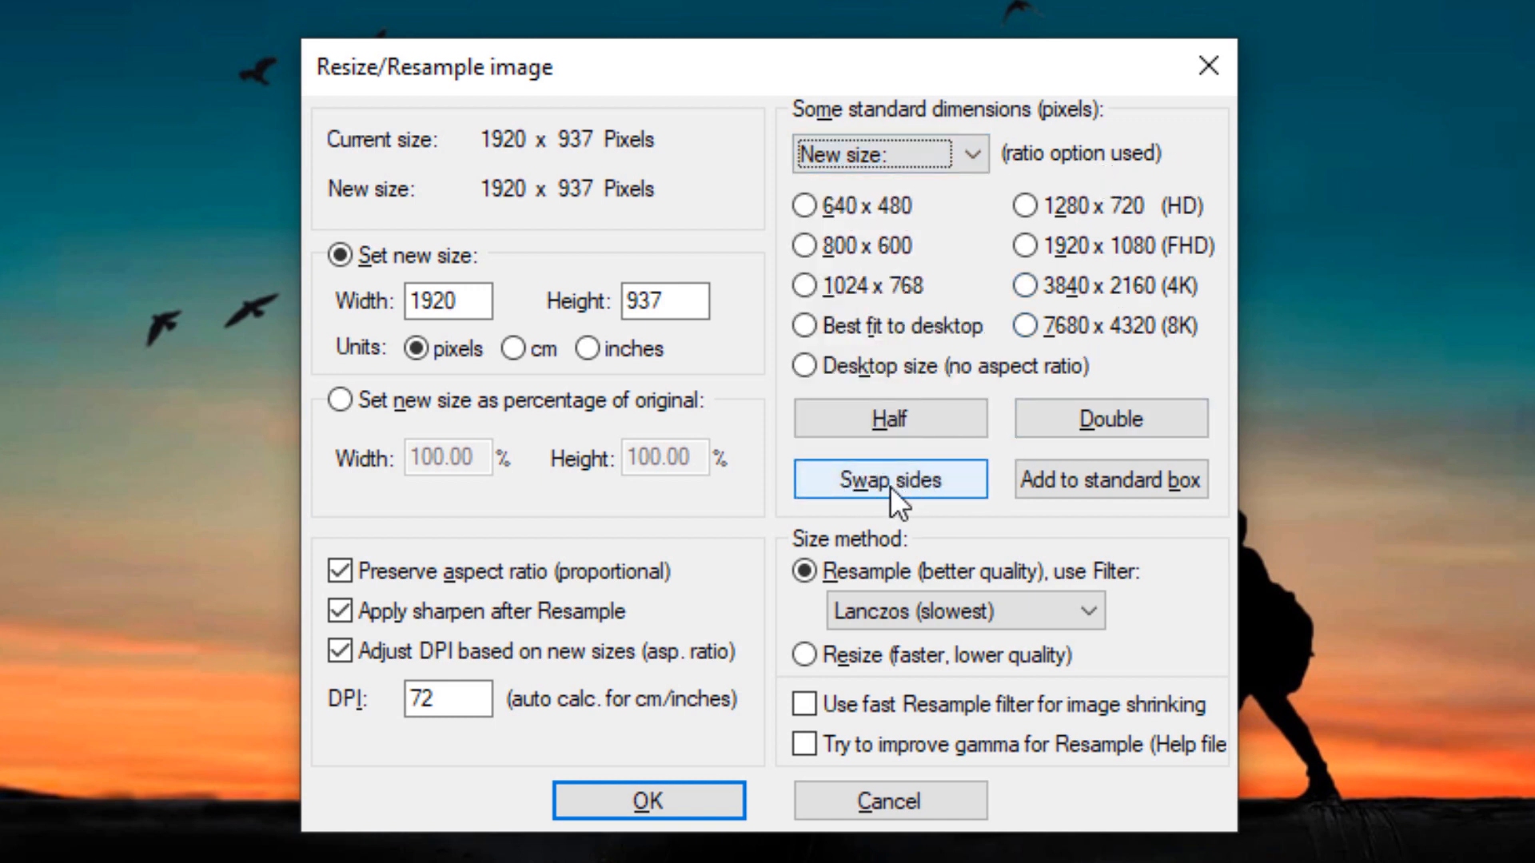
mouse_move(507, 245)
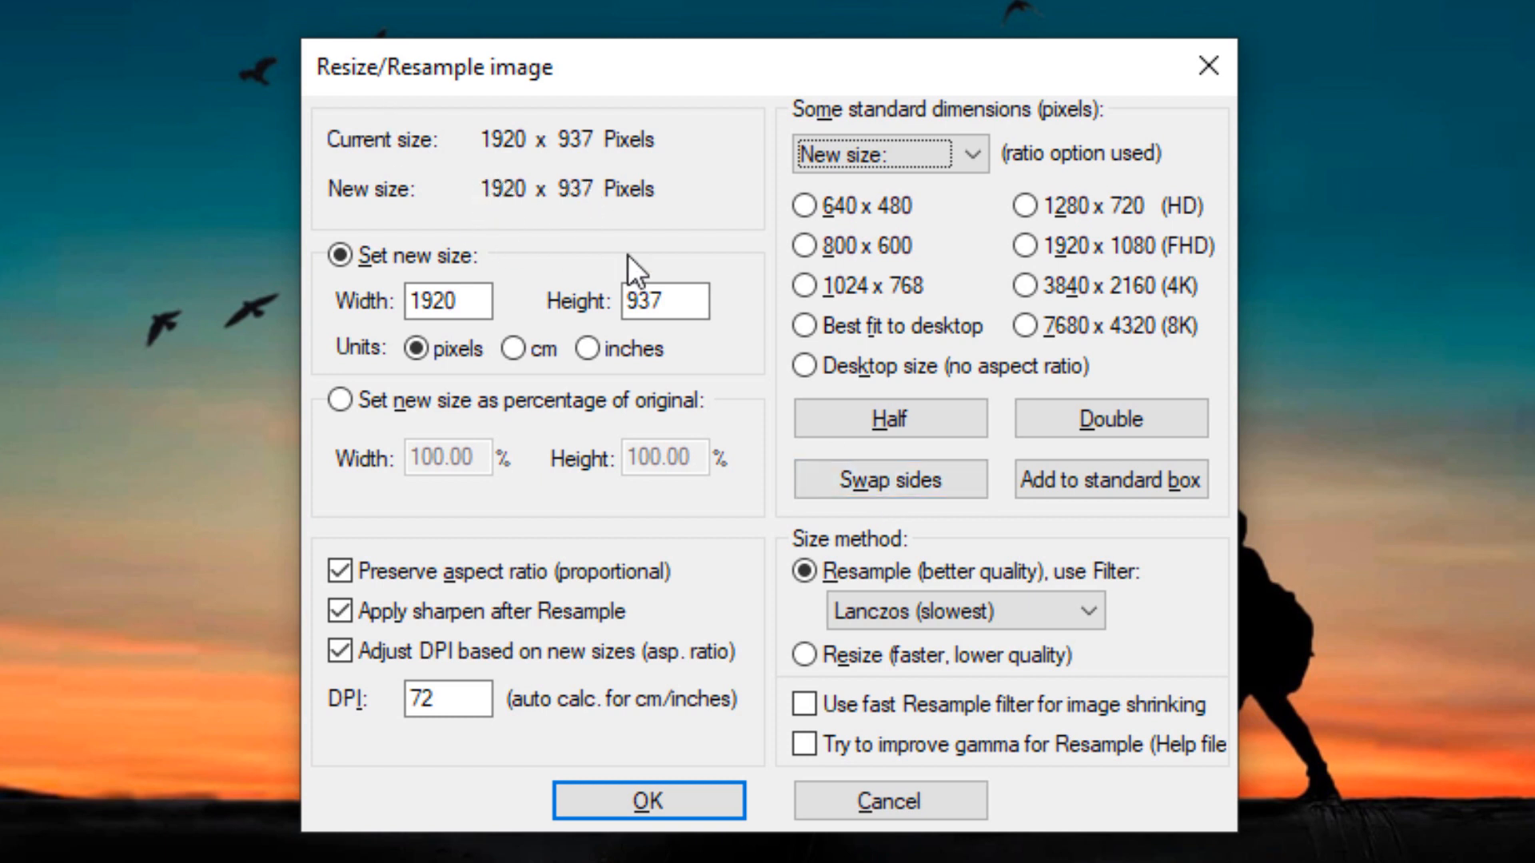
click(888, 479)
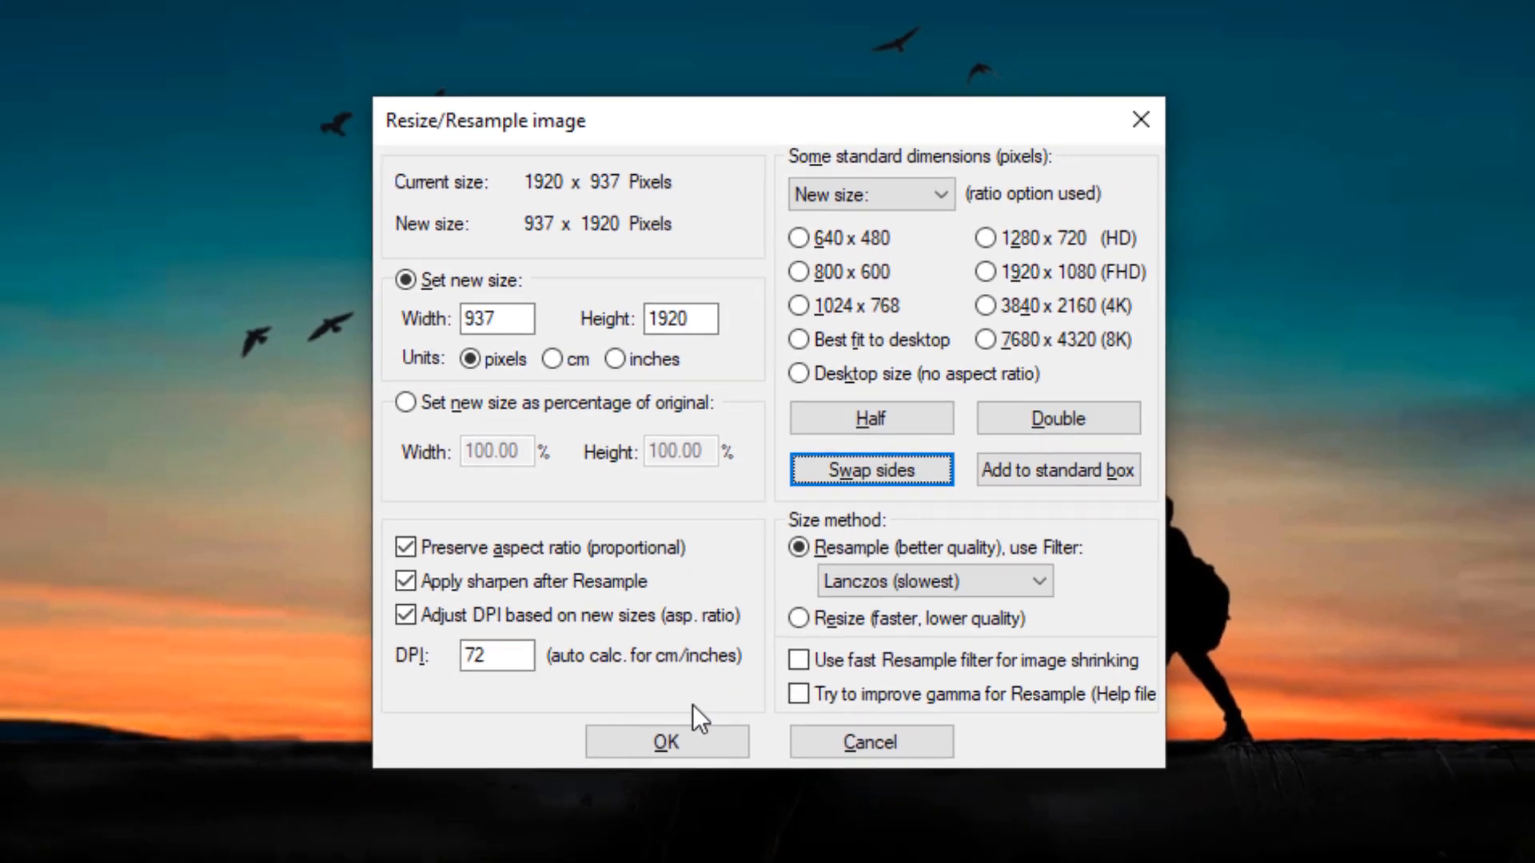
click(667, 741)
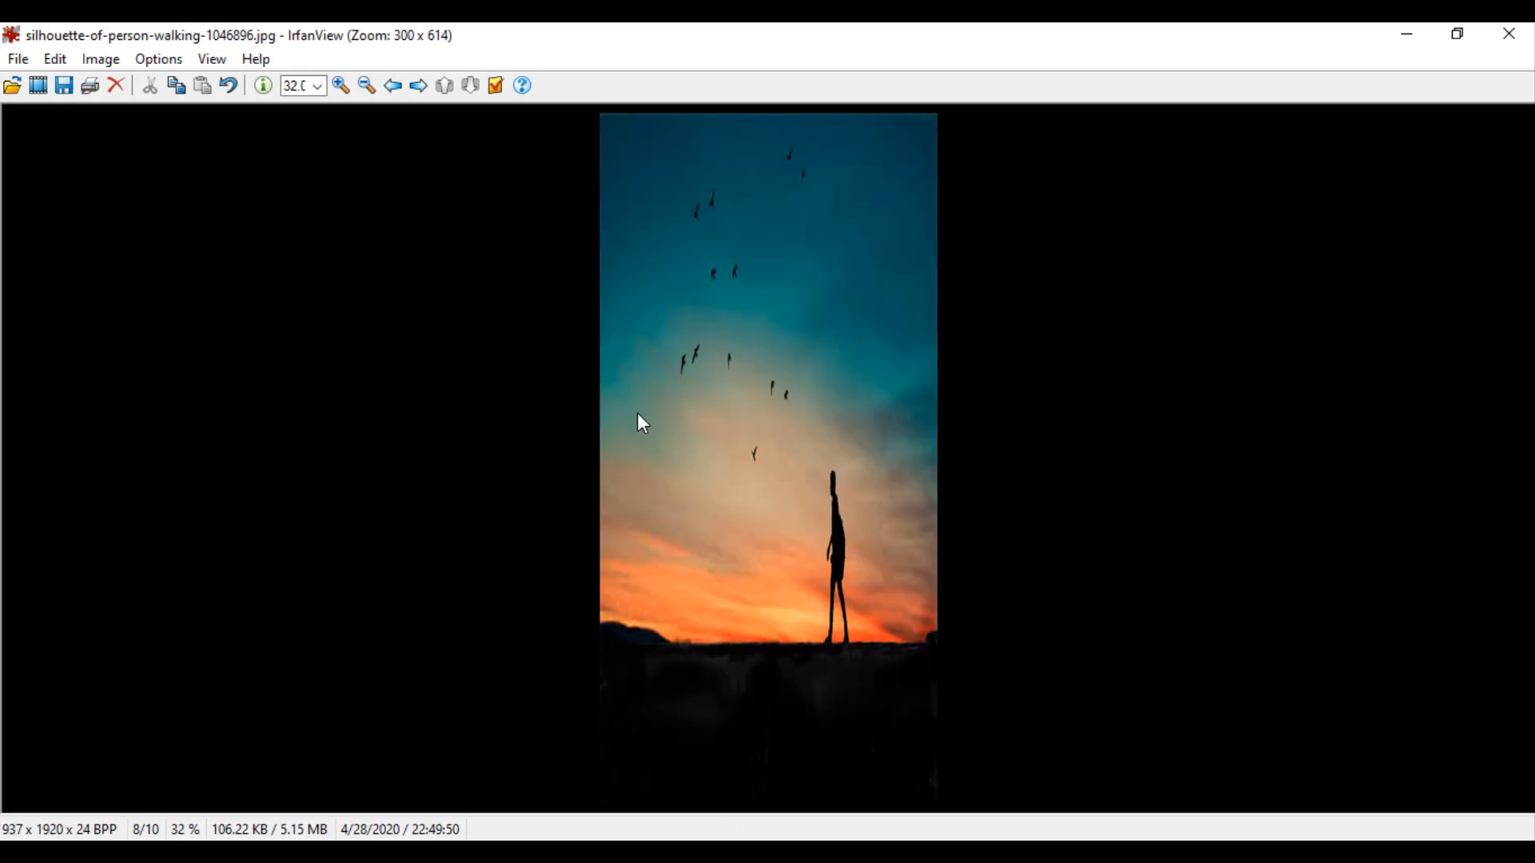
mouse_move(899, 136)
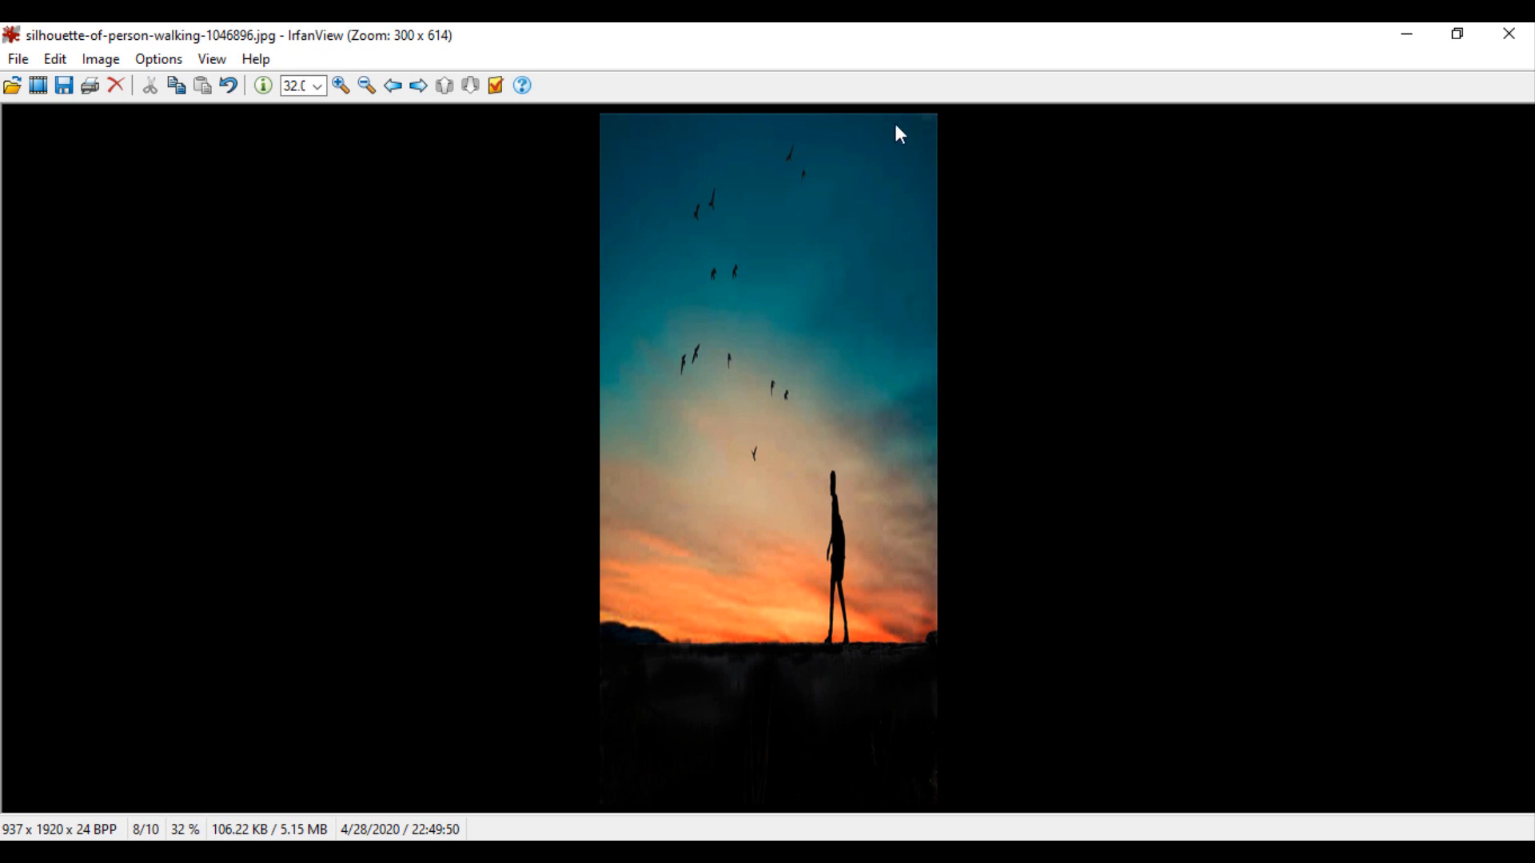
mouse_move(607, 706)
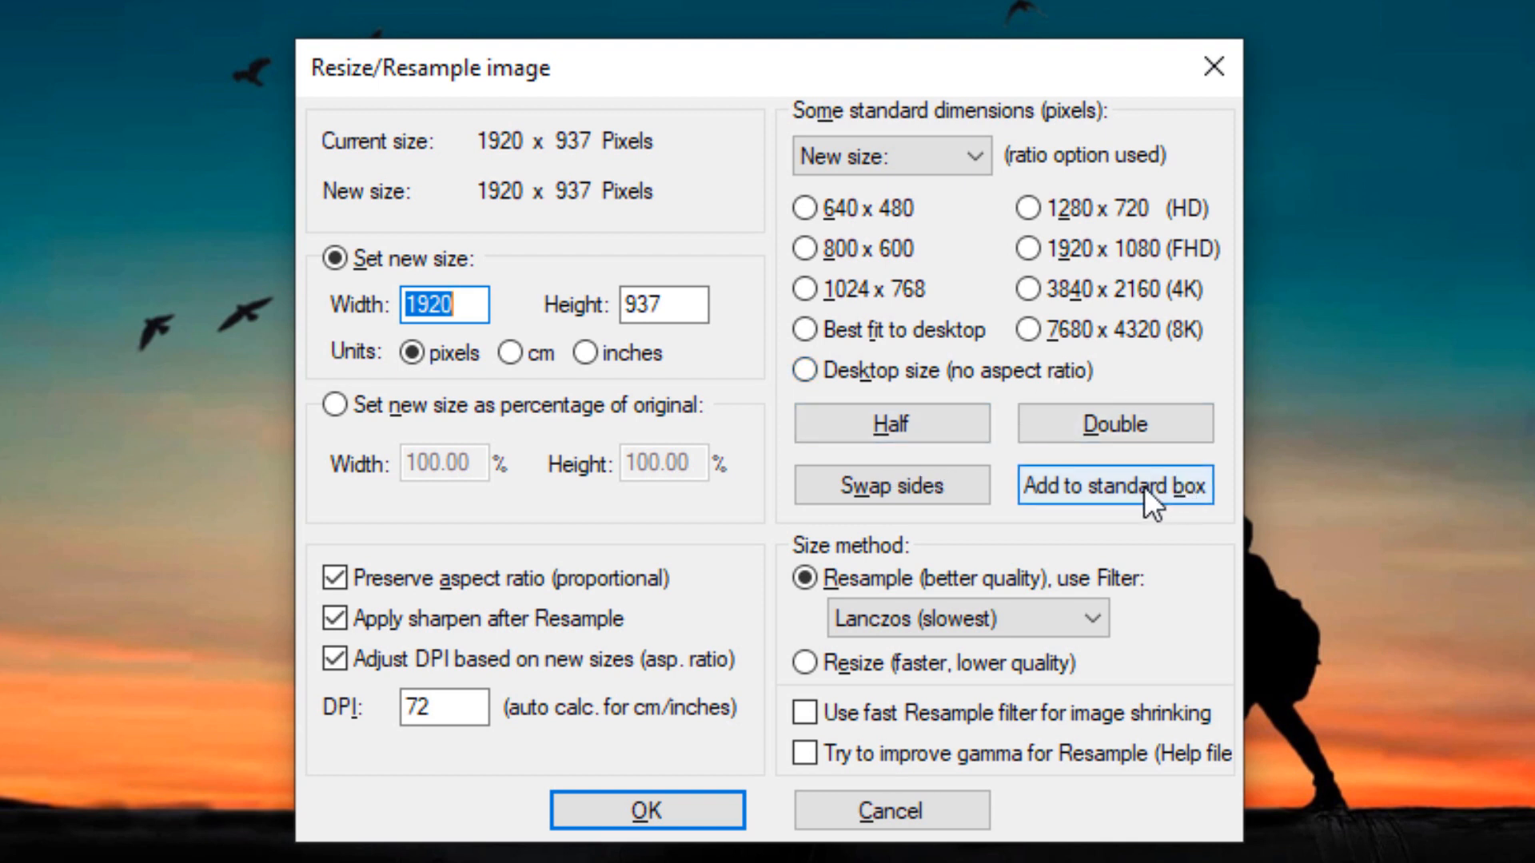
- Resample at original size with 'Use fast Resample filter' ticked and Lanczos filter kept
click(889, 154)
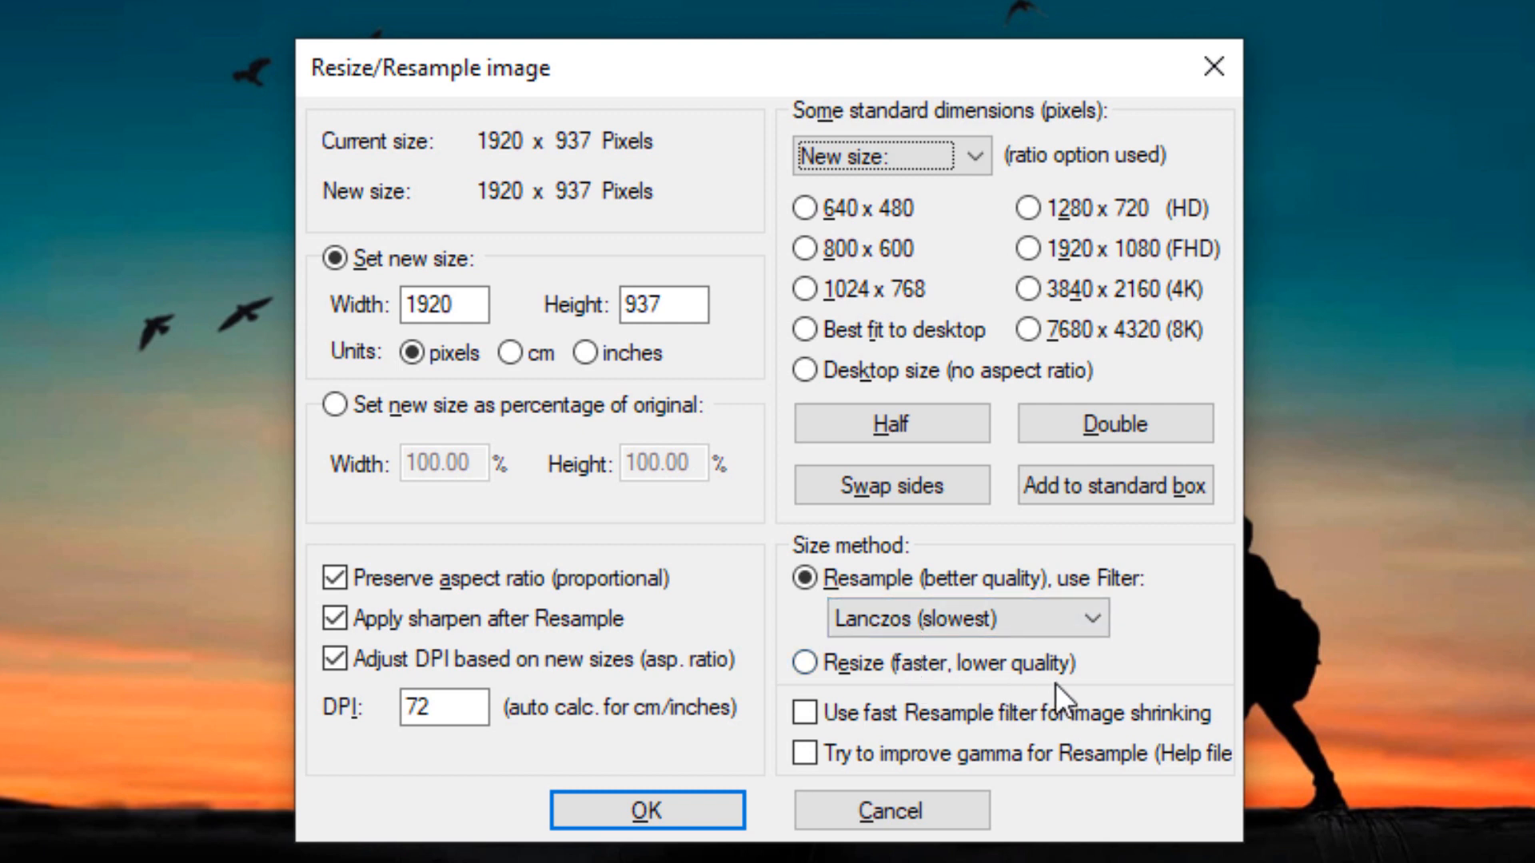
click(806, 712)
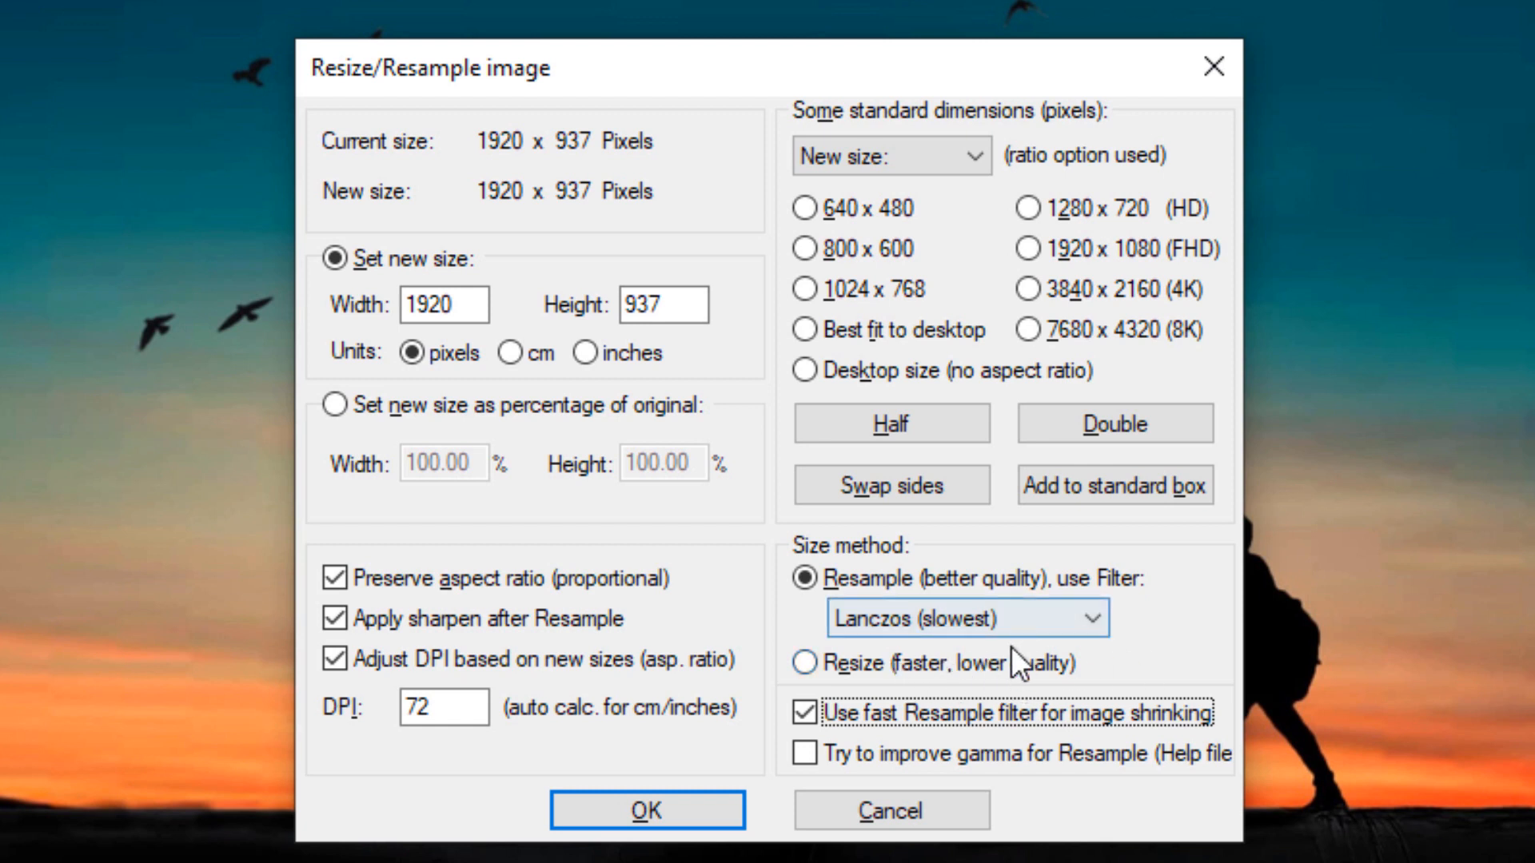
click(967, 617)
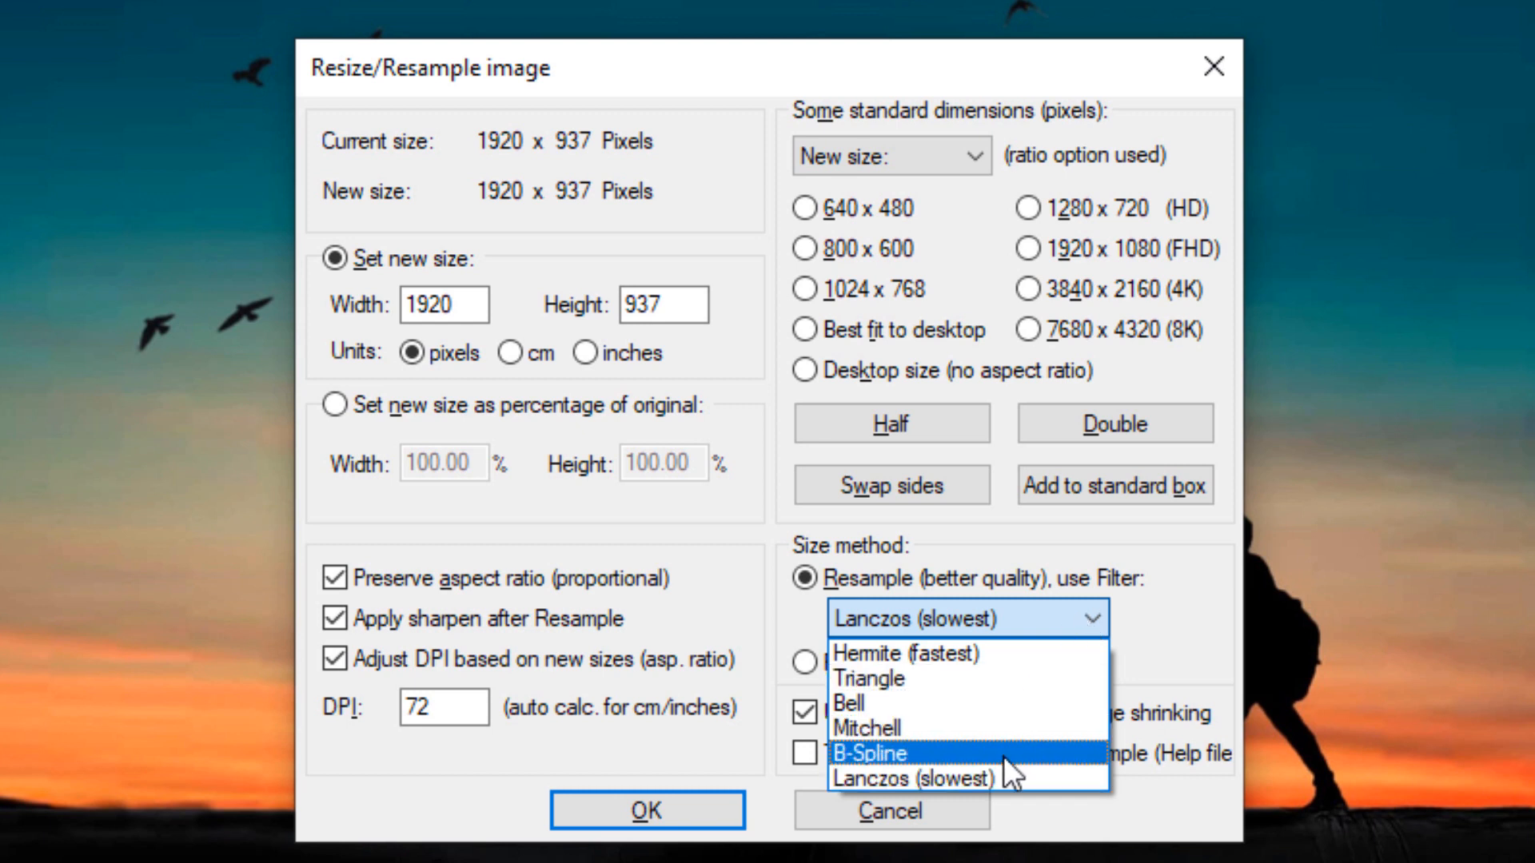
mouse_move(940, 778)
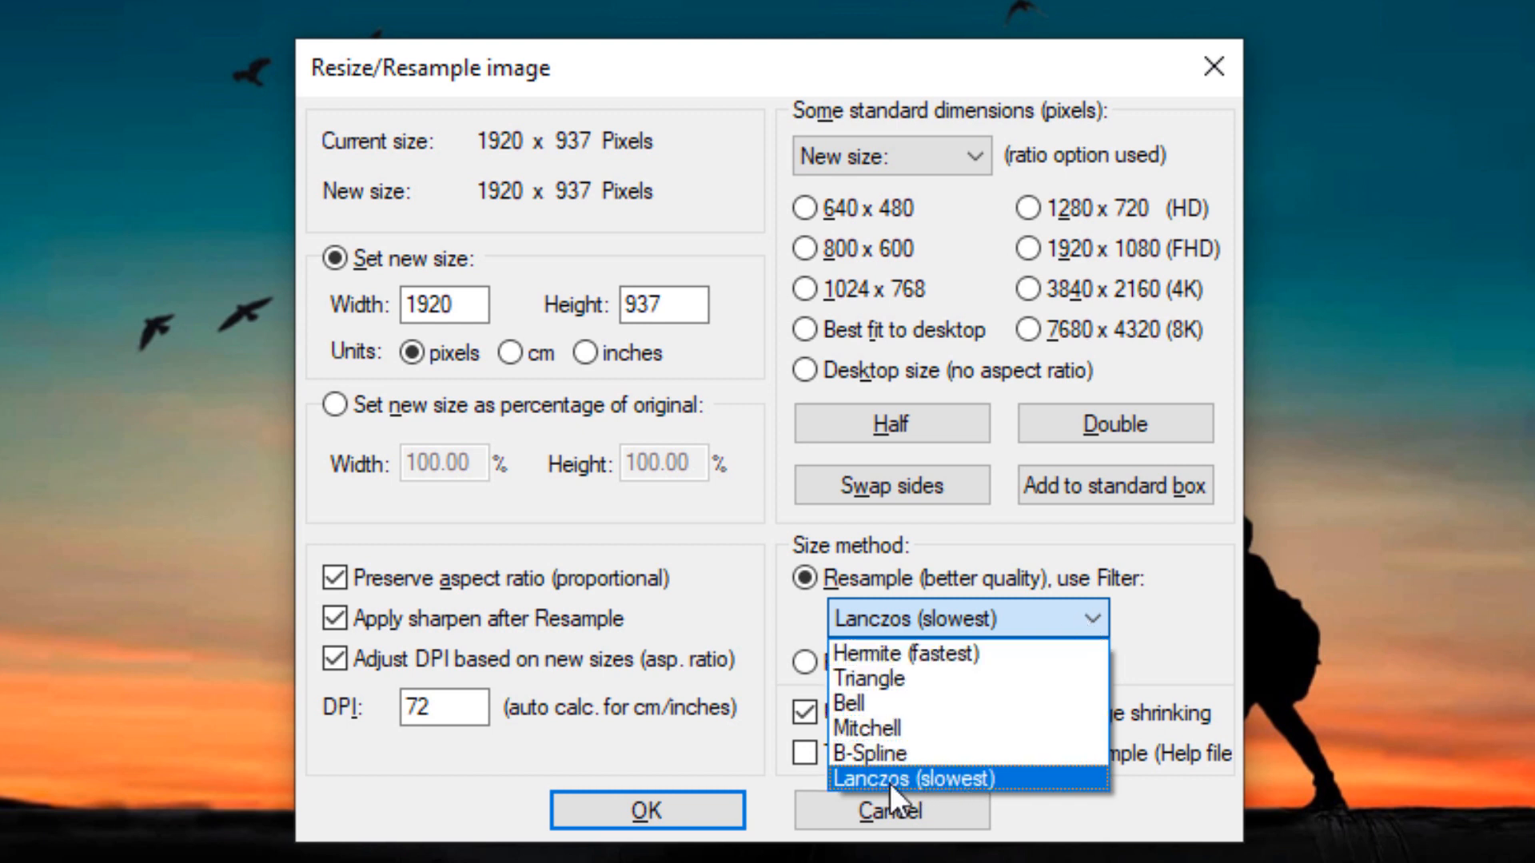
click(891, 777)
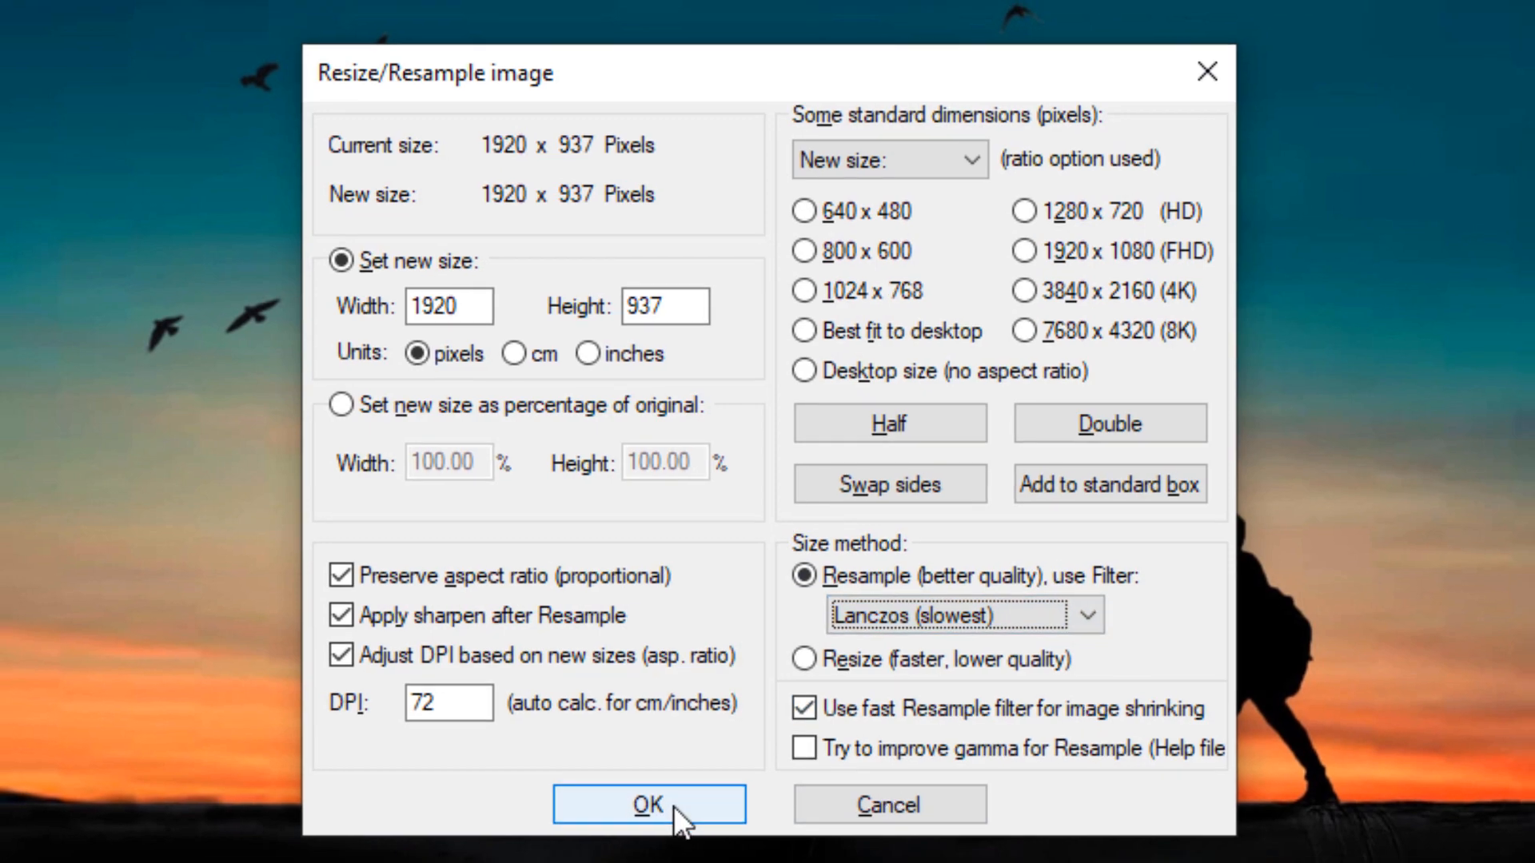
click(648, 804)
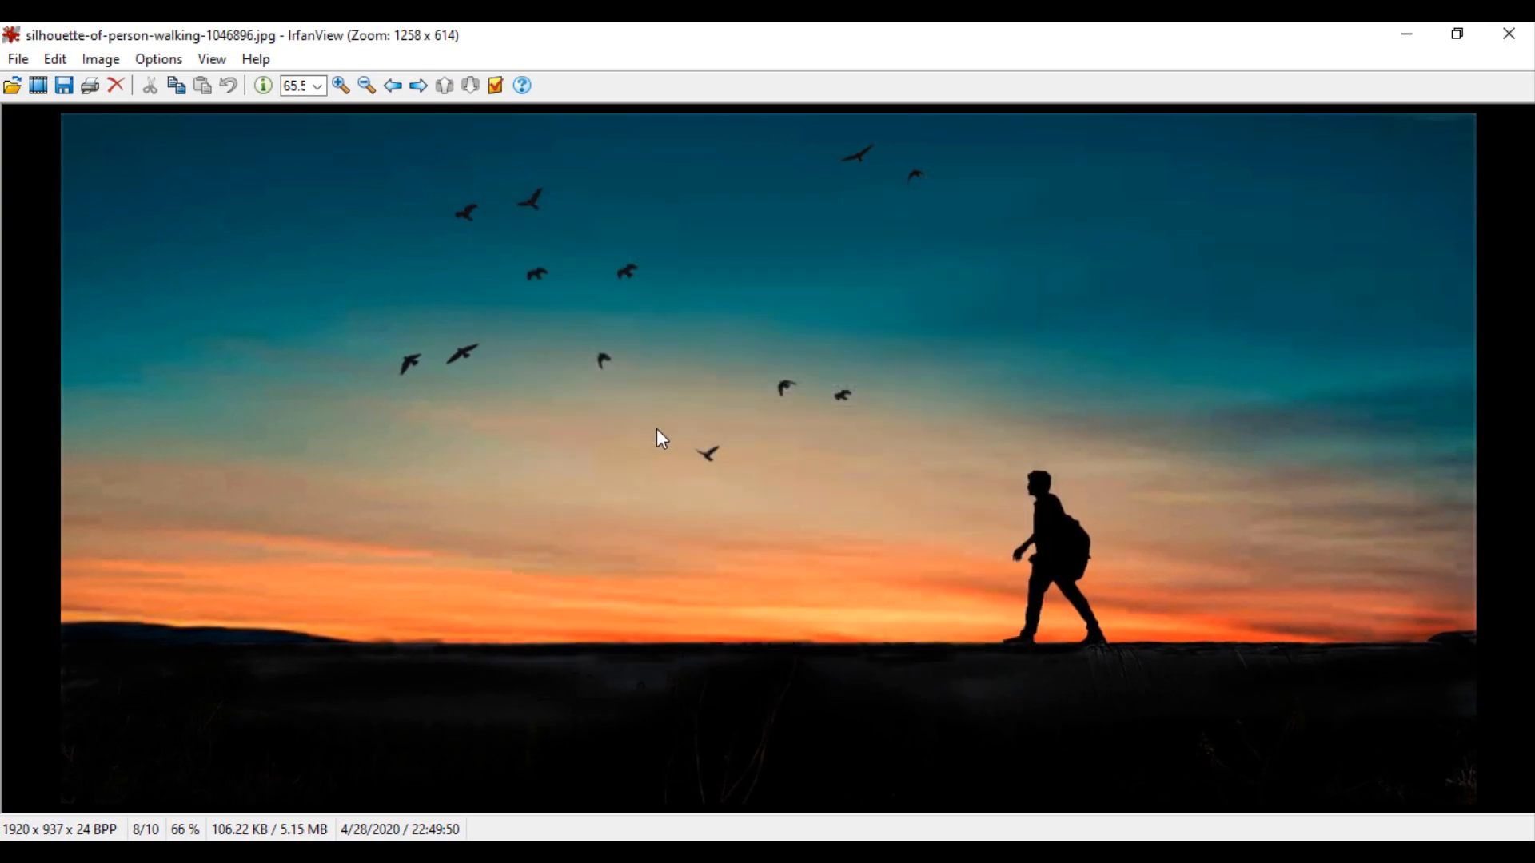
mouse_move(708, 362)
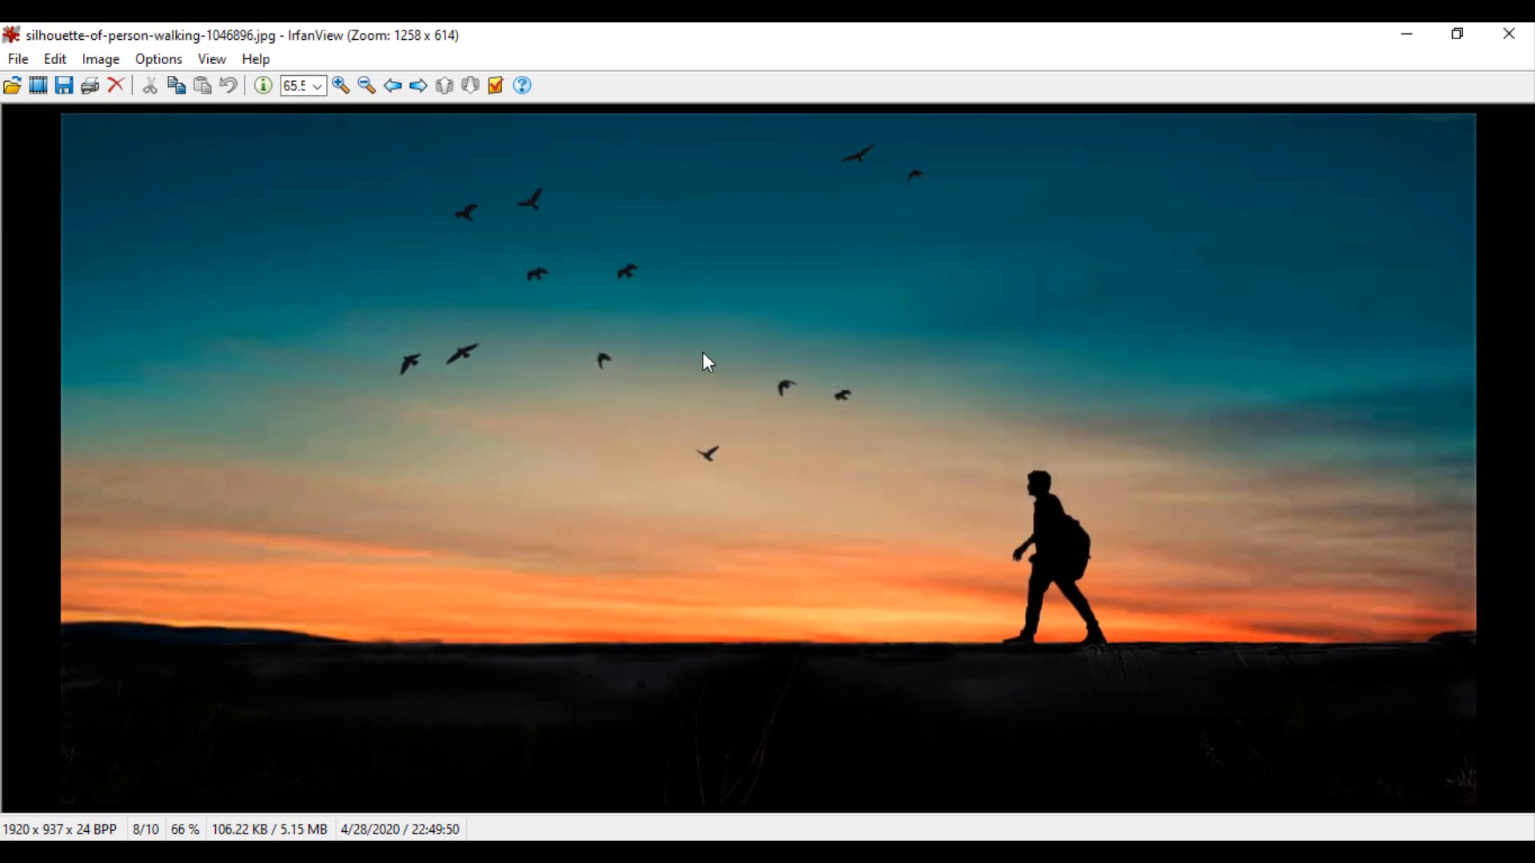
- Bring up the file-opening dialog over the silhouette photo
click(10, 84)
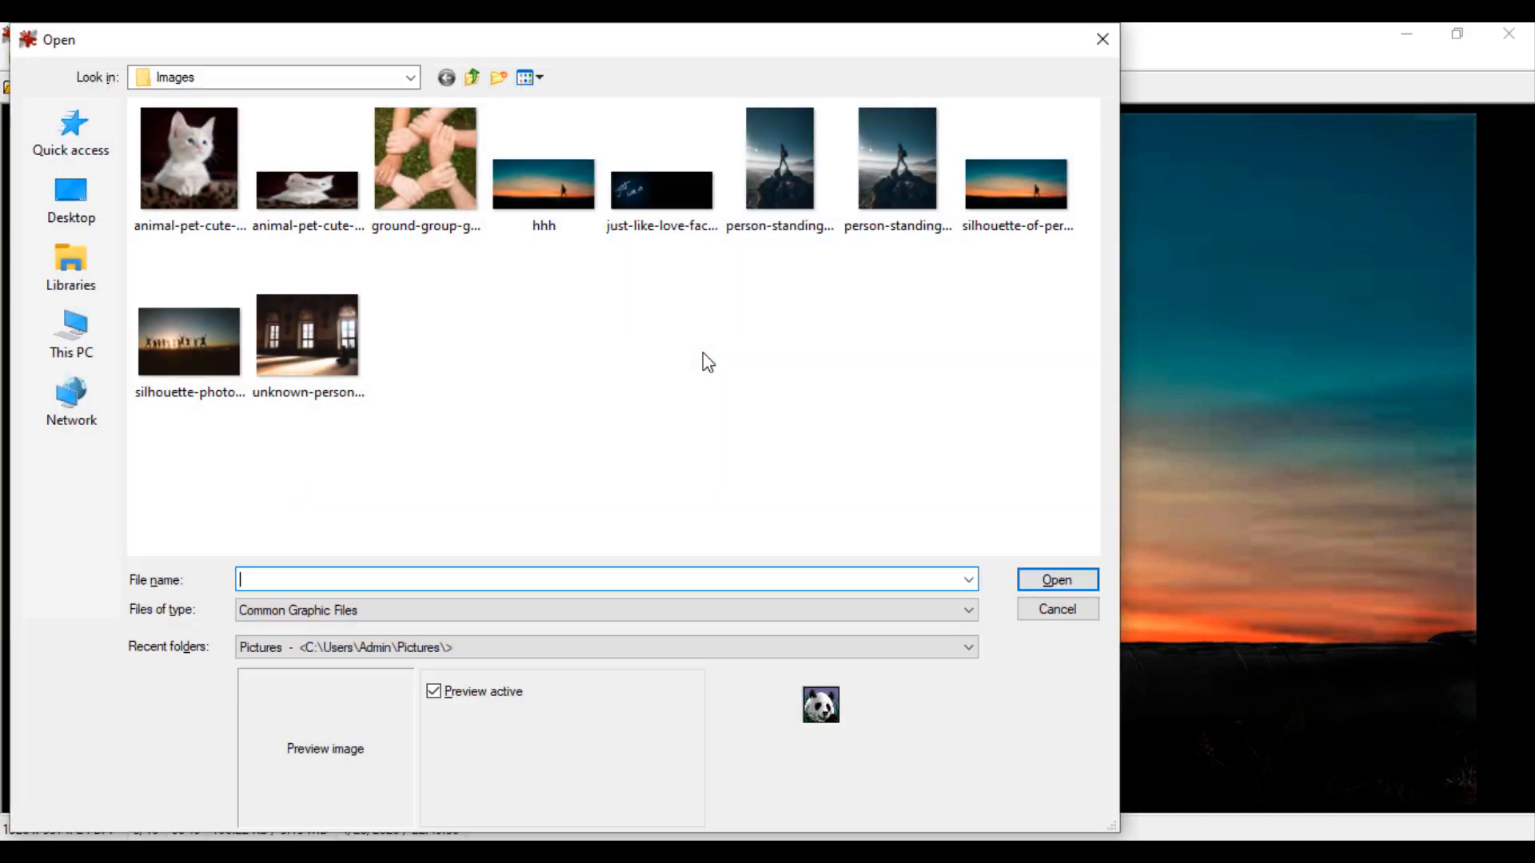
mouse_move(901, 287)
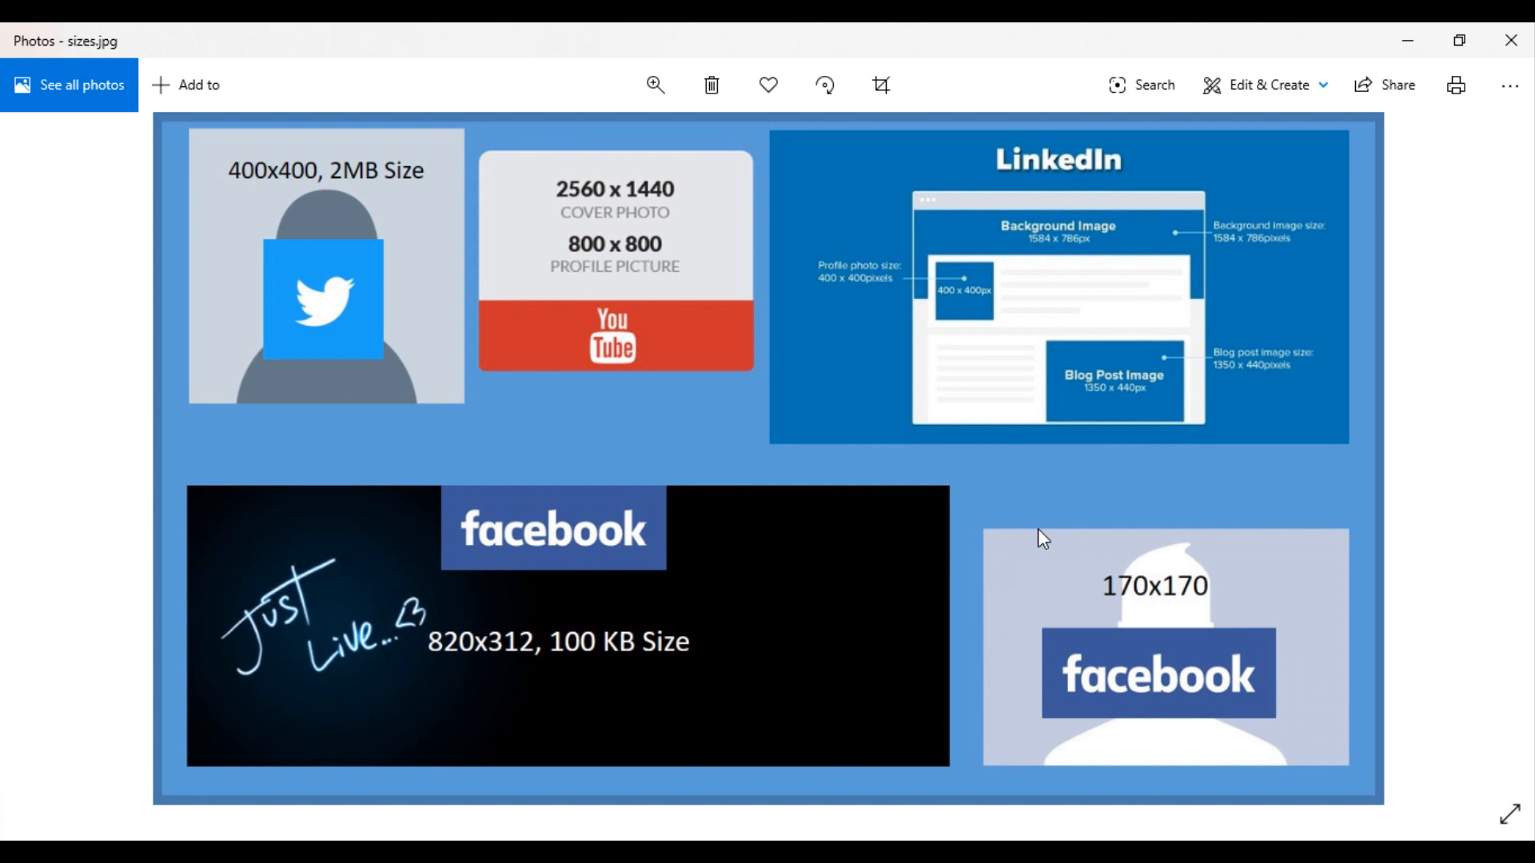
mouse_move(518, 663)
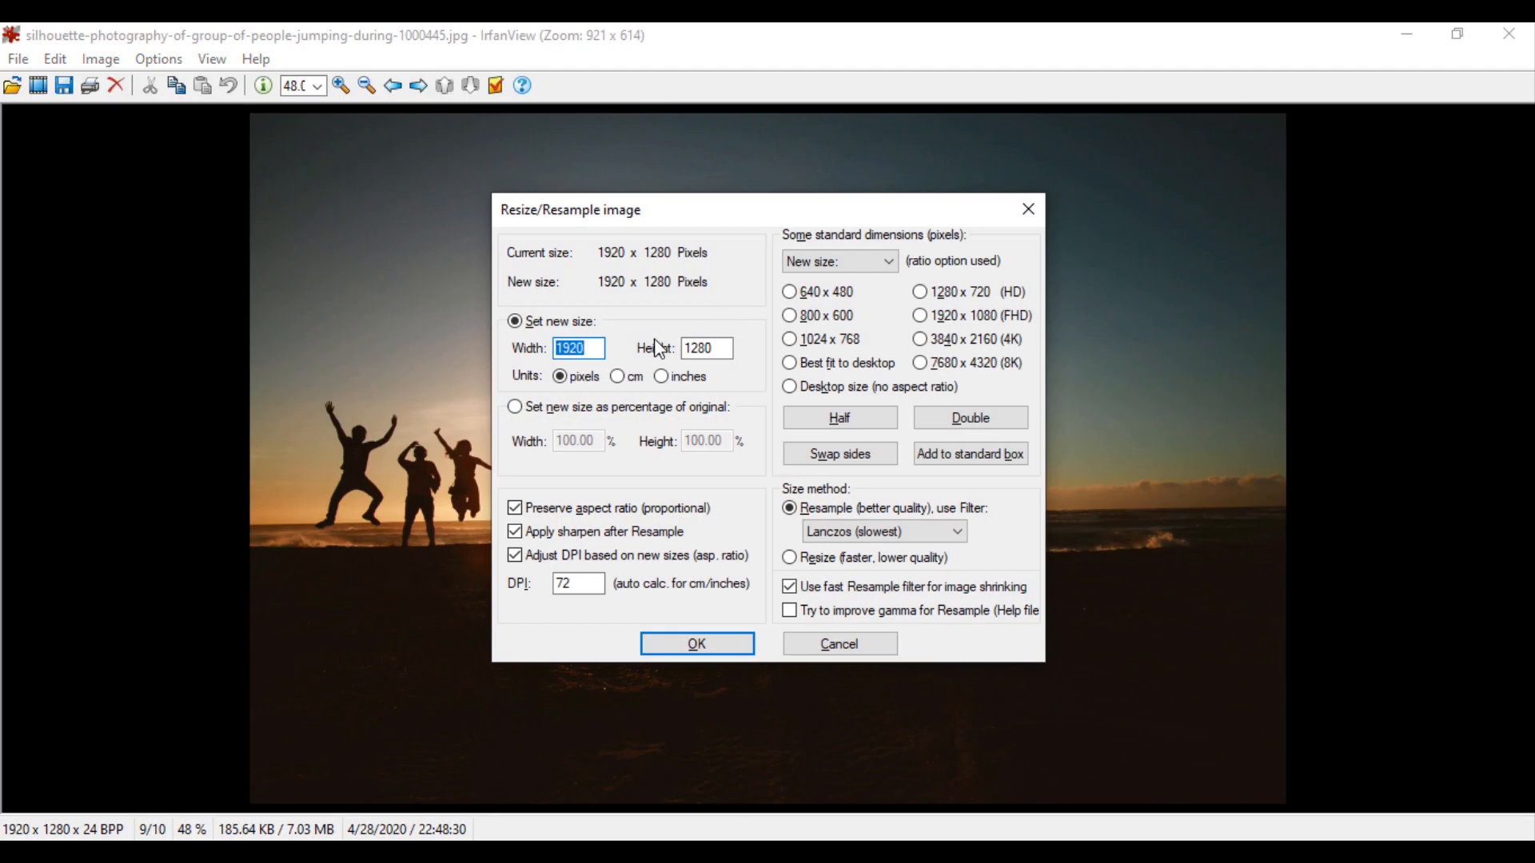
- Resample the jumping-silhouette beach photo proportionally to width 820, giving 820 x 547
text(820)
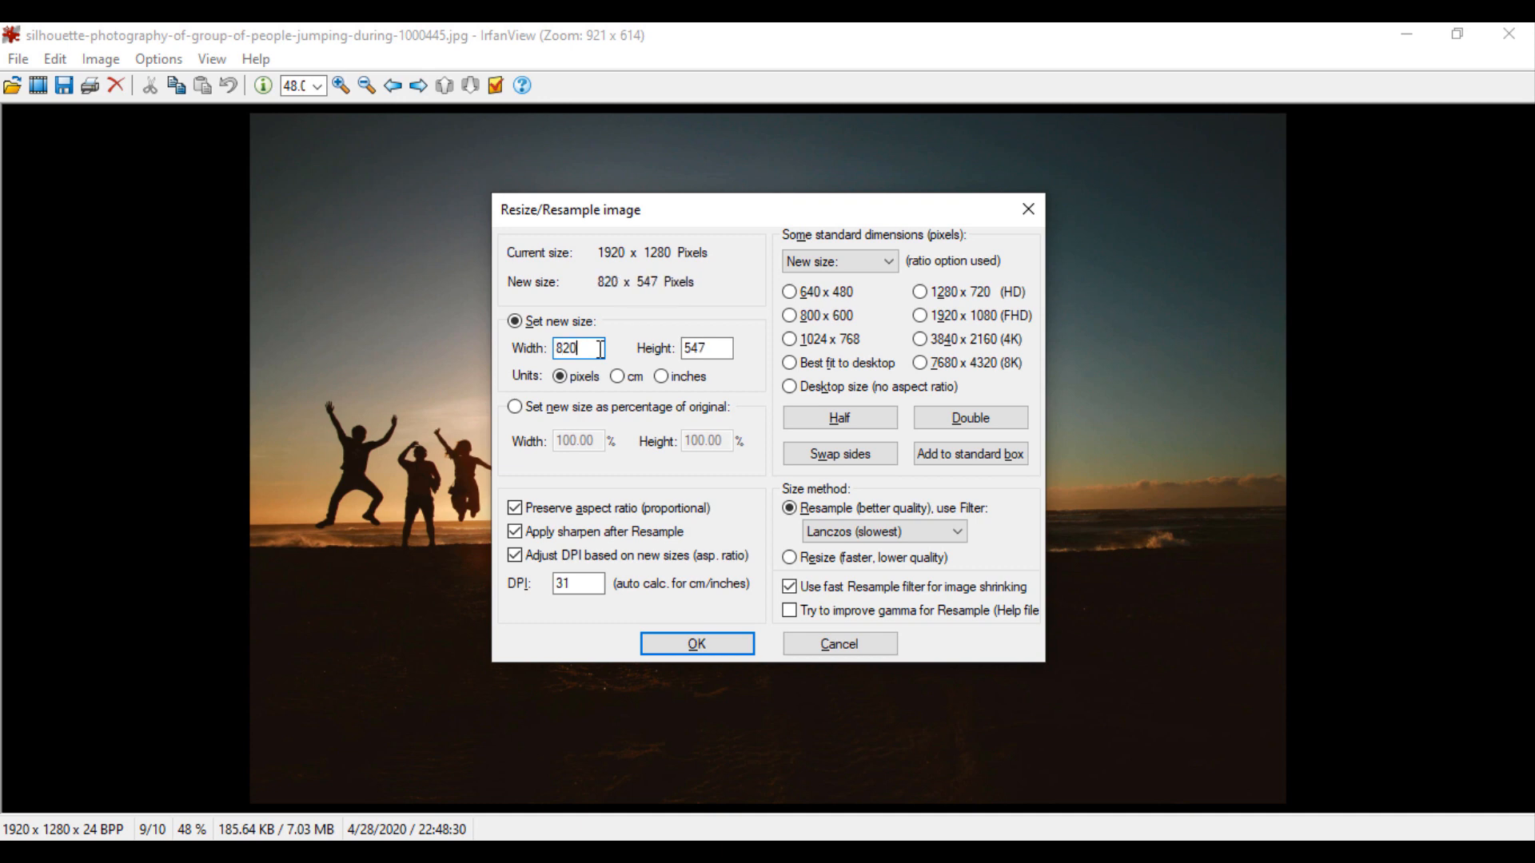
click(706, 349)
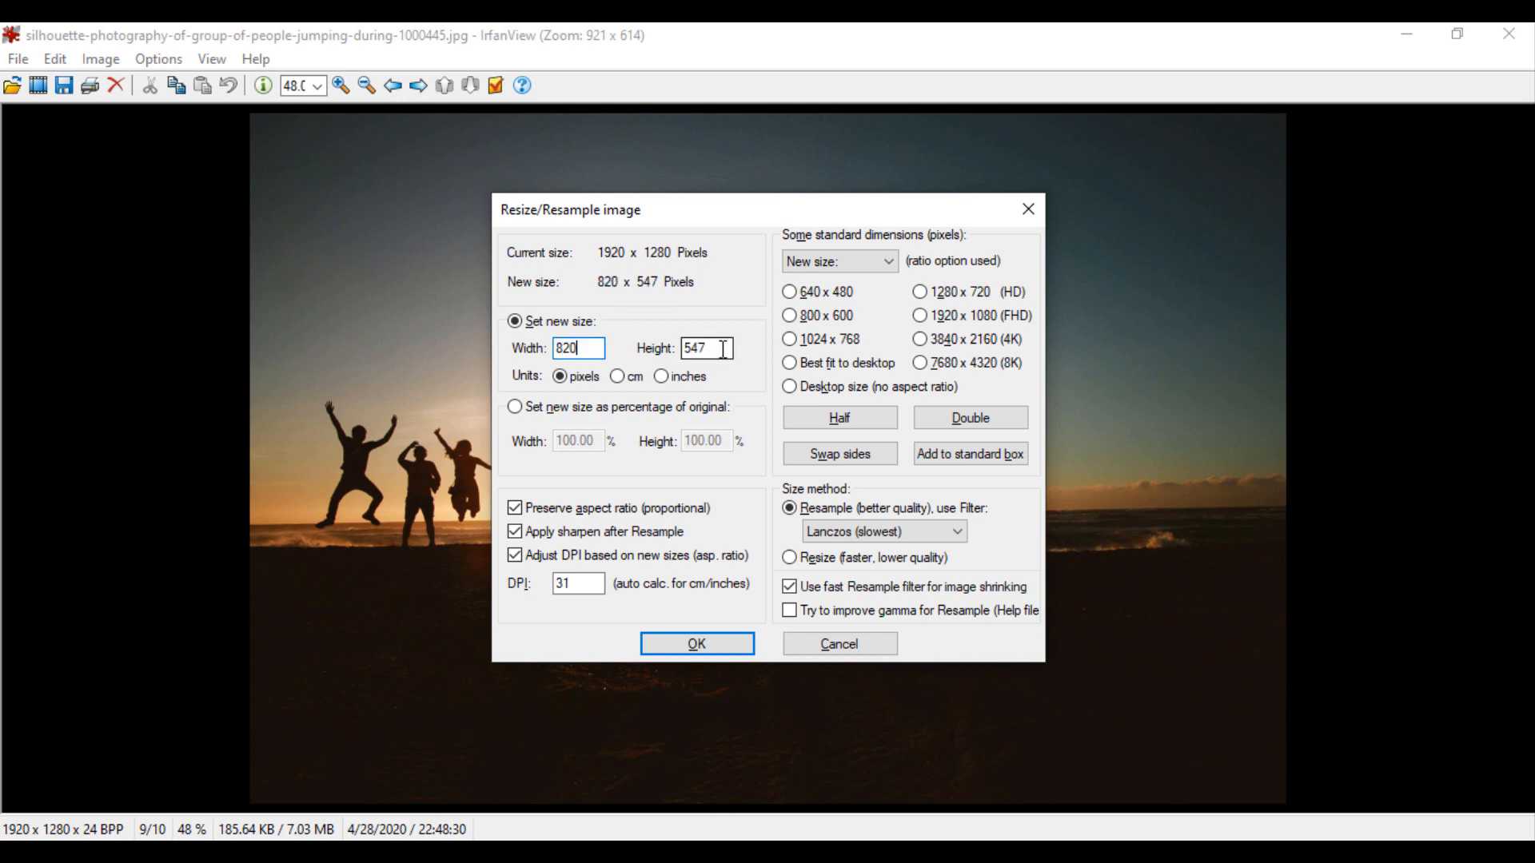
click(695, 644)
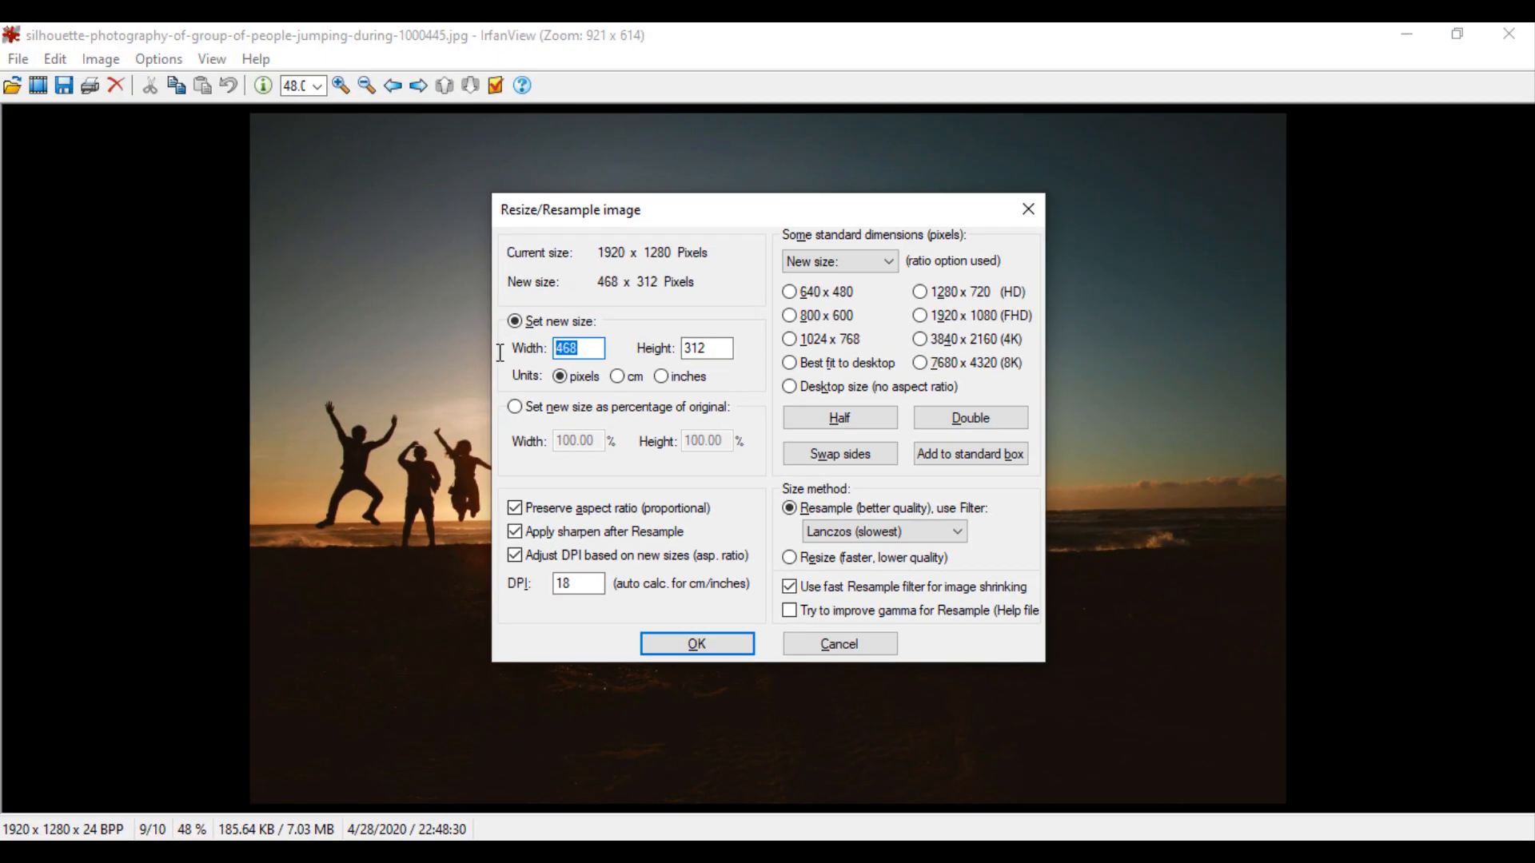
text(820)
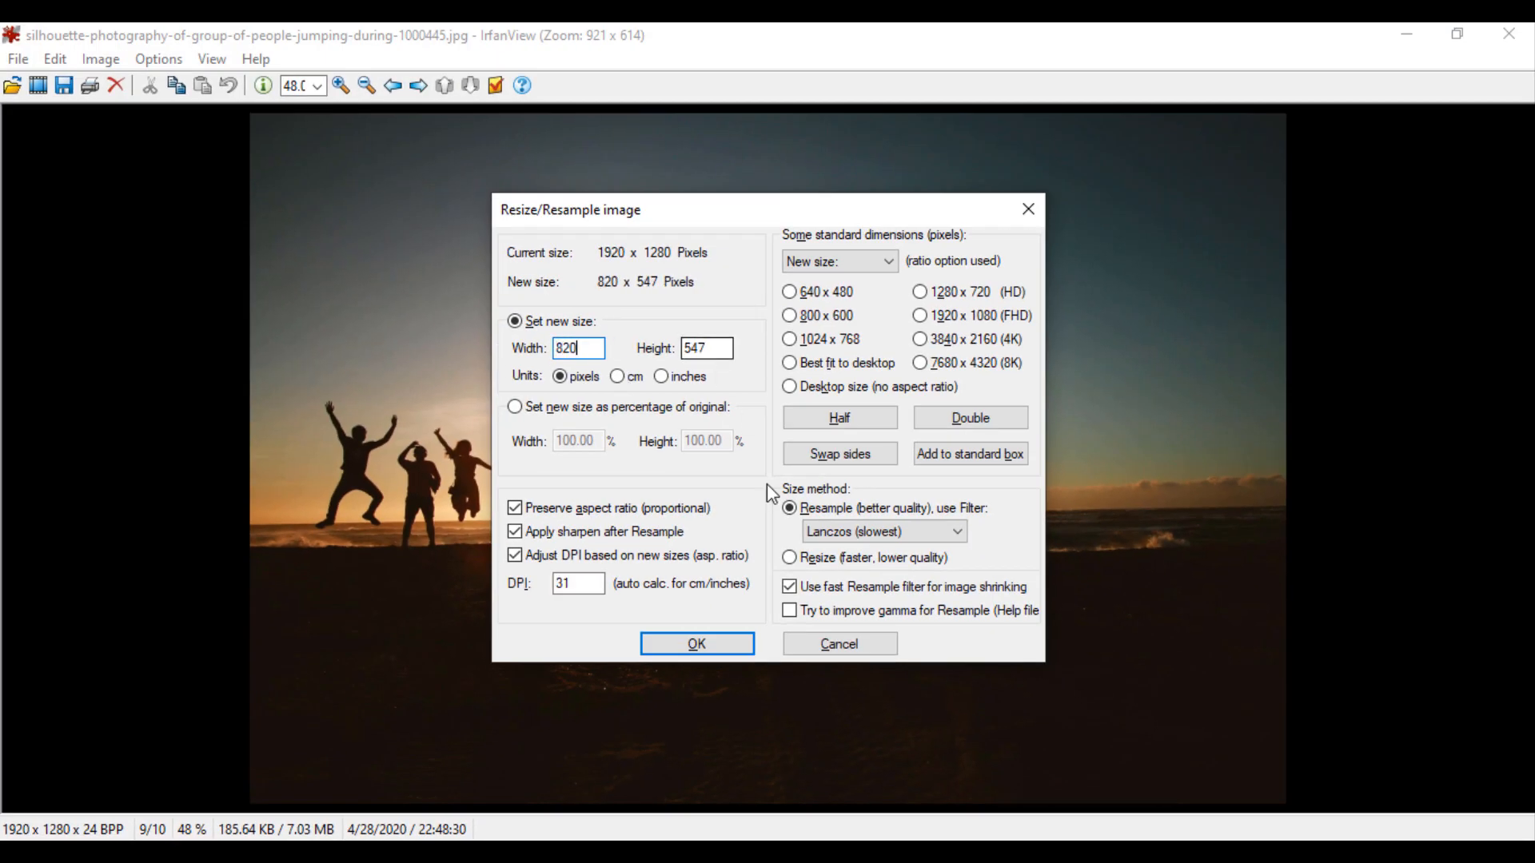
click(694, 642)
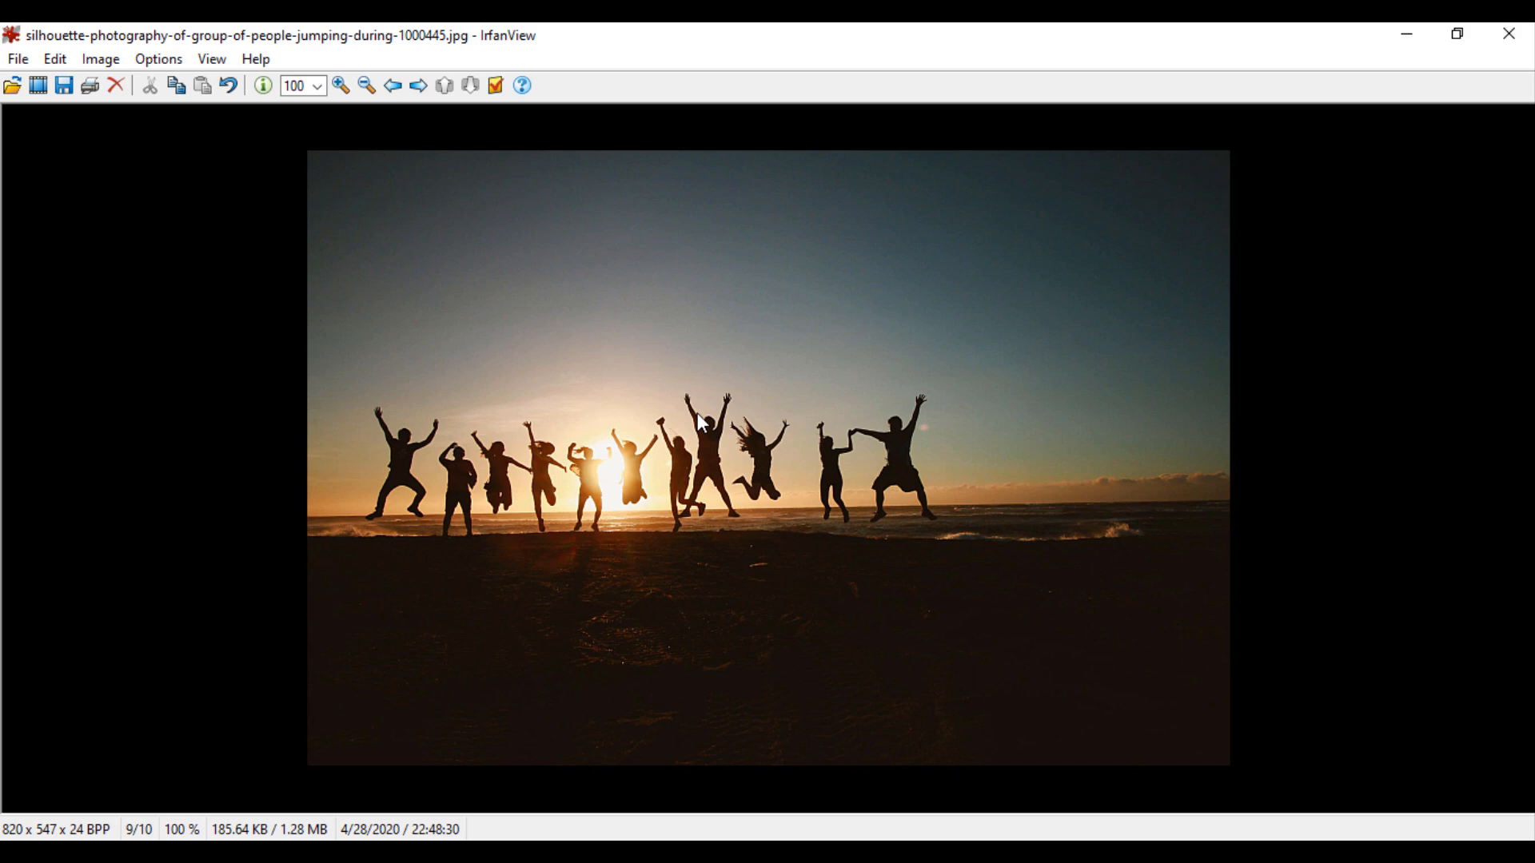
- Open the walking silhouette photo from the Images folder
click(12, 85)
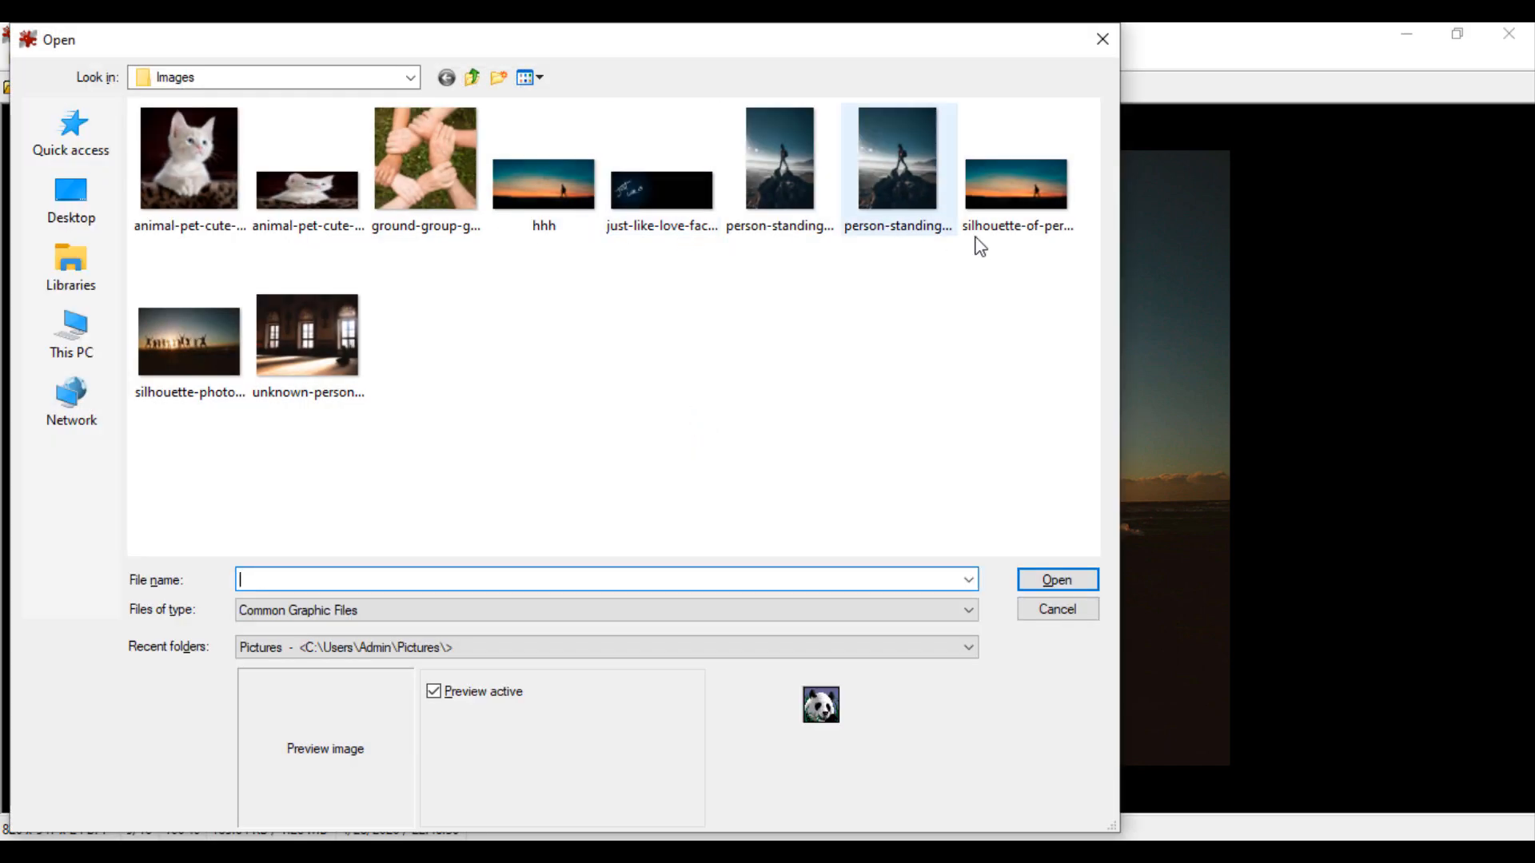
click(1056, 580)
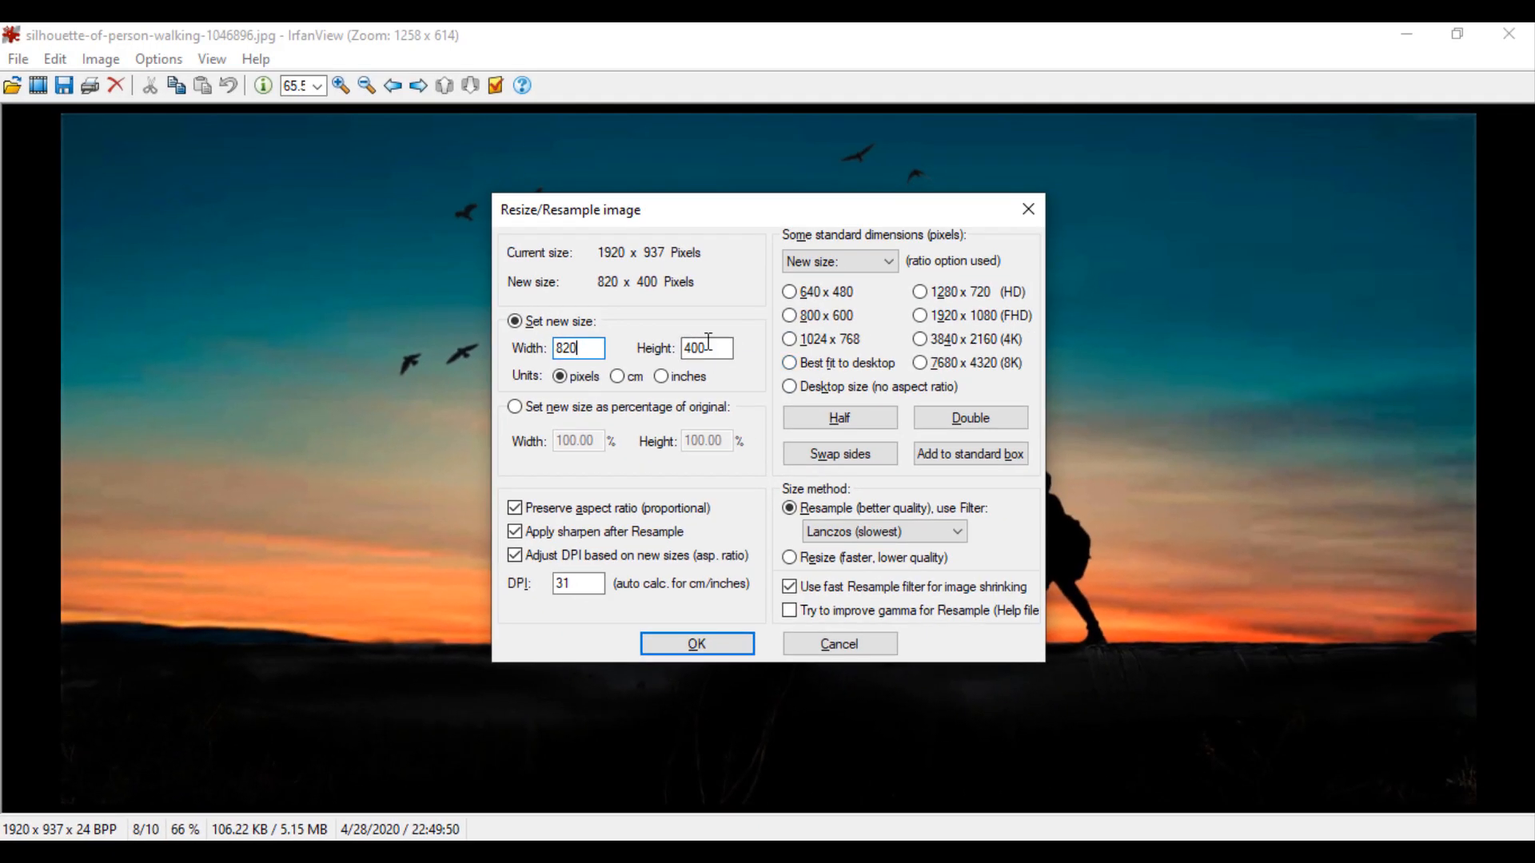
- Resize the 1920 × 937 photo to 820 × 400 pixels
click(697, 643)
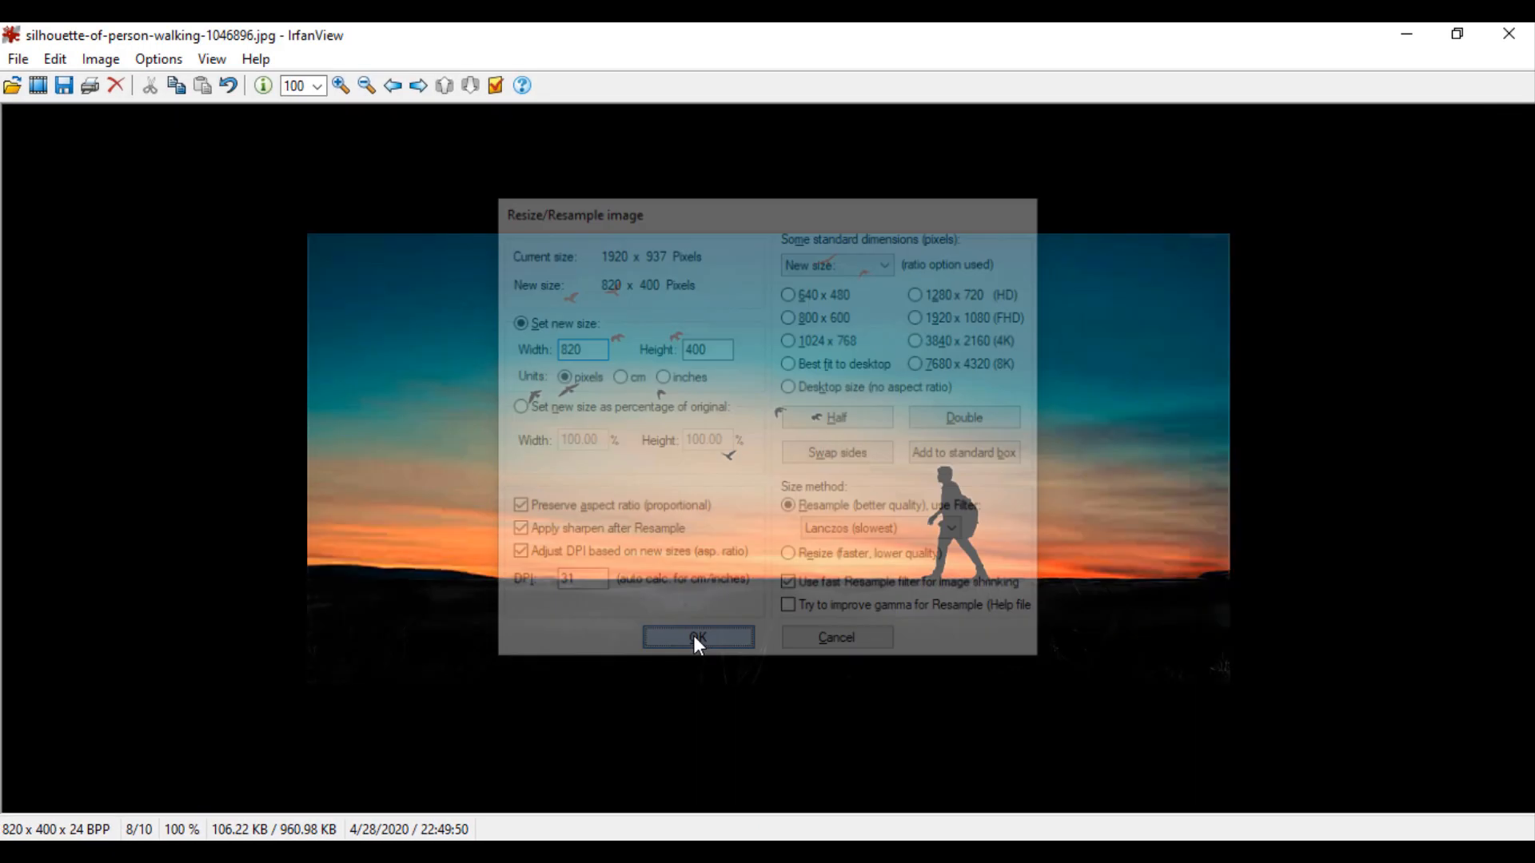
click(698, 637)
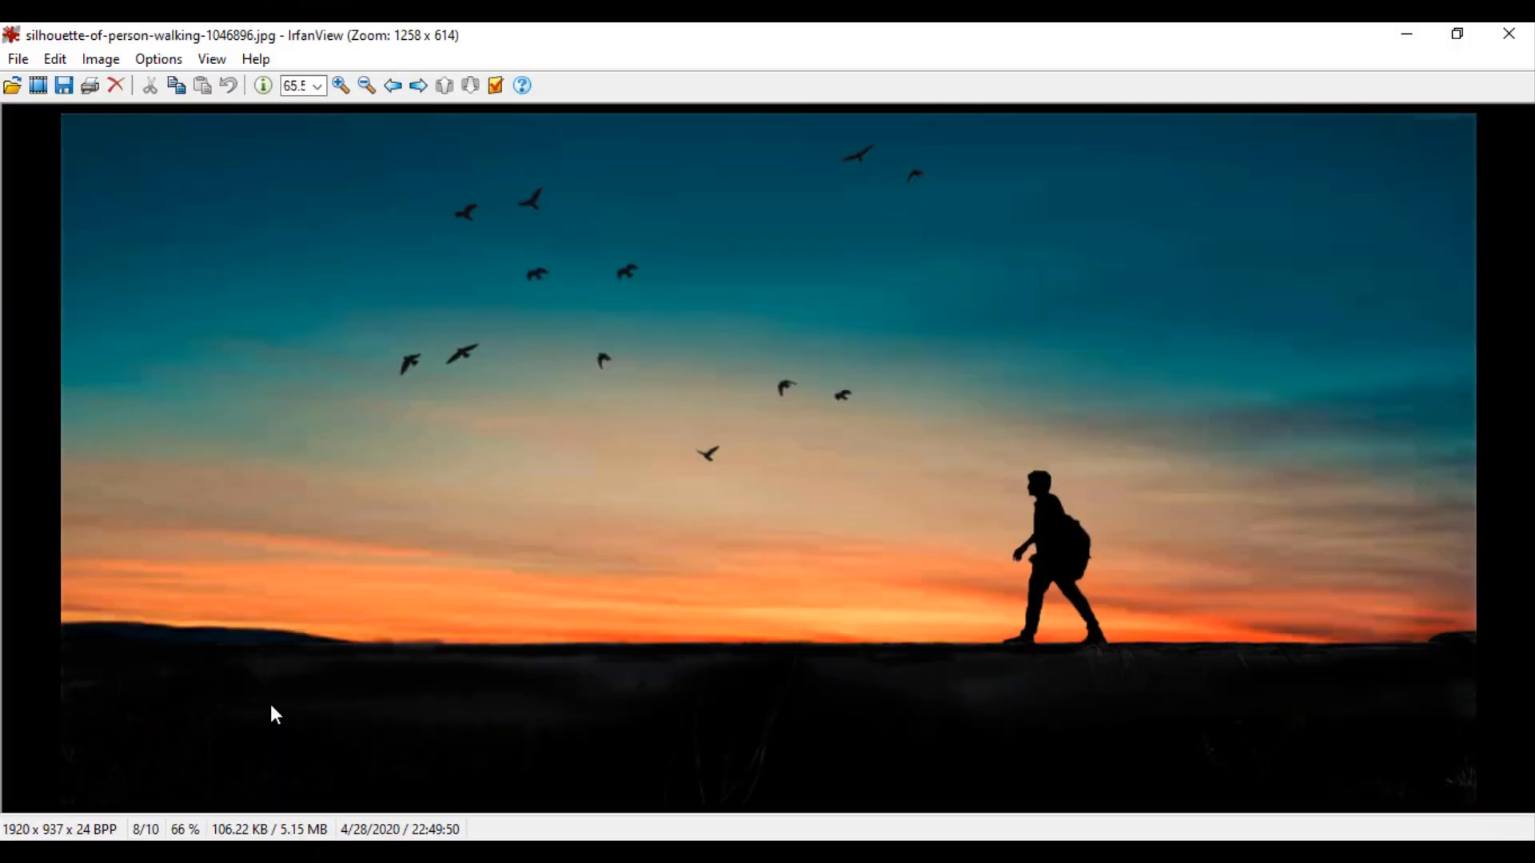
mouse_move(709, 304)
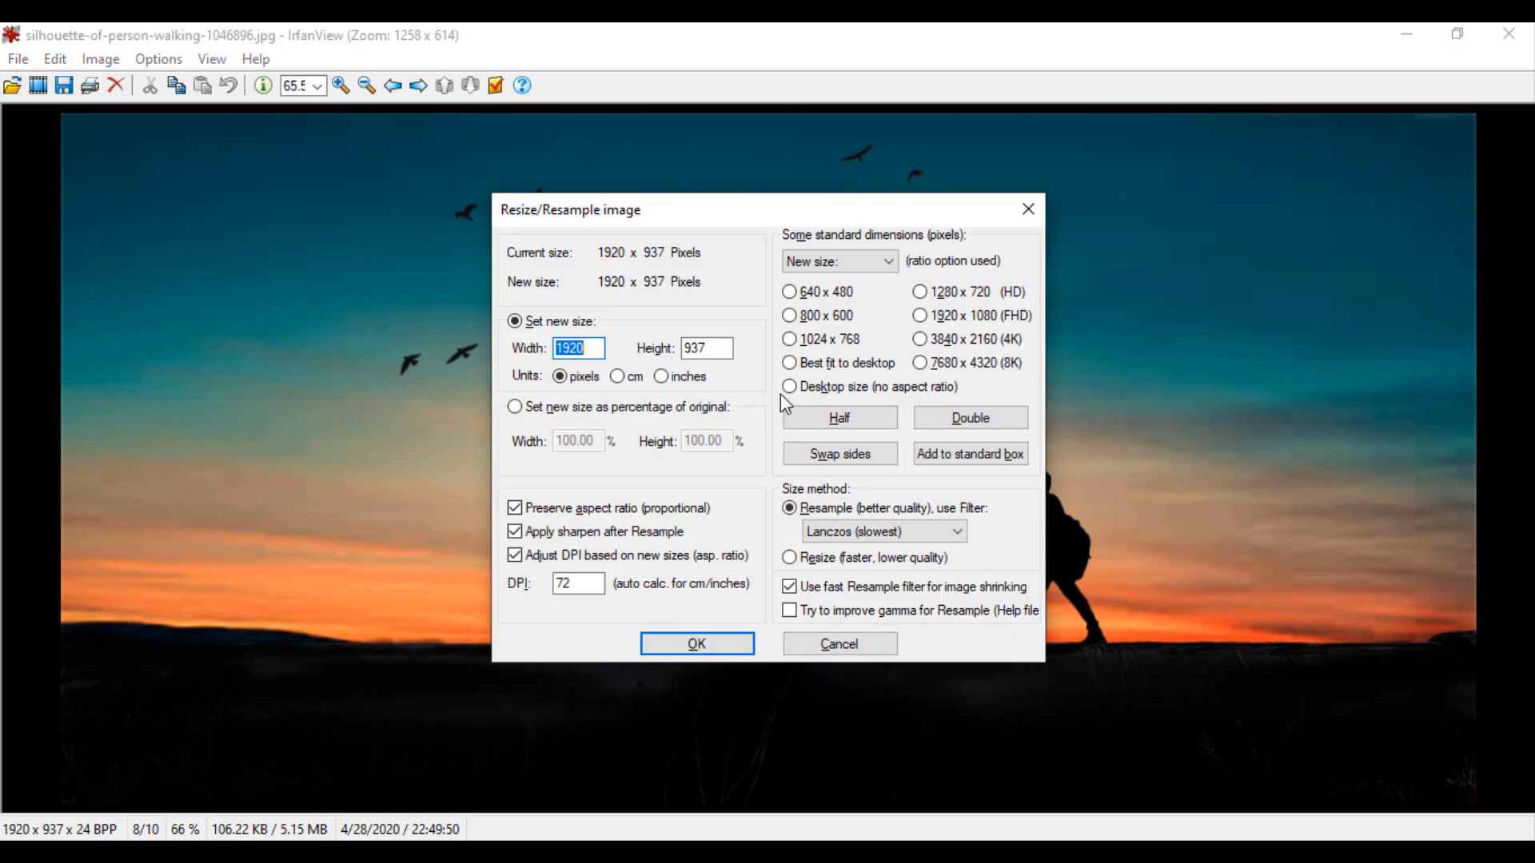
text(820)
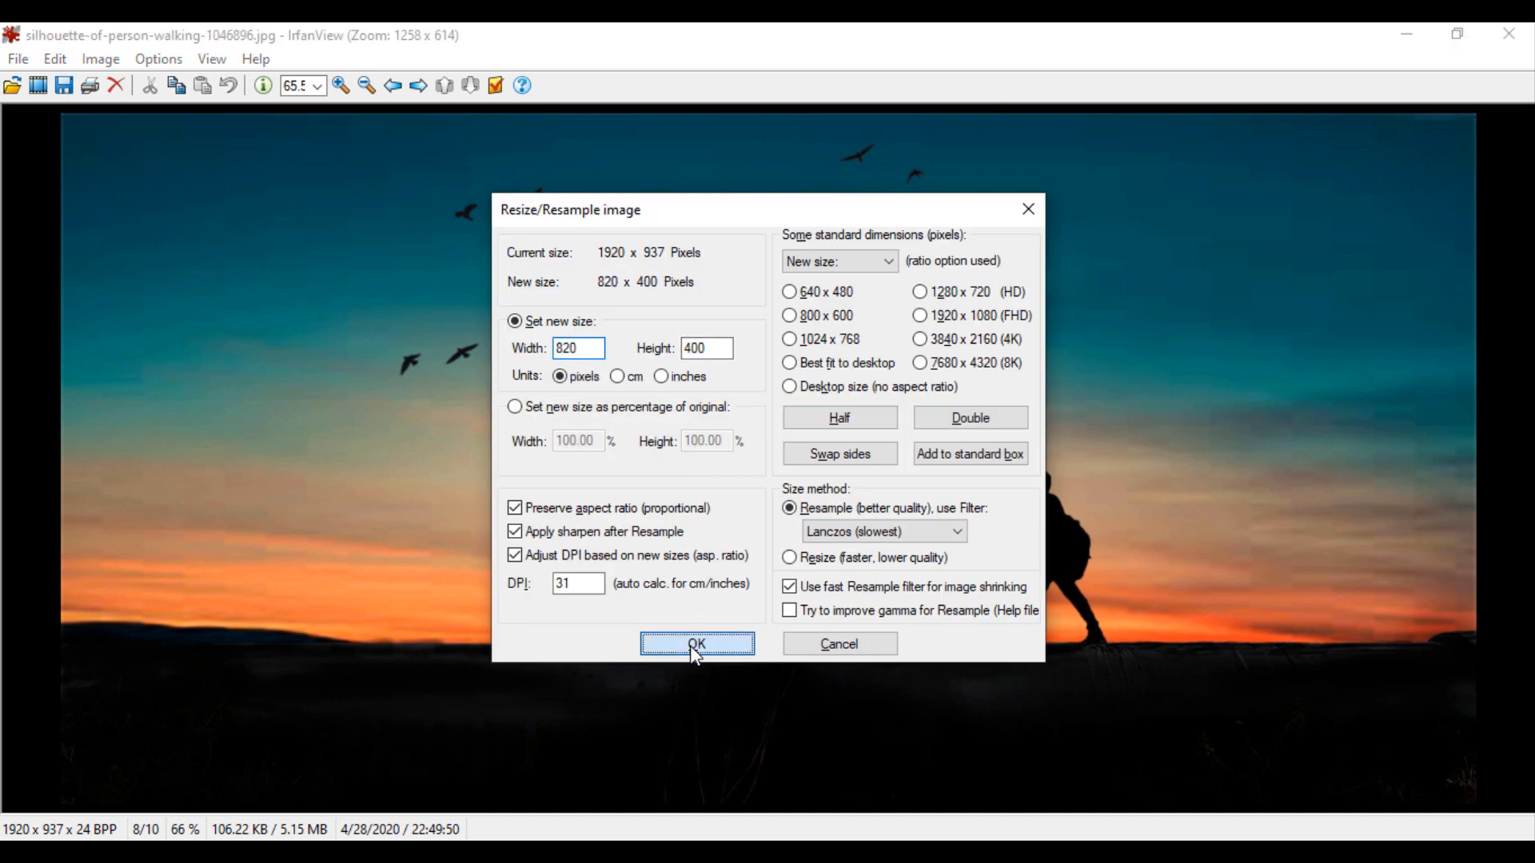
click(697, 642)
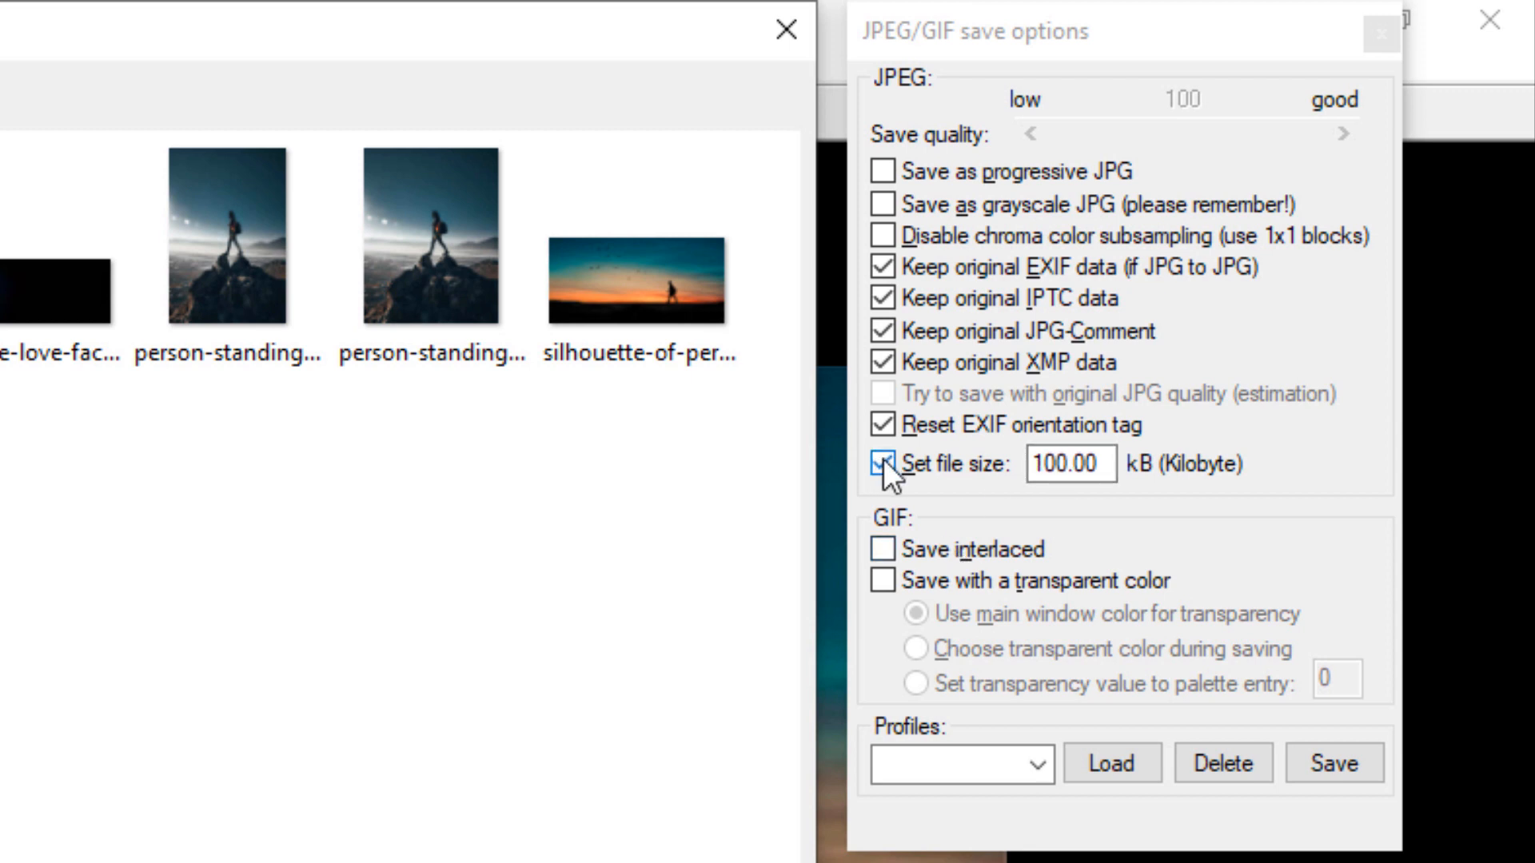
- Save the resized photo as fbcover in Images with a 100 KB file-size cap, storing the options as an fb cover profile
click(884, 464)
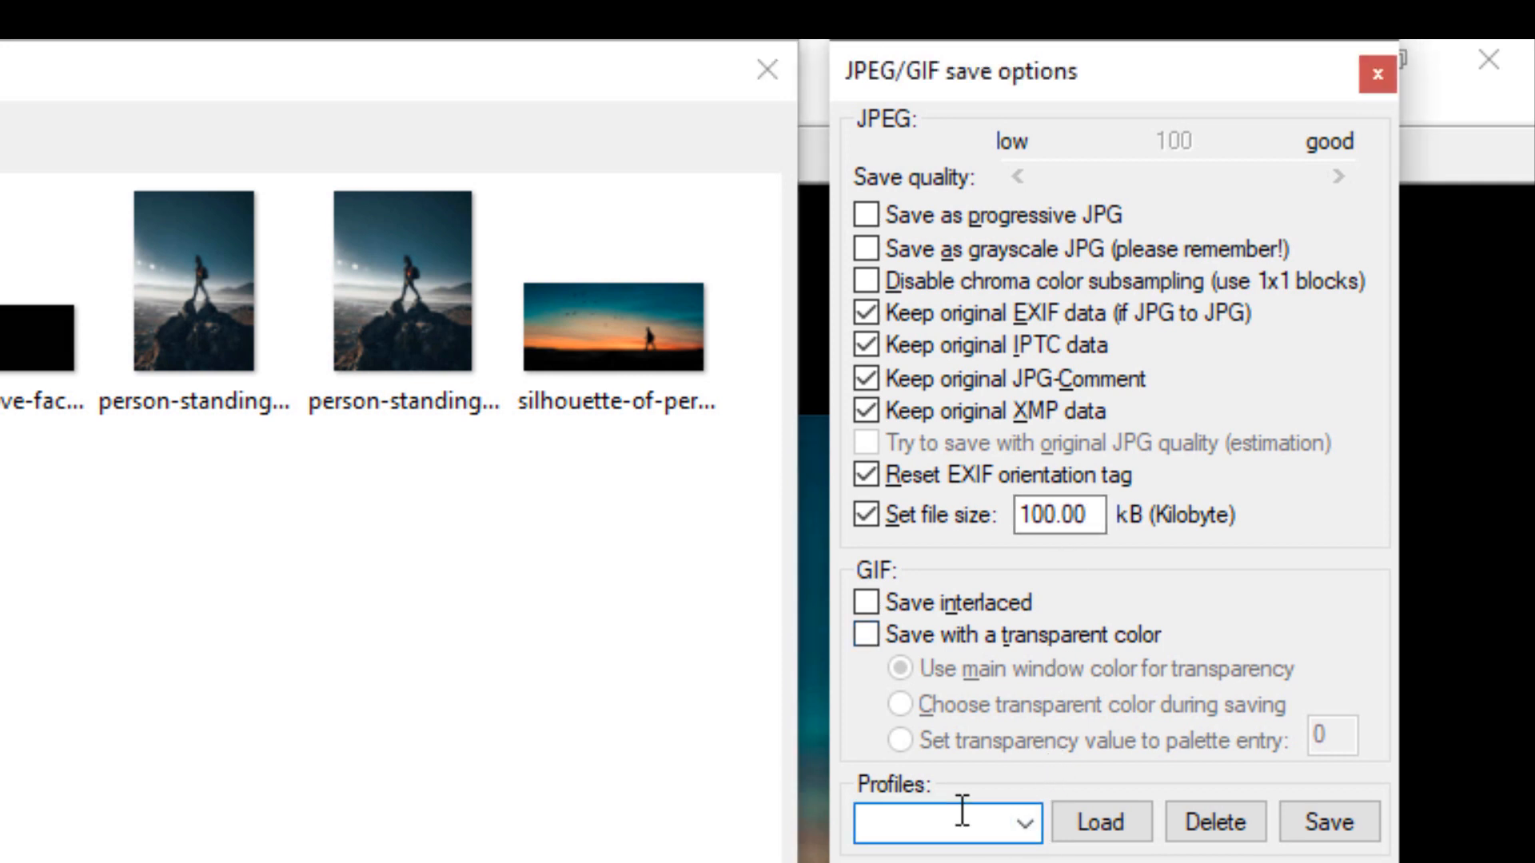
text(fb)
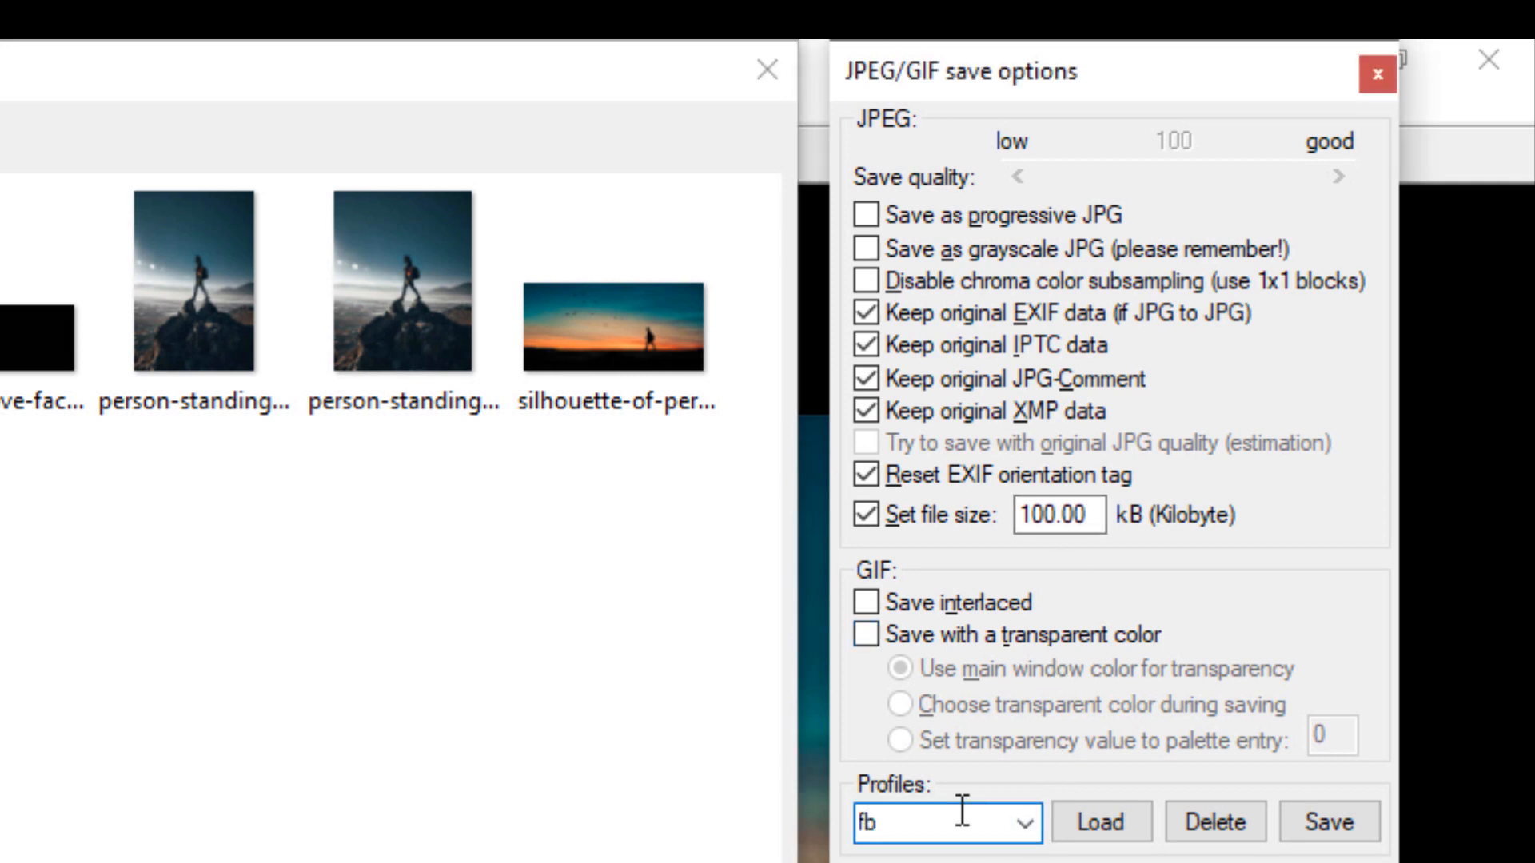
text(cover)
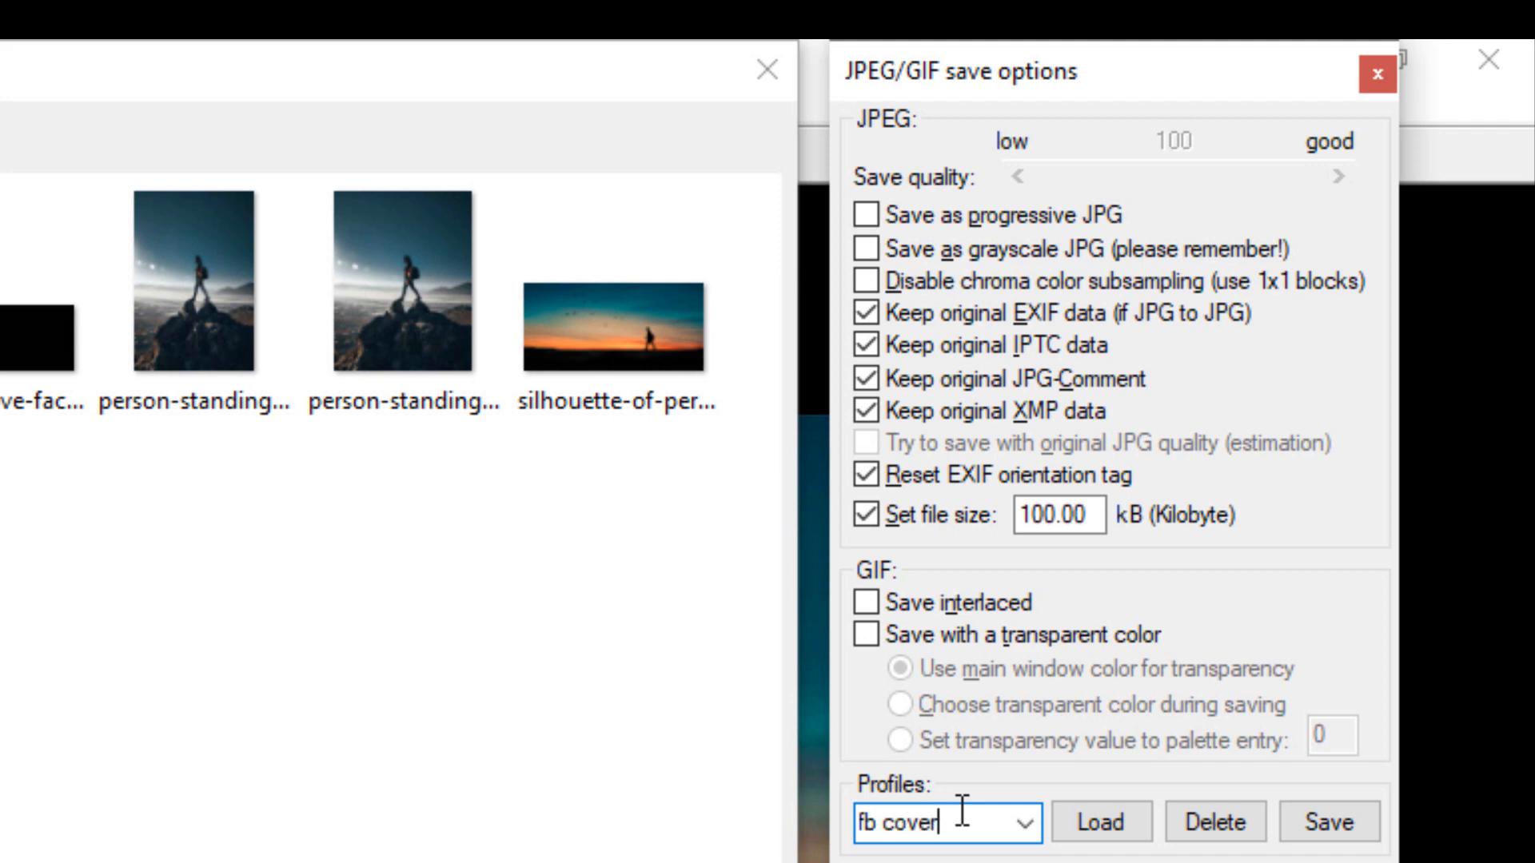
click(1325, 820)
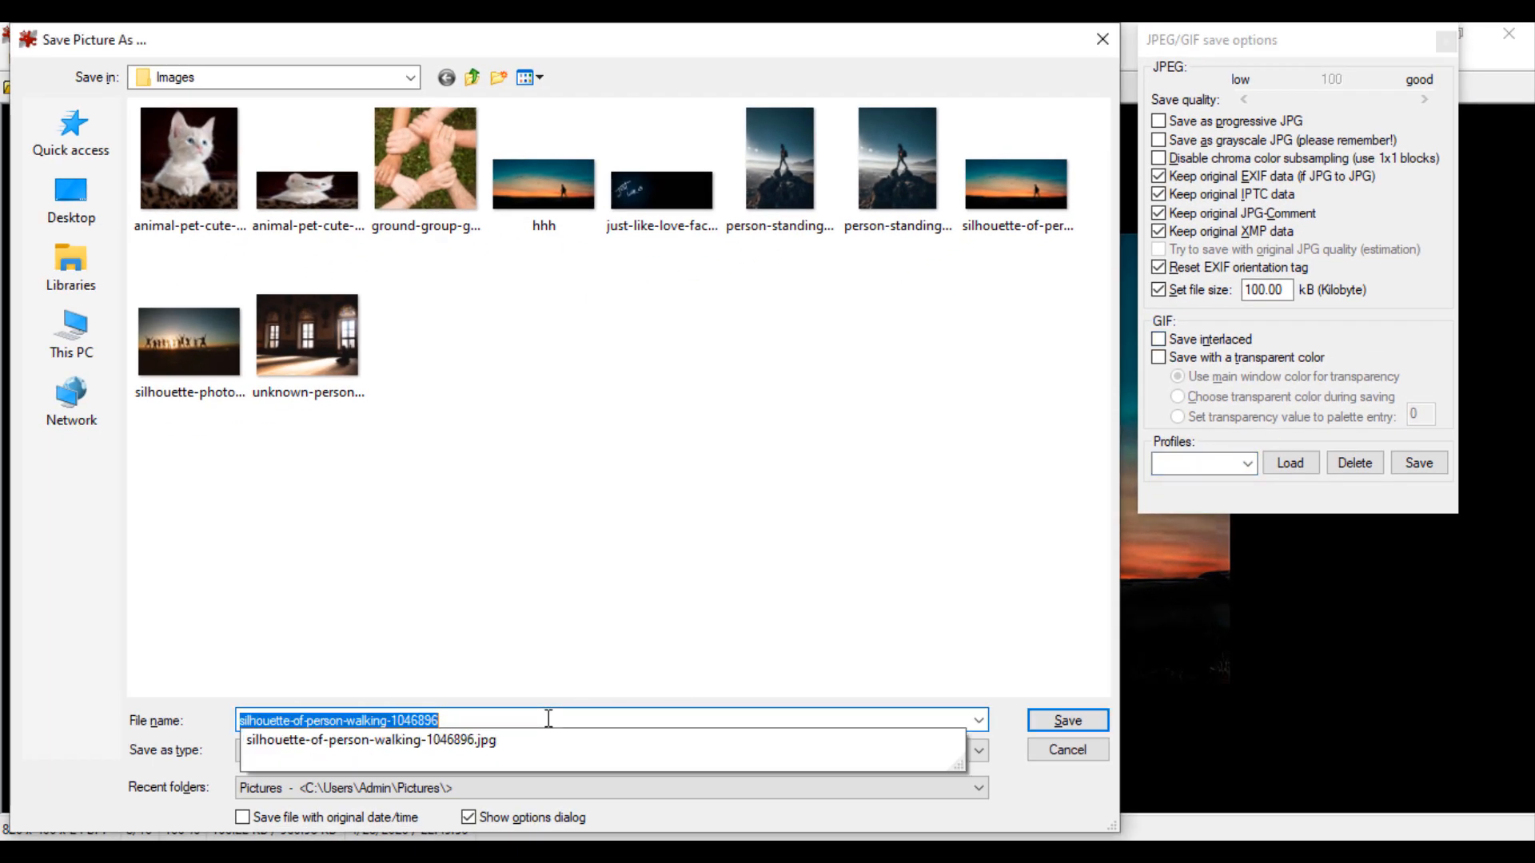
text(fbcover)
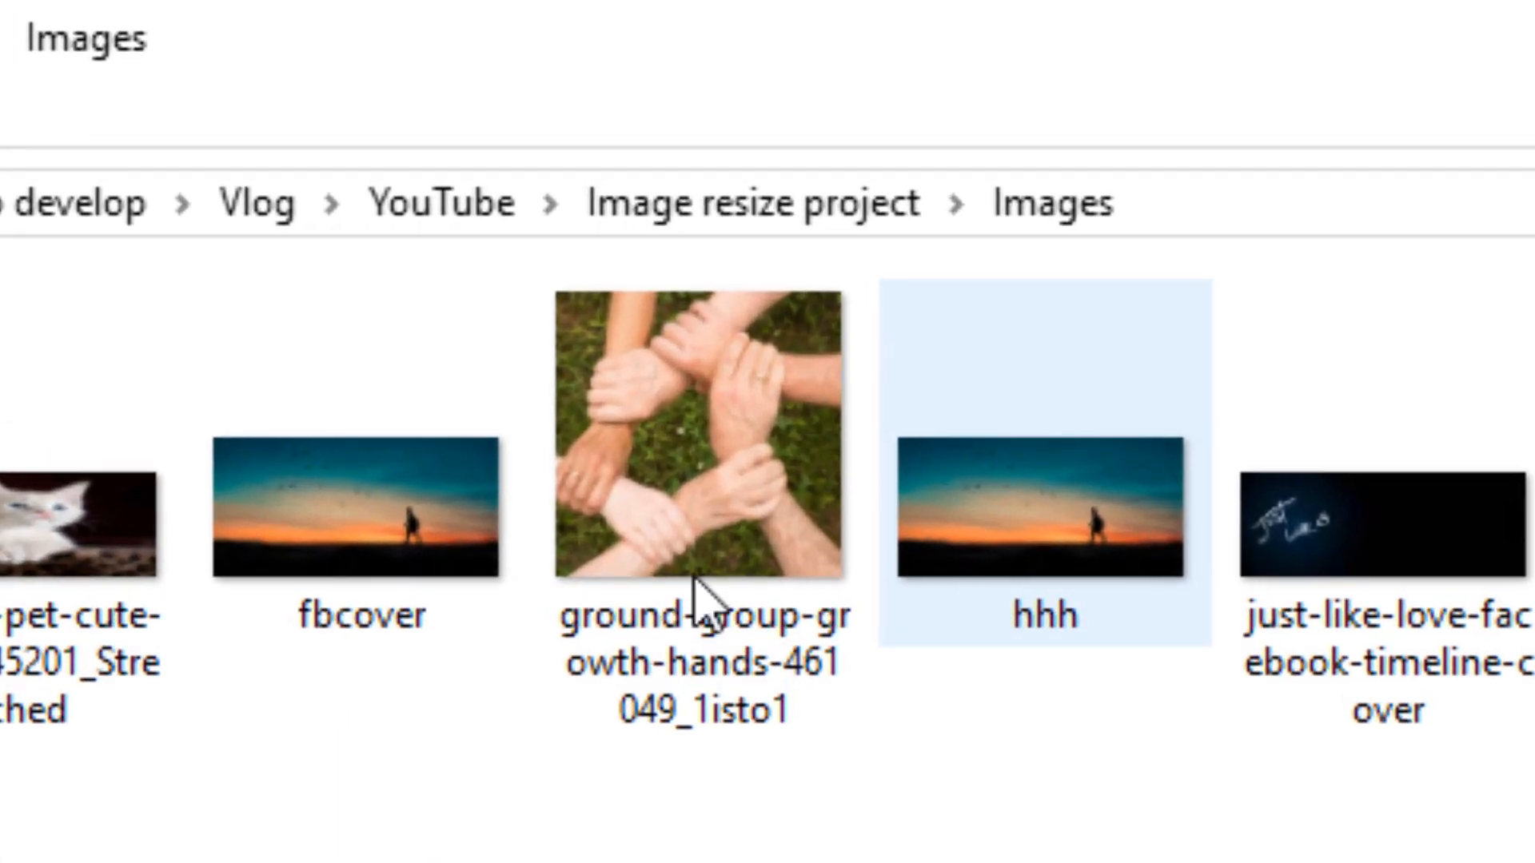
- Check in File Explorer that fbcover is an 820 × 400 JPG of 83.7 KB
click(360, 509)
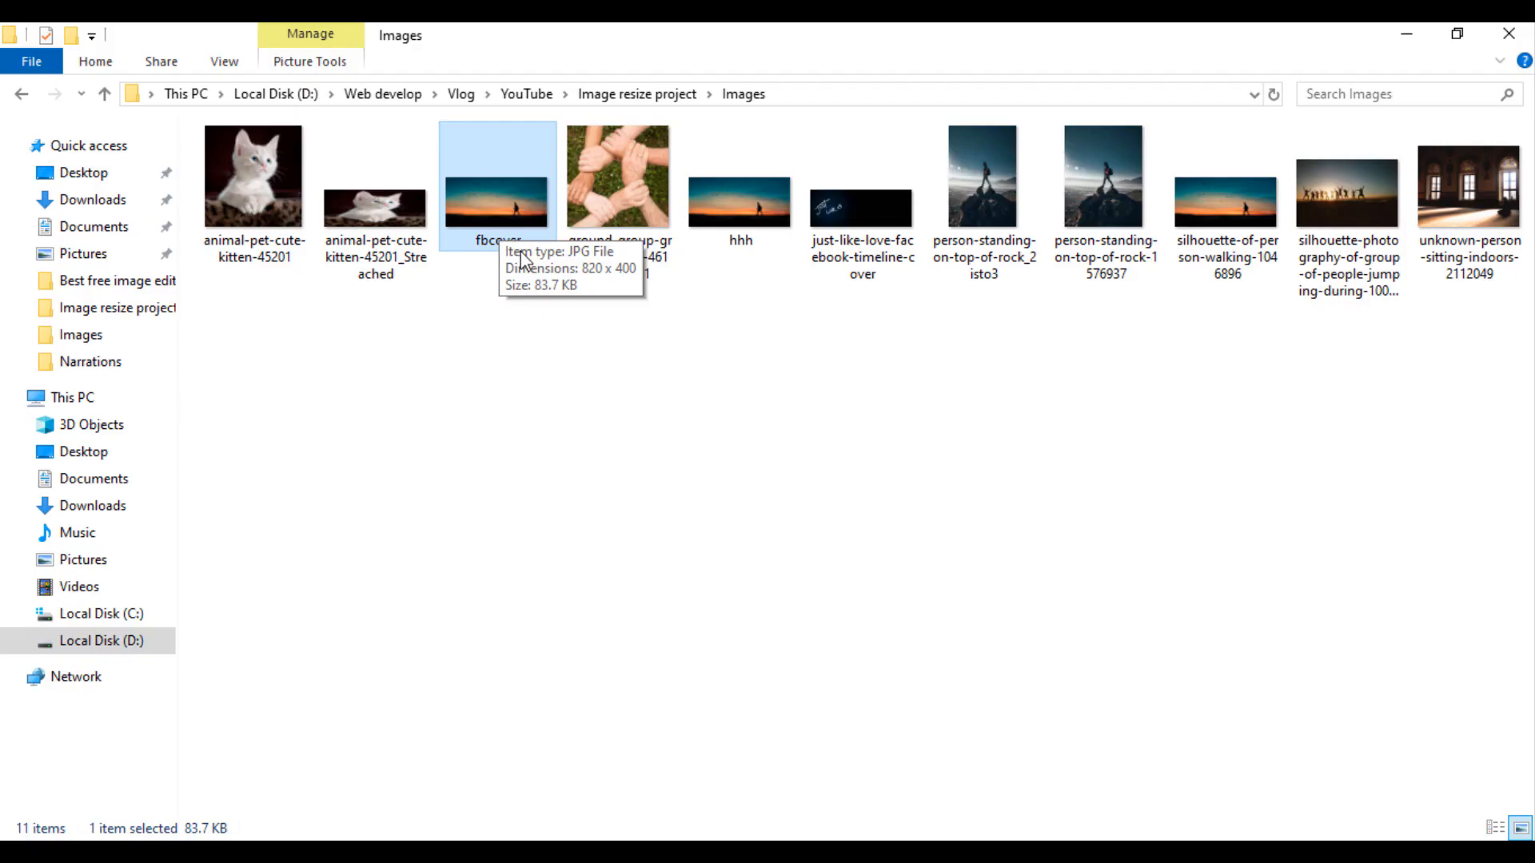
mouse_move(837, 604)
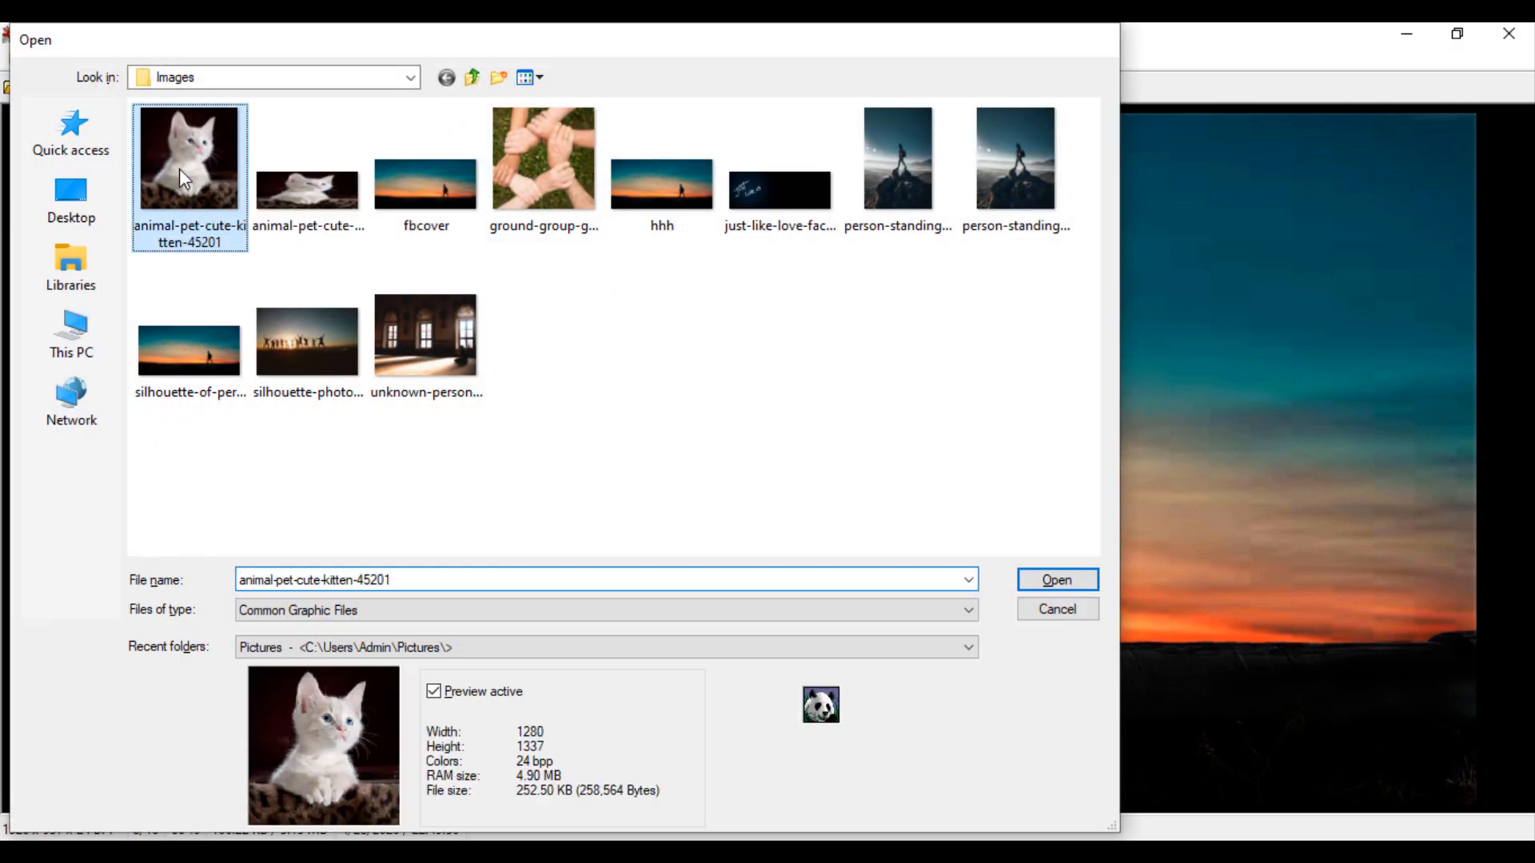
- Open the kitten photo and resize it from 1280 × 1337 to 170 × 178 pixels
click(1056, 580)
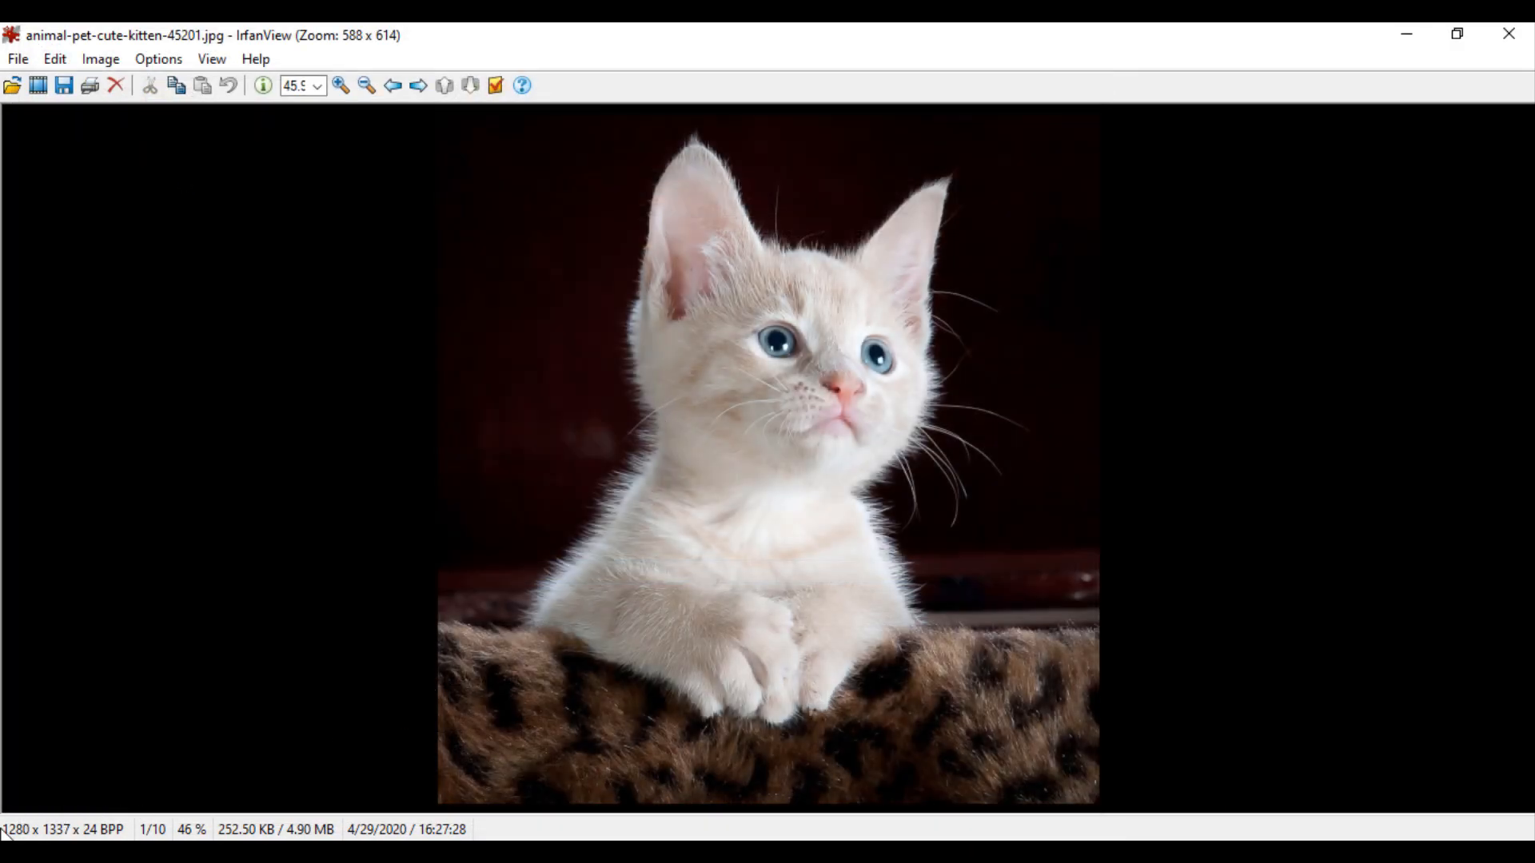
click(99, 58)
text(1)
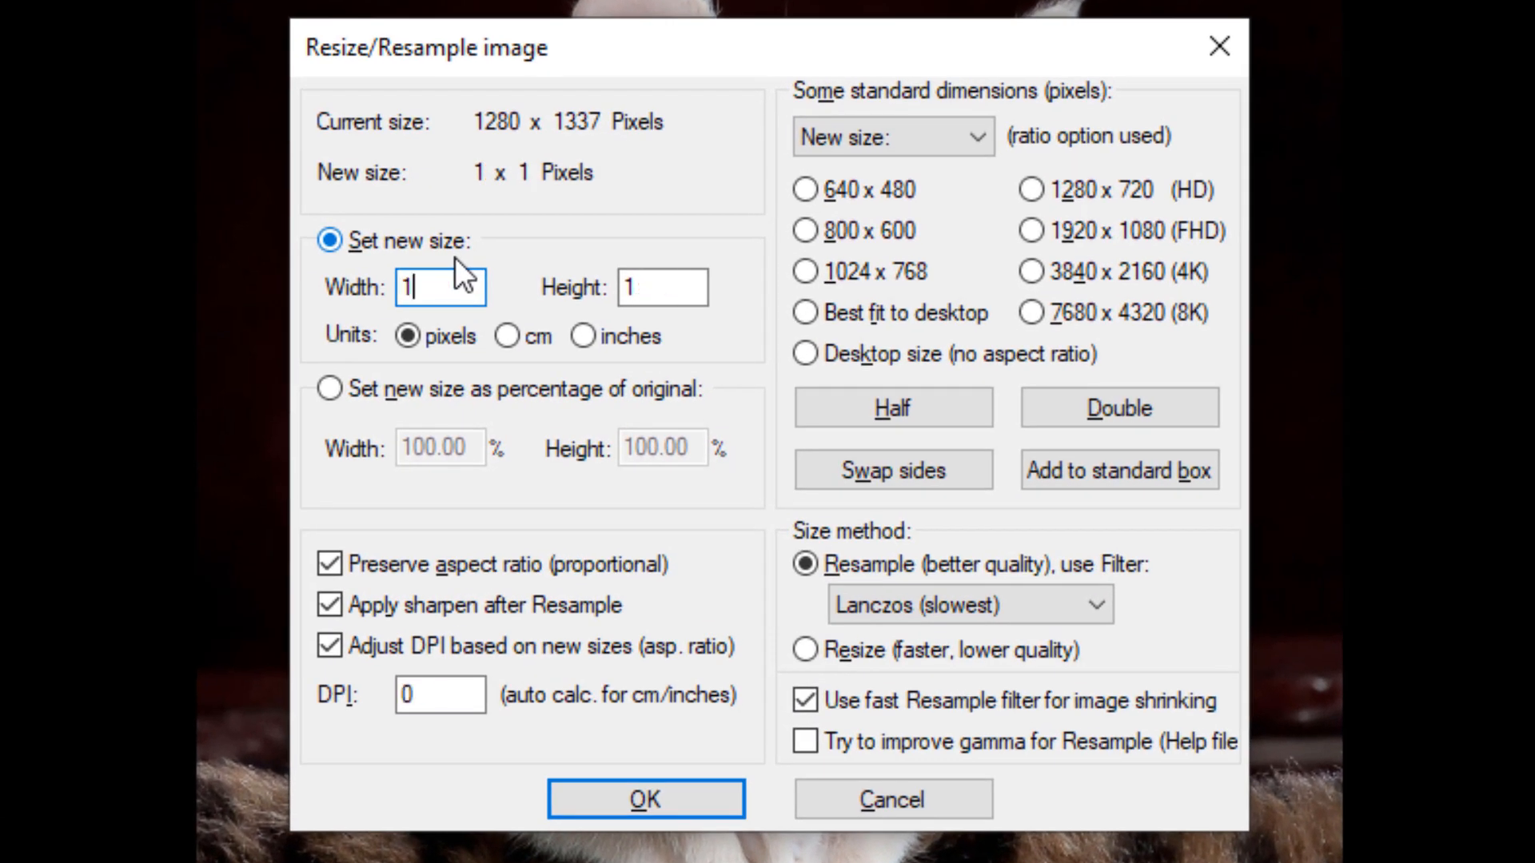
text(70)
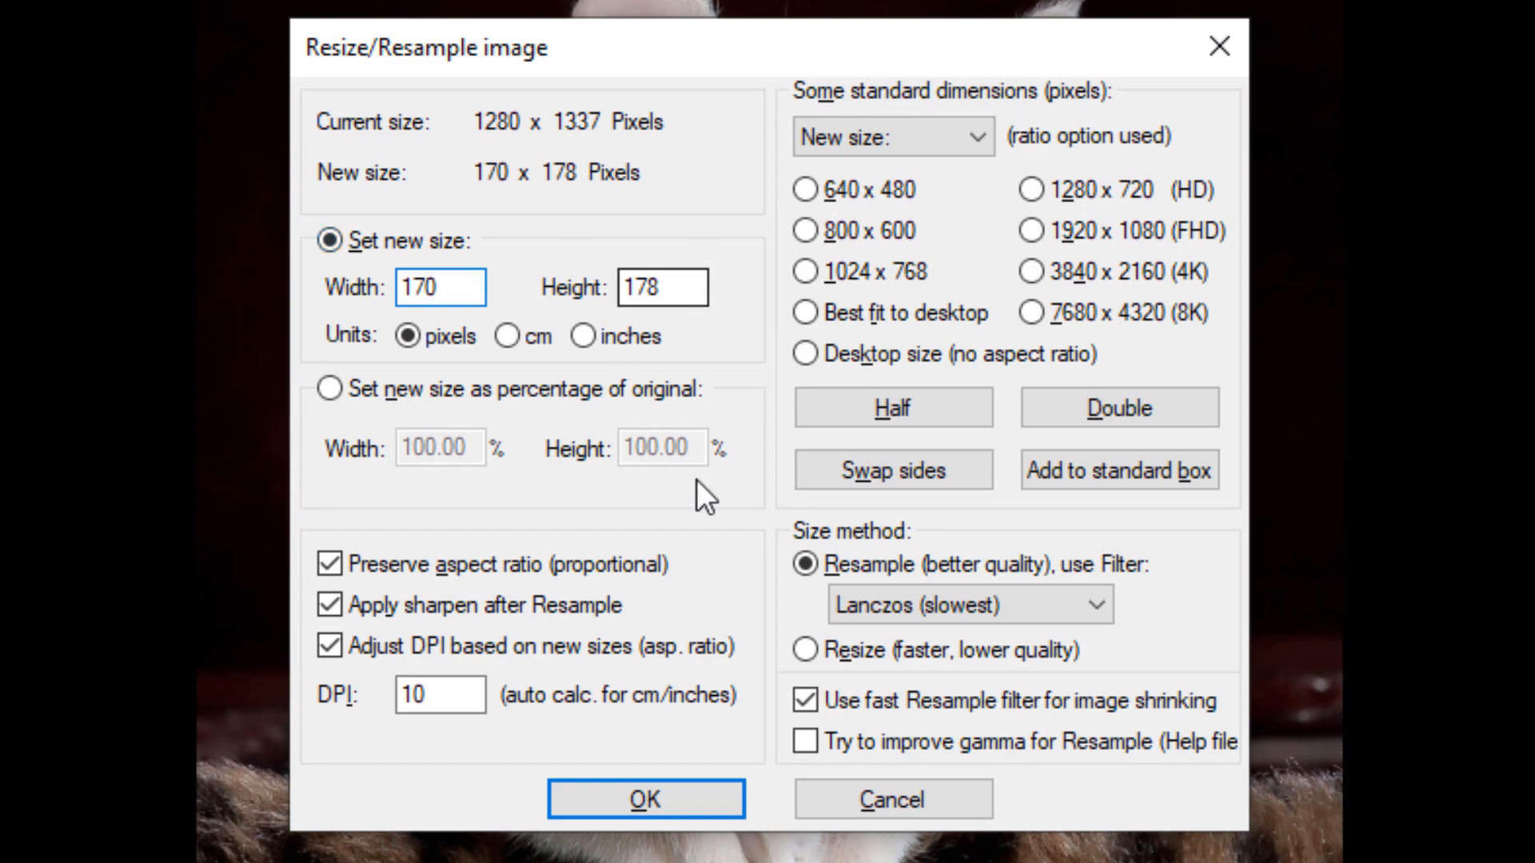
click(644, 799)
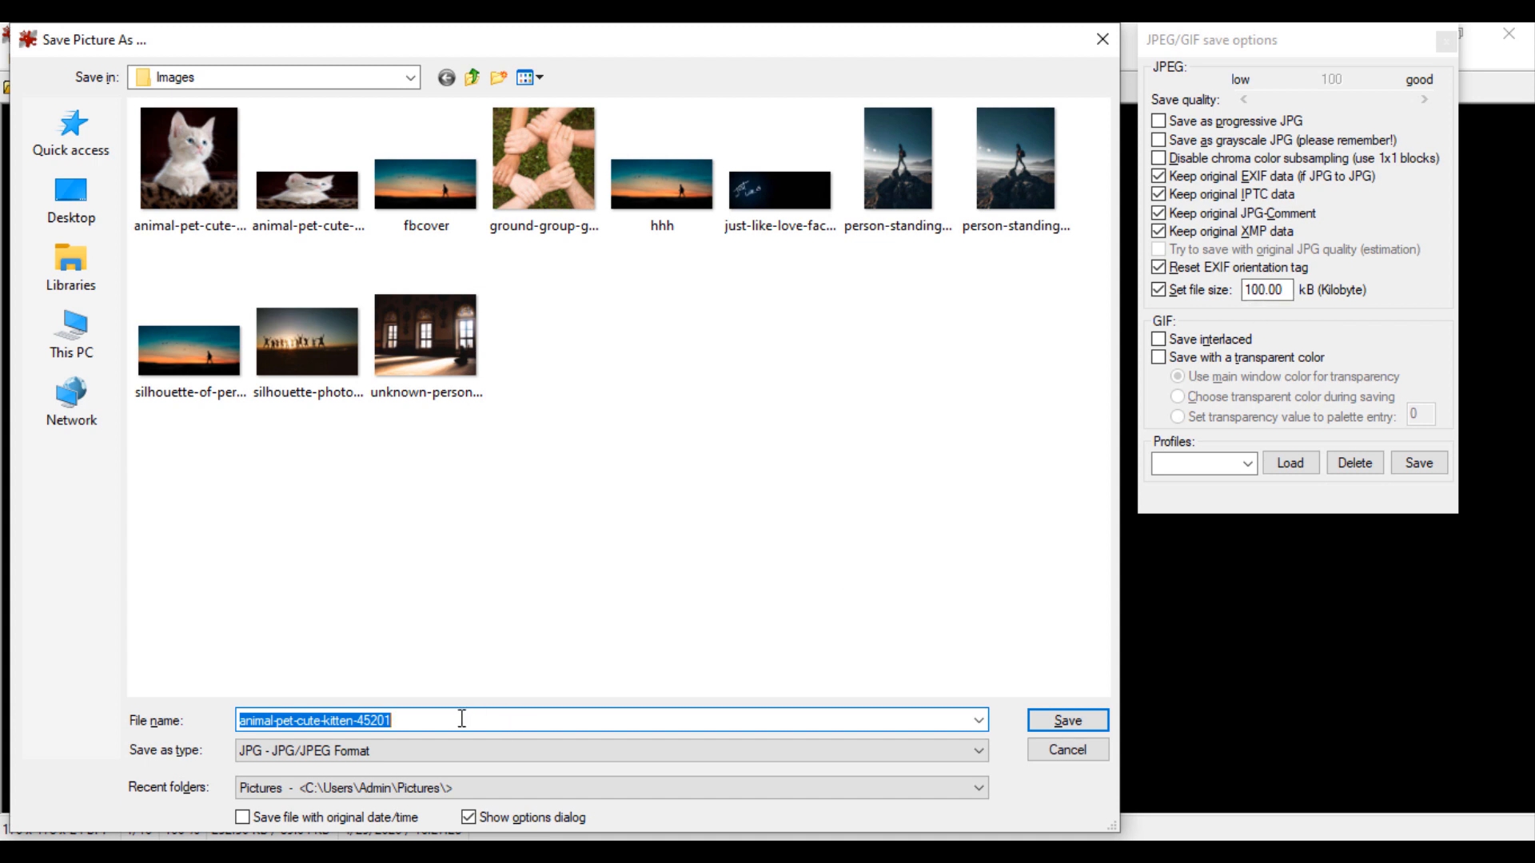
- Save the resized kitten image as fbpro in the Images folder
text(fbpro)
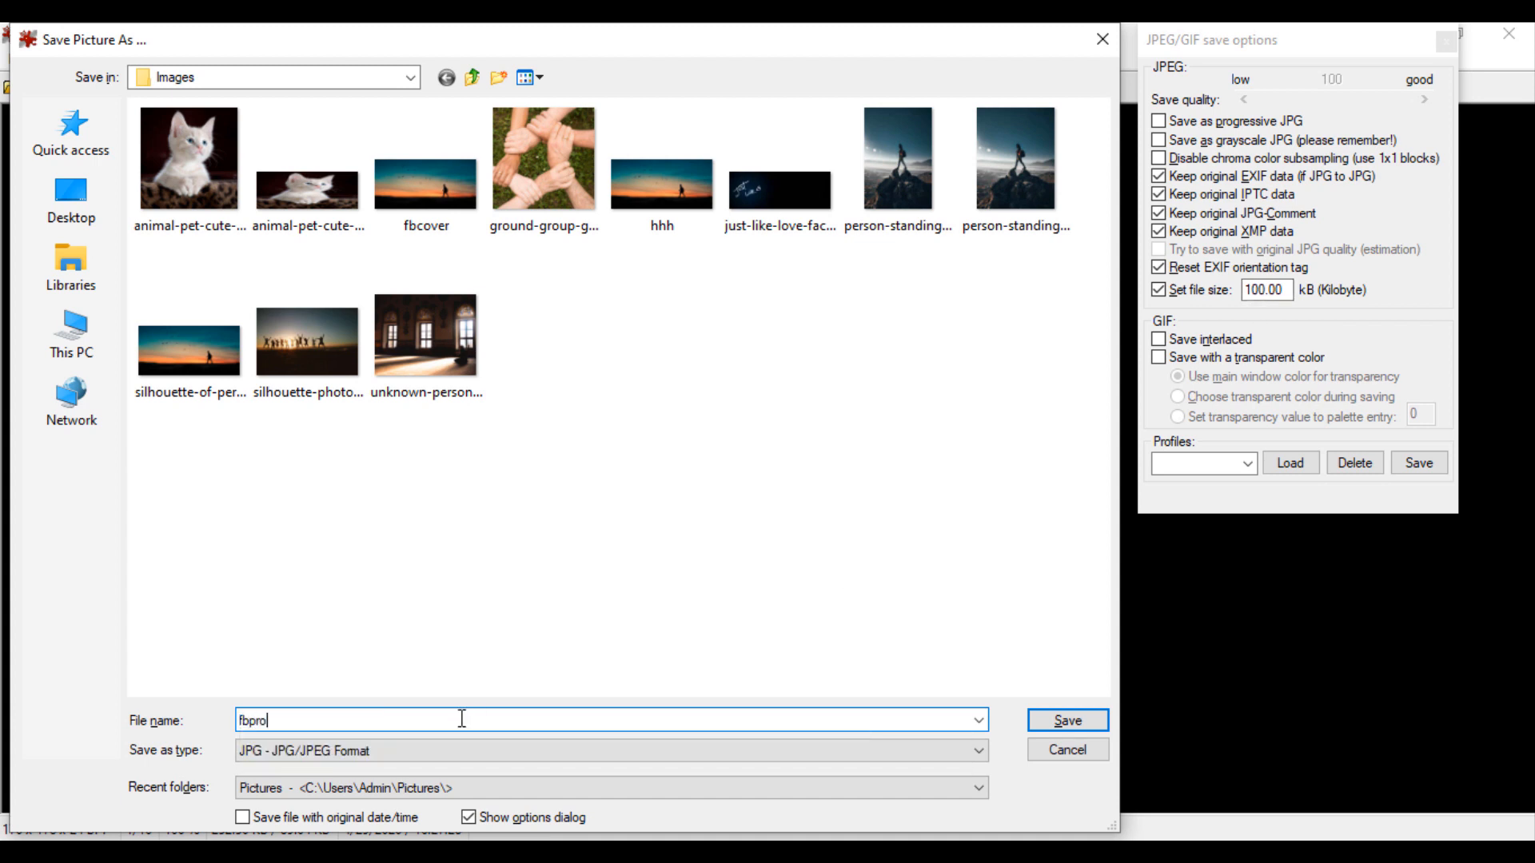
click(1065, 720)
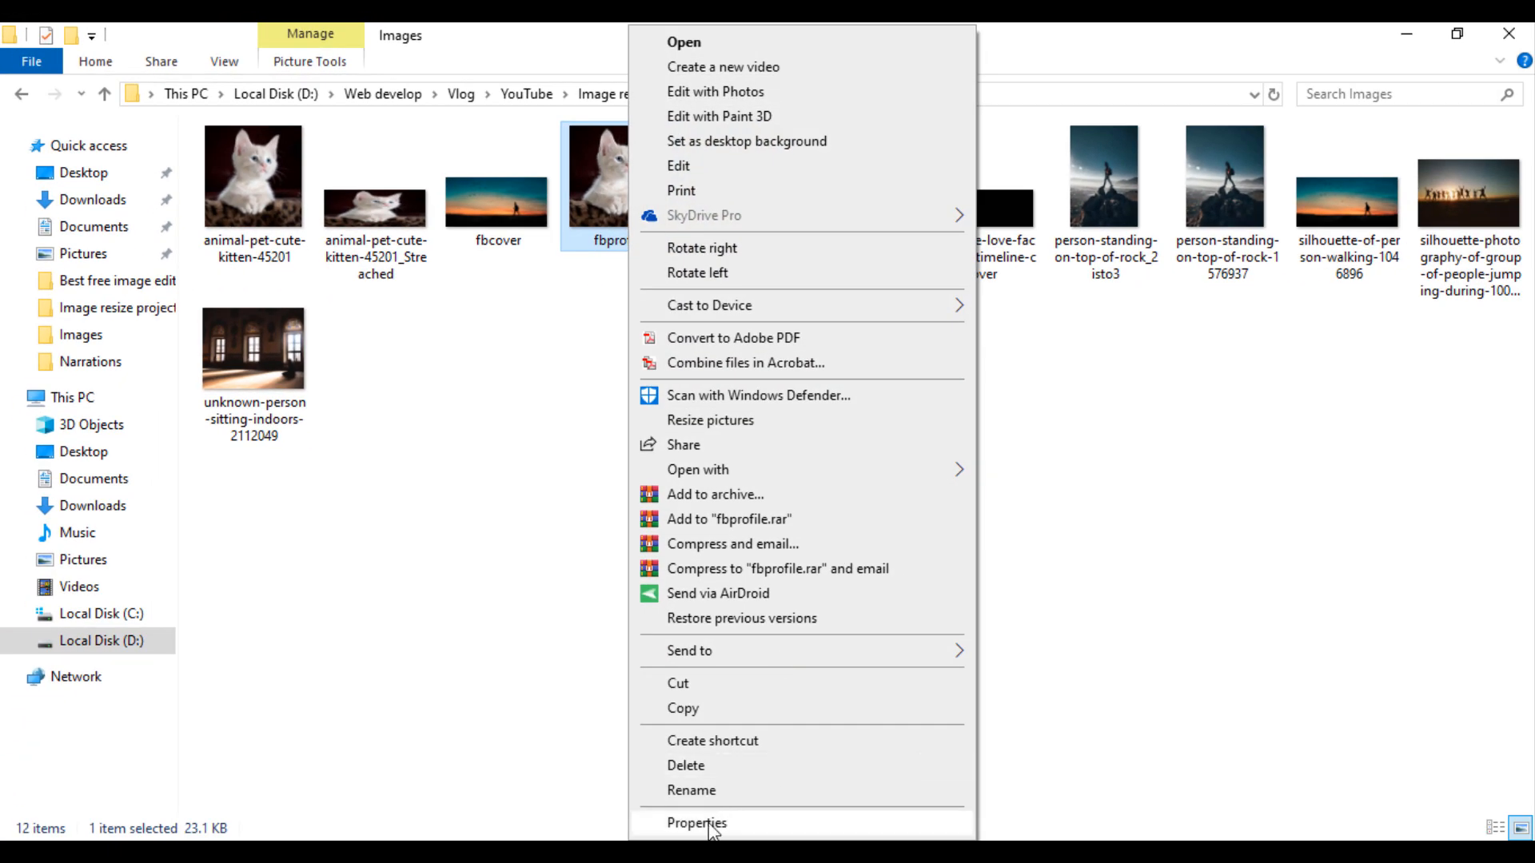
click(696, 822)
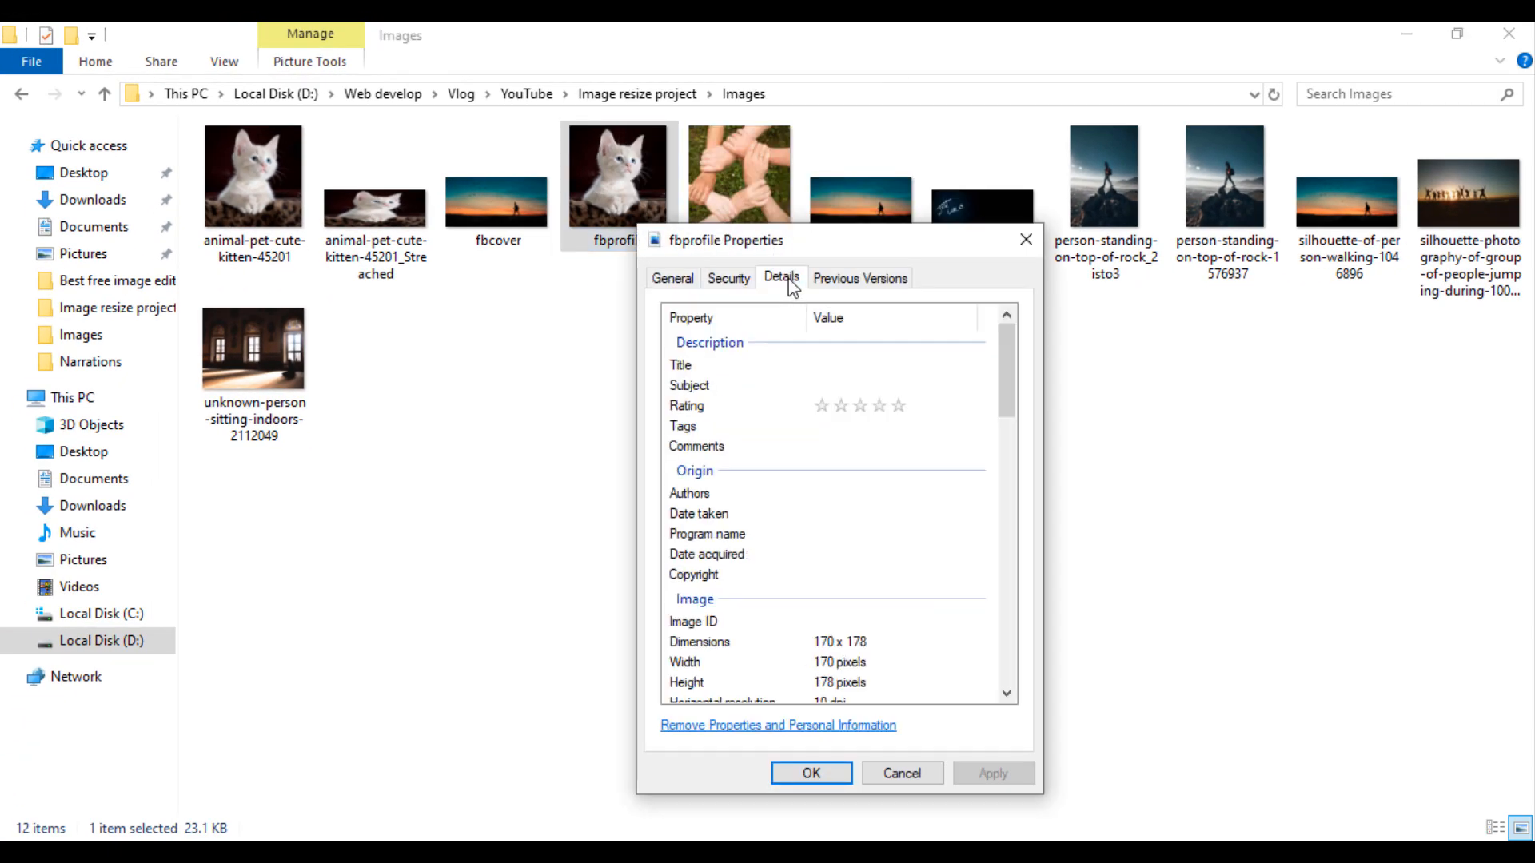
mouse_move(856, 654)
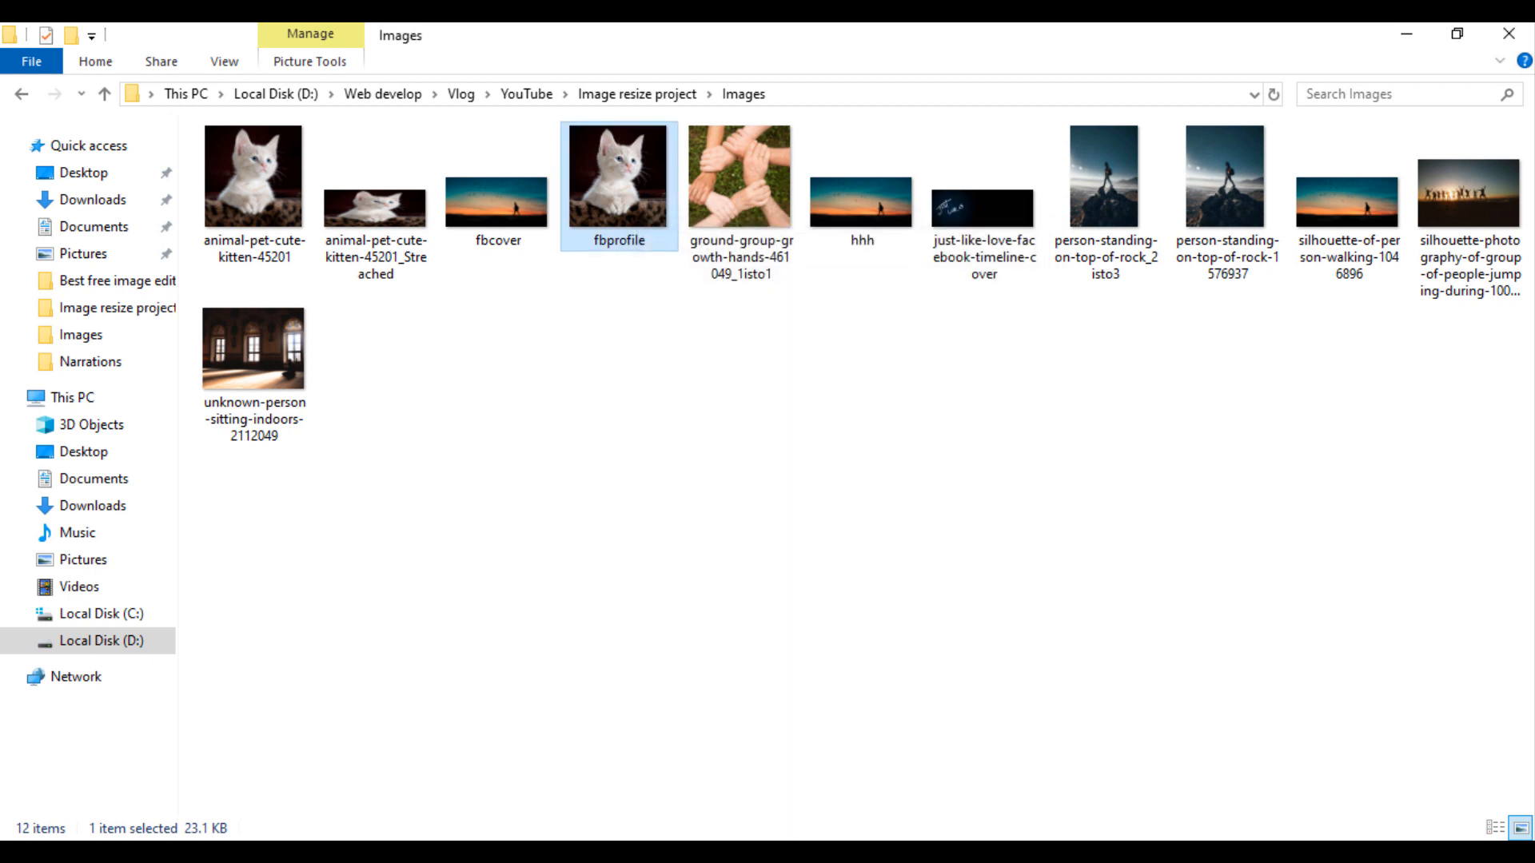
double_click(616, 176)
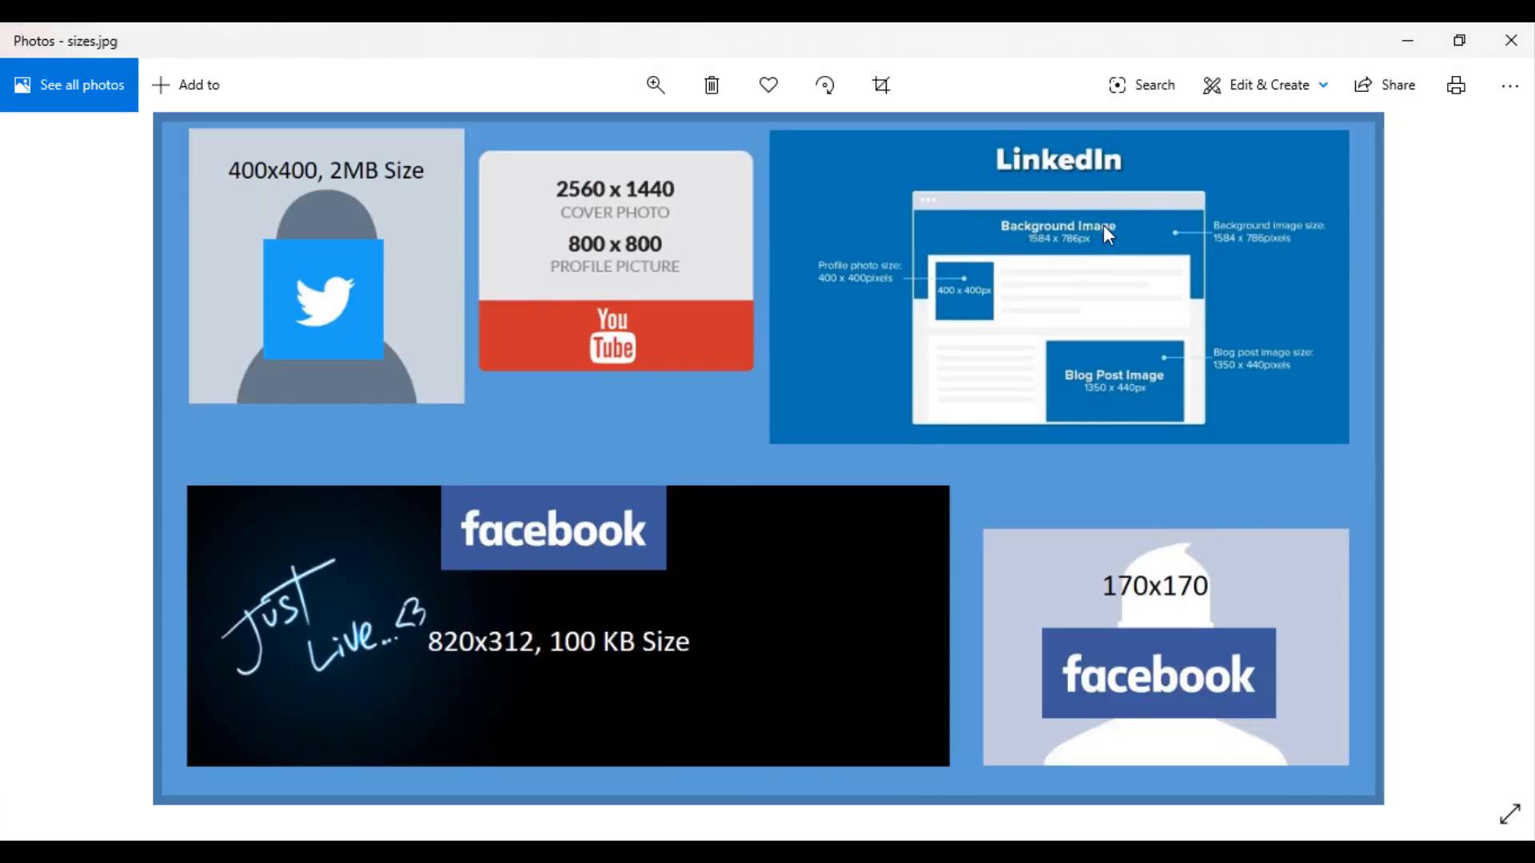
mouse_move(1104, 244)
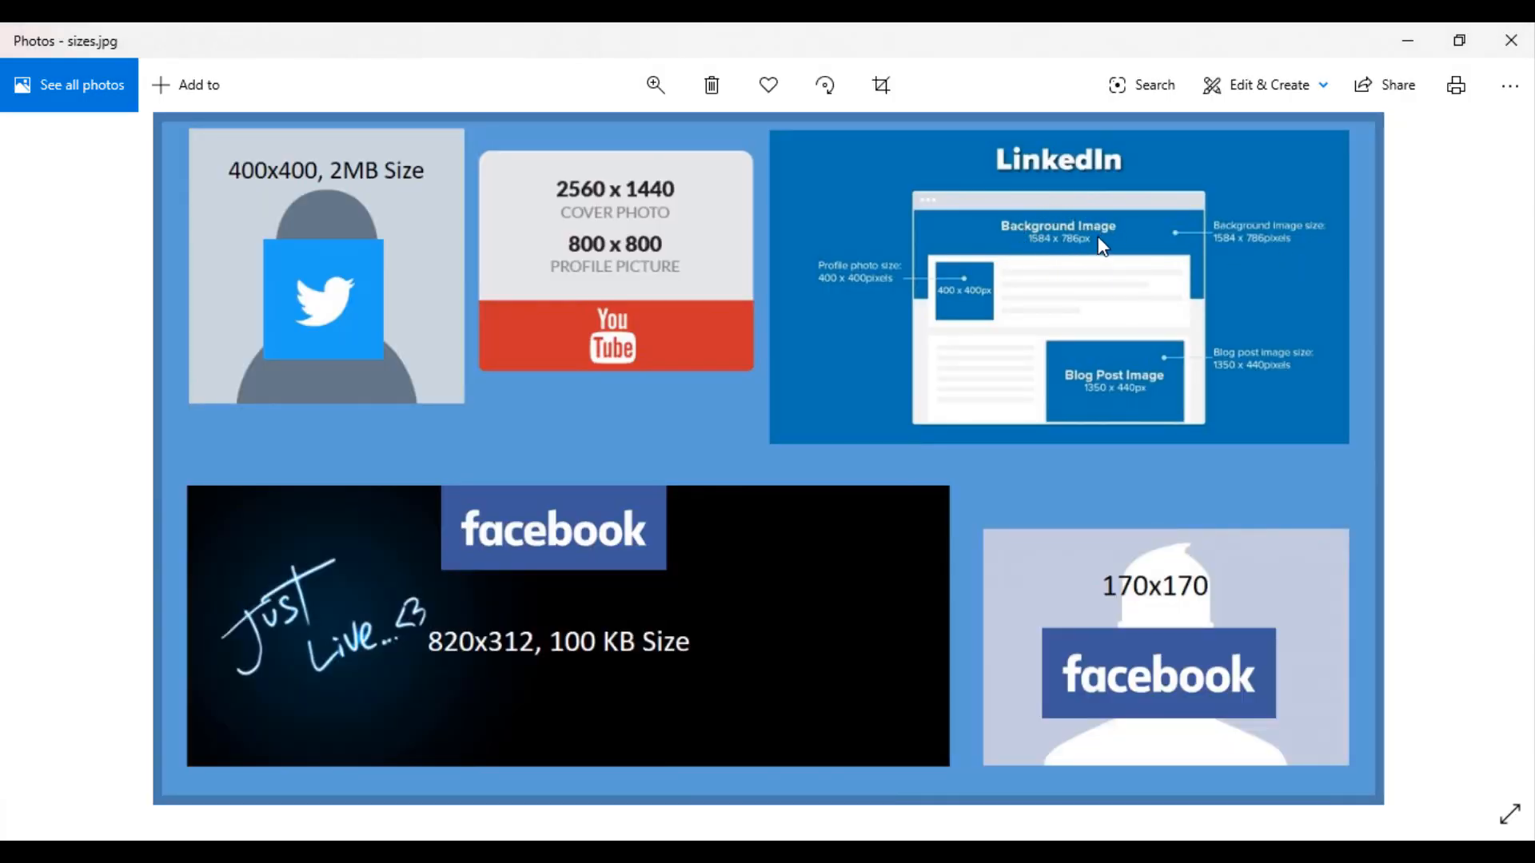
mouse_move(964, 837)
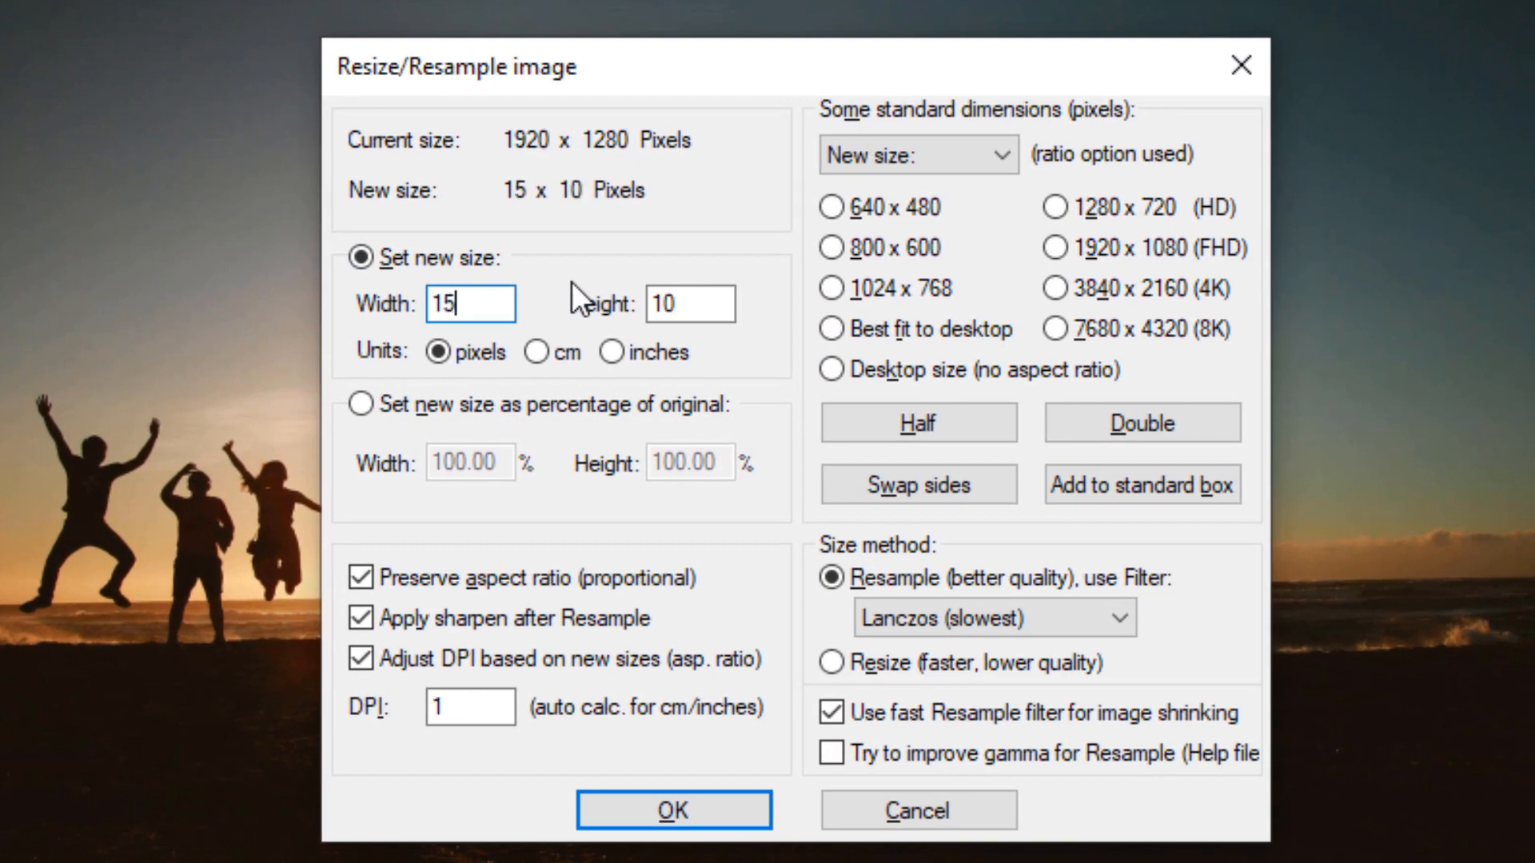
- Enter width 1584 then height 786 with proportions kept, giving 1179 × 786 for the beach photo
text(1584)
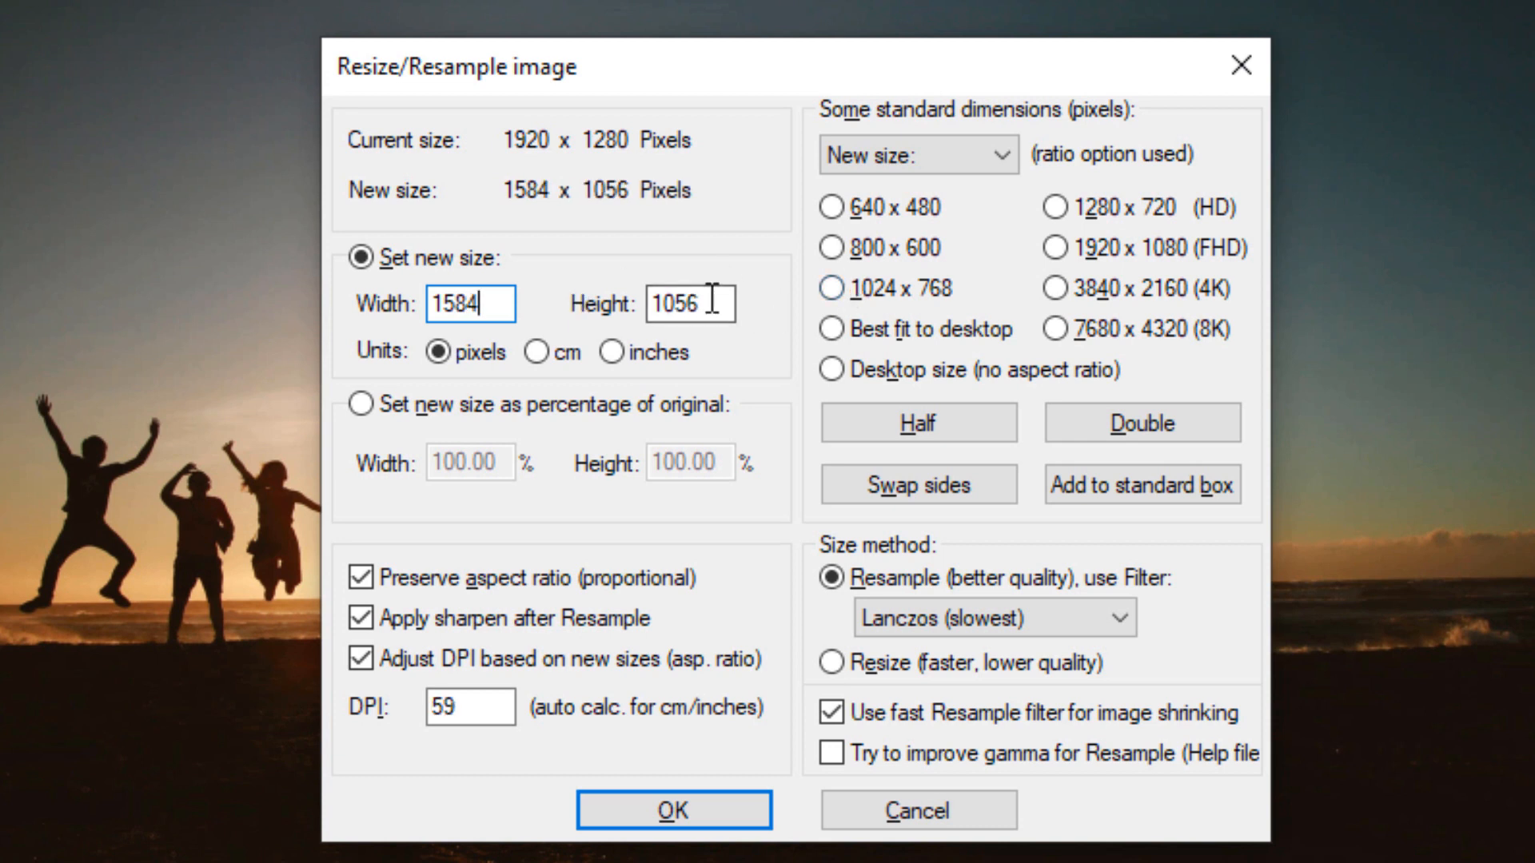
text(786)
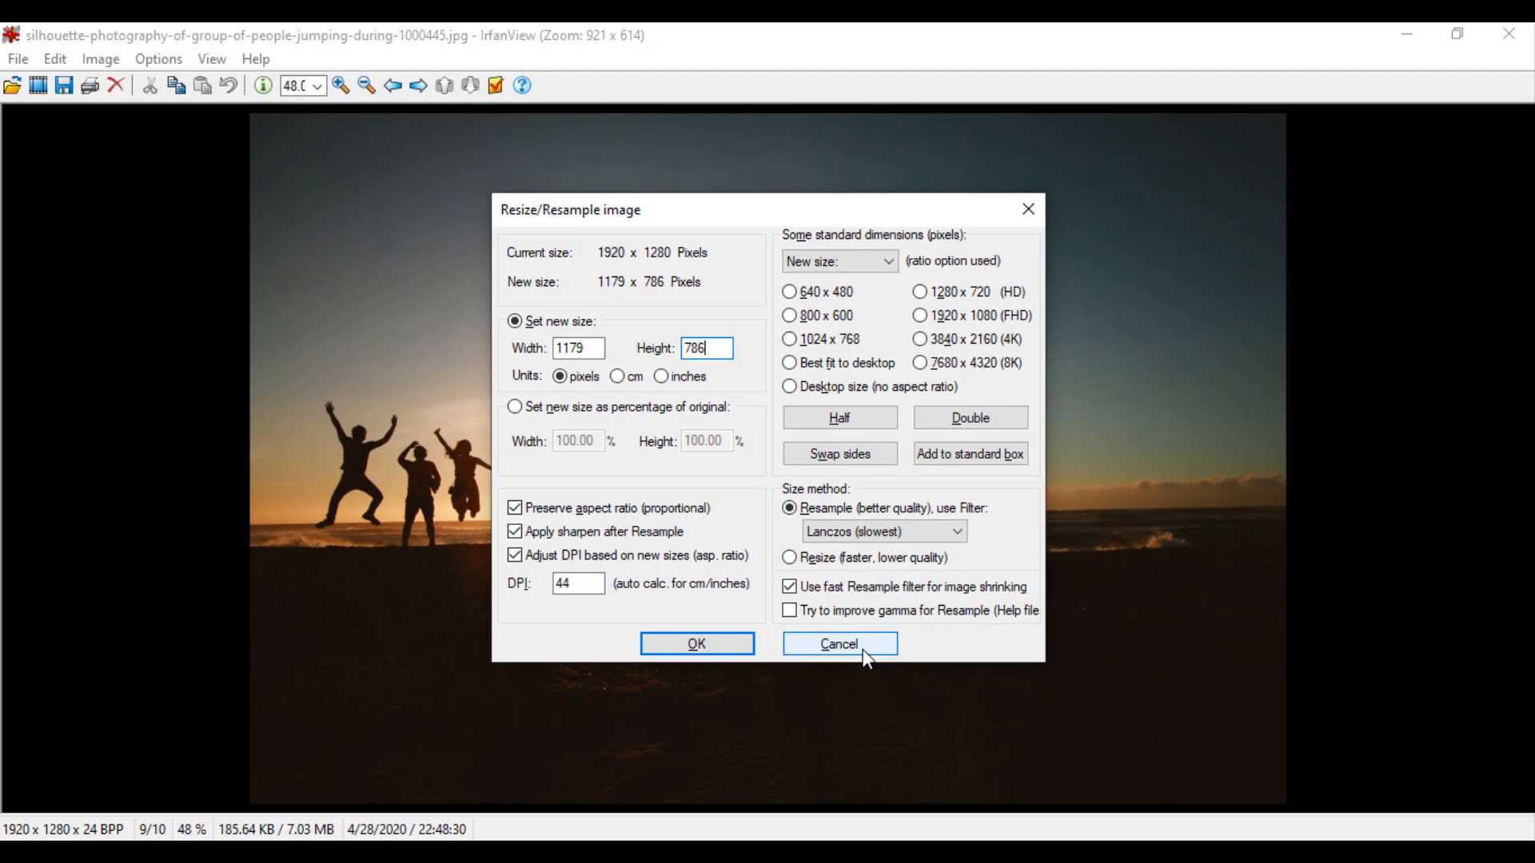
- Cancel the resize and create a maximized 1:1 square selection on the beach photo
click(837, 643)
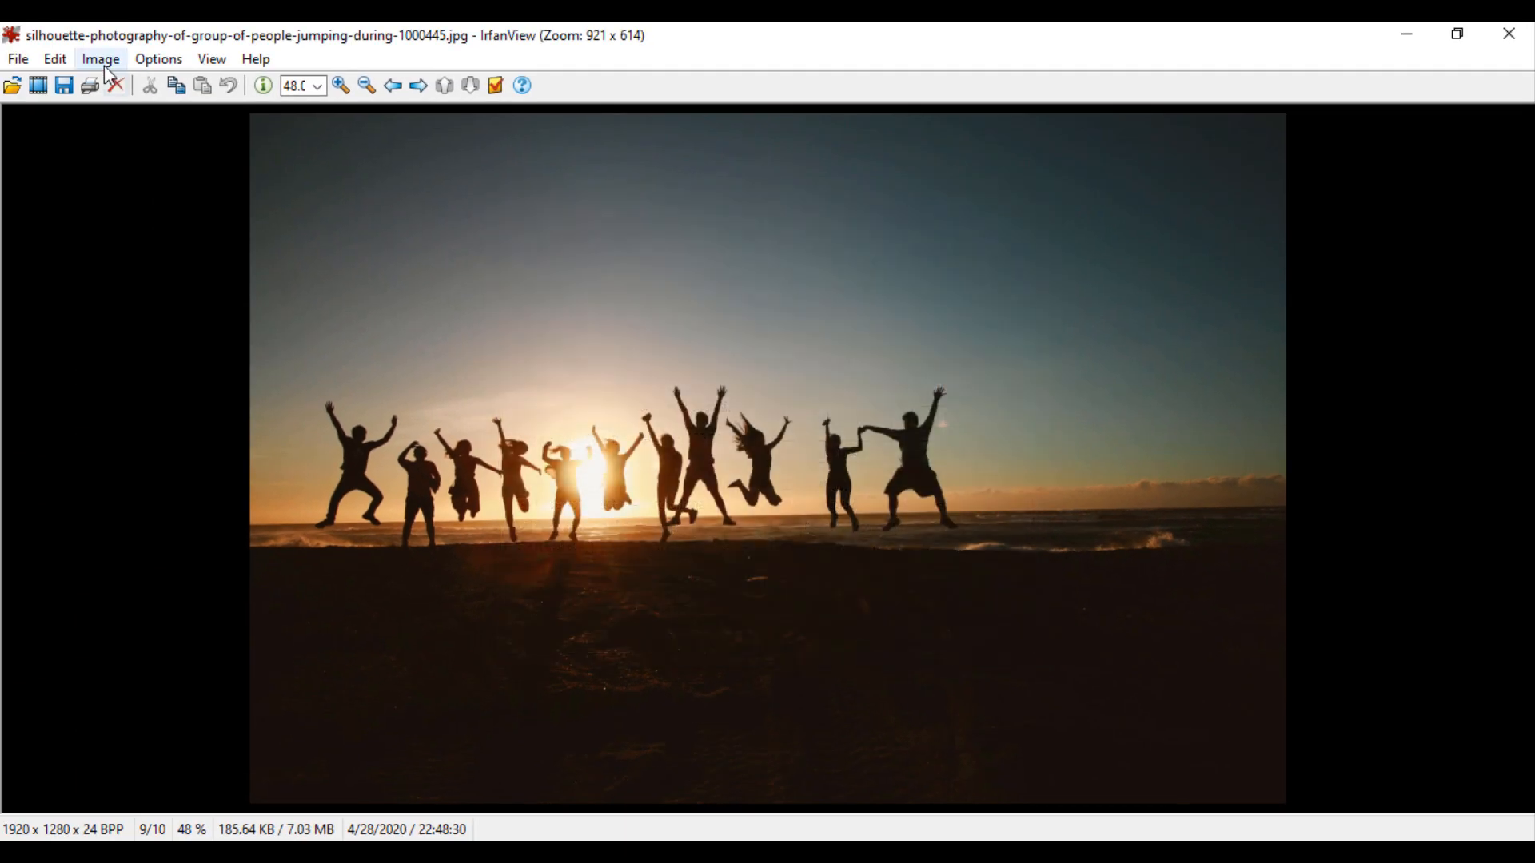
click(53, 58)
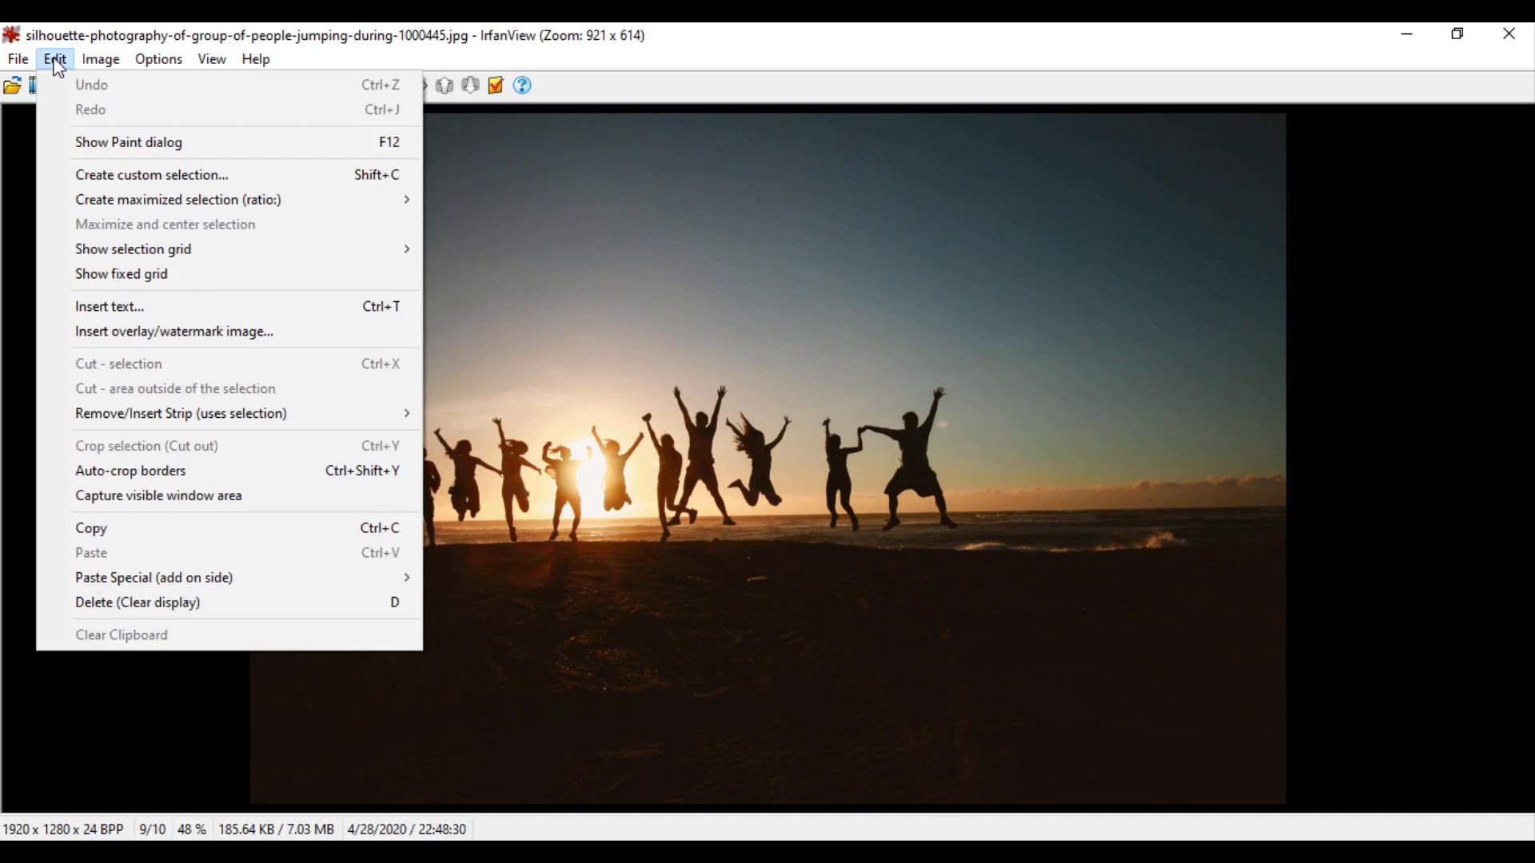
mouse_move(161, 175)
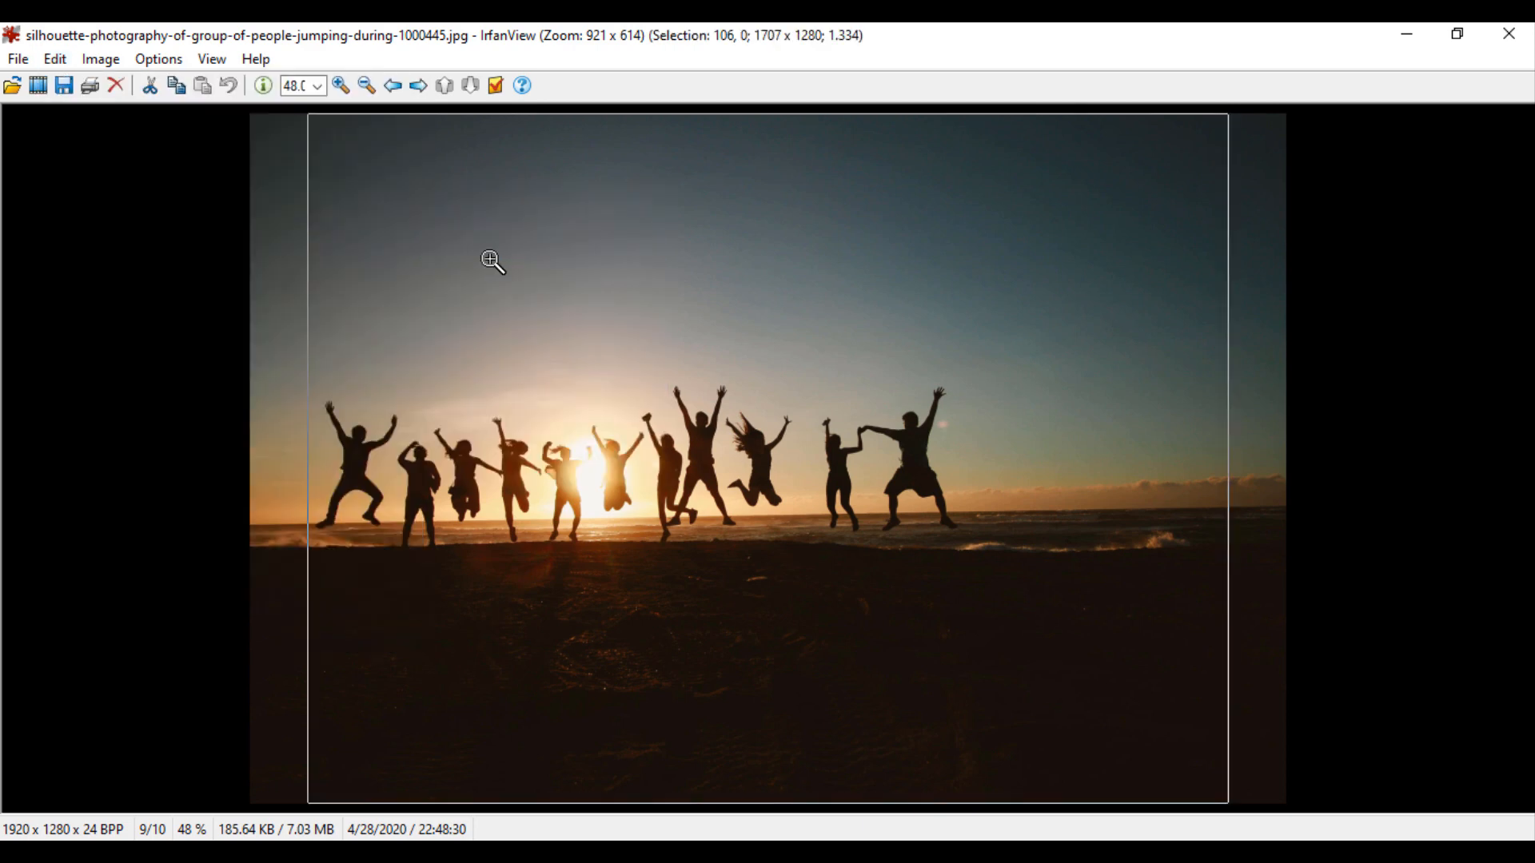
click(54, 58)
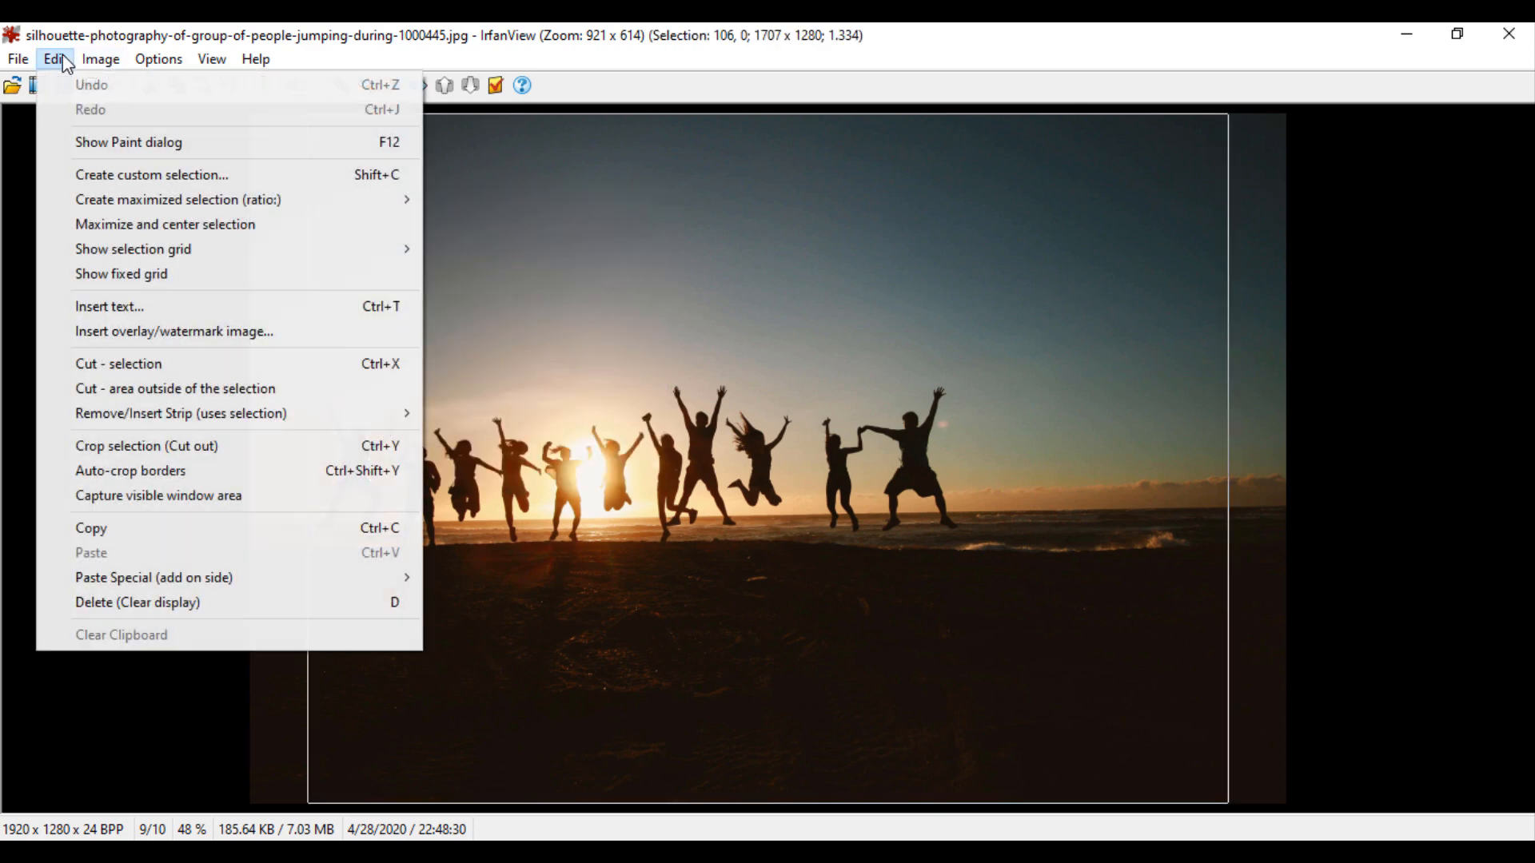
mouse_move(178, 199)
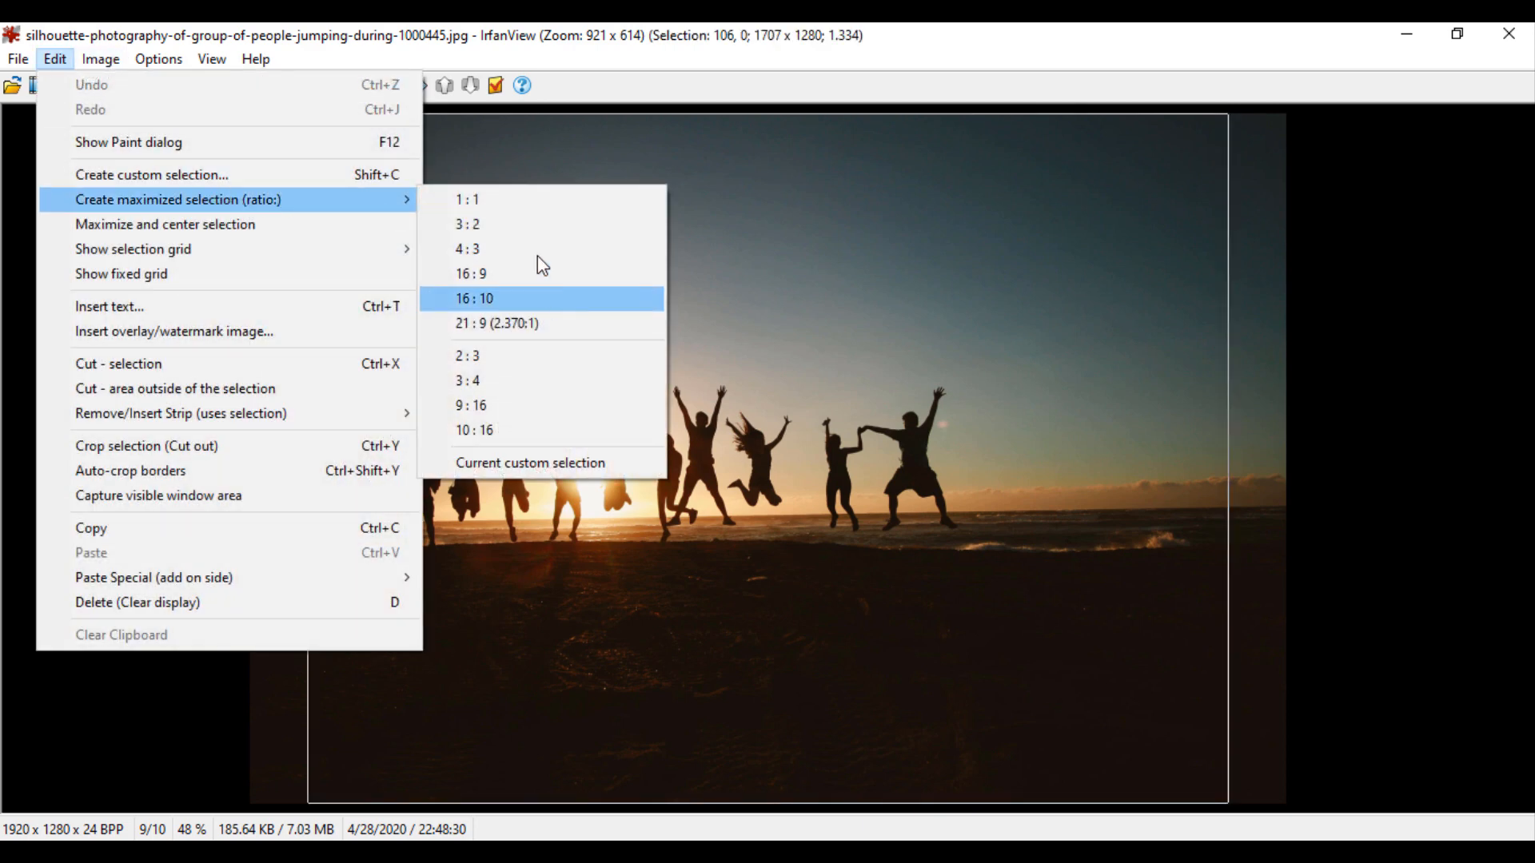
click(467, 200)
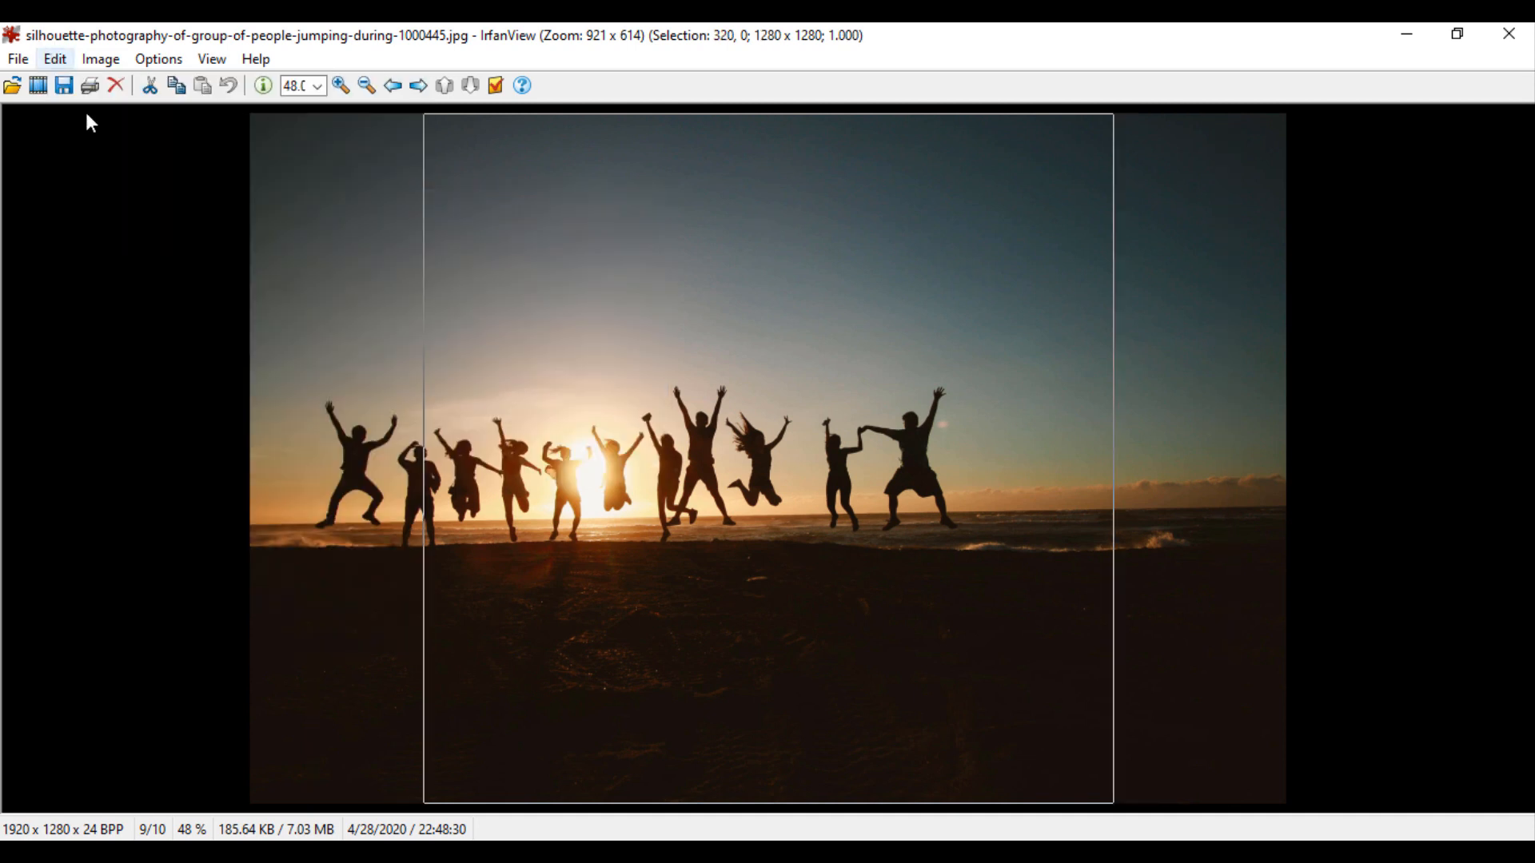
- Crop the beach photo to the 1280 × 1280 square selection
click(53, 58)
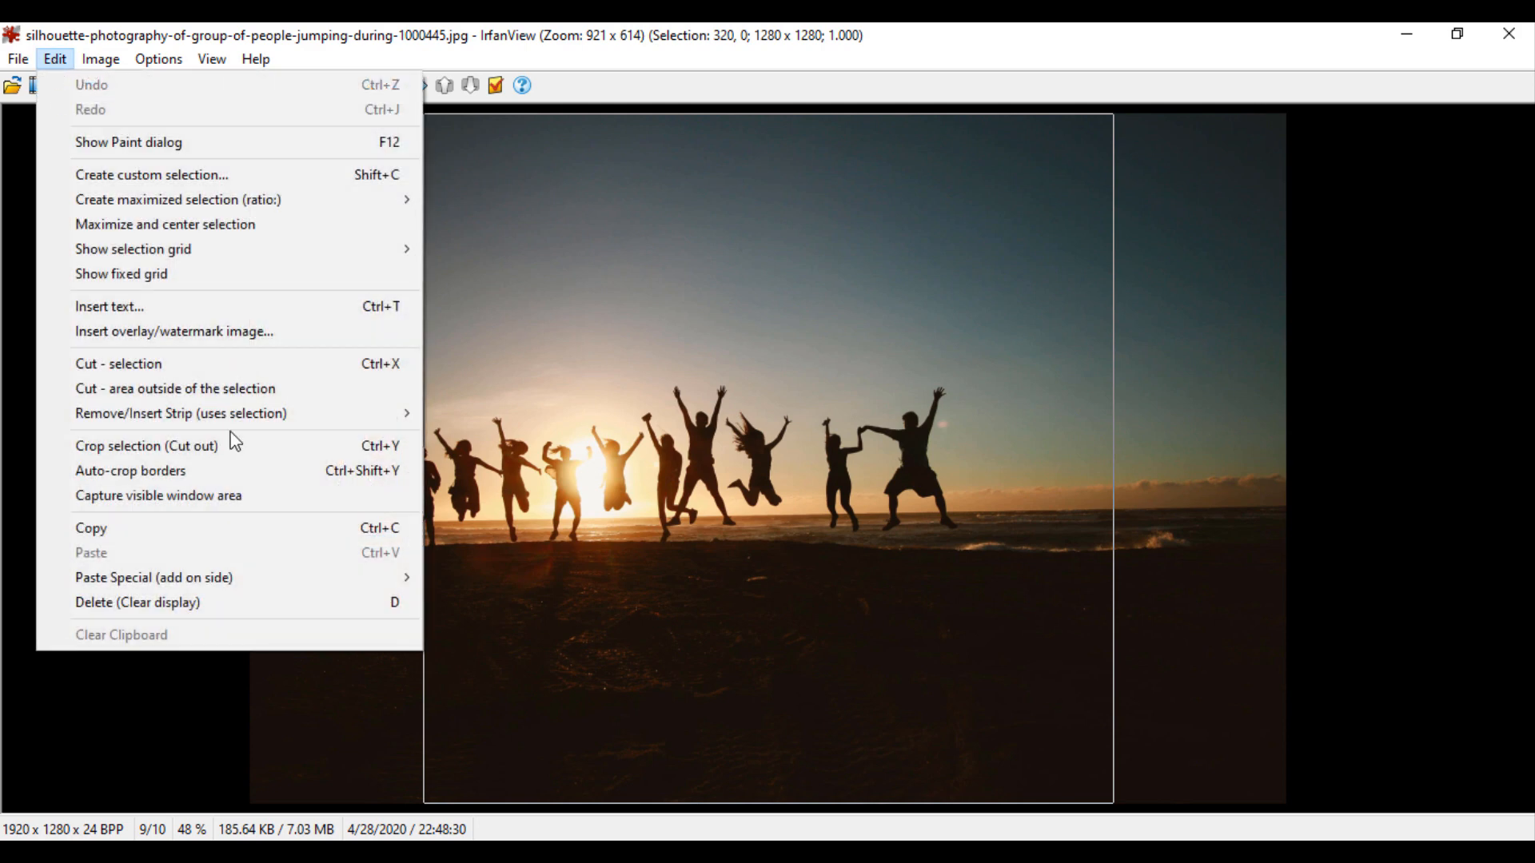
click(145, 445)
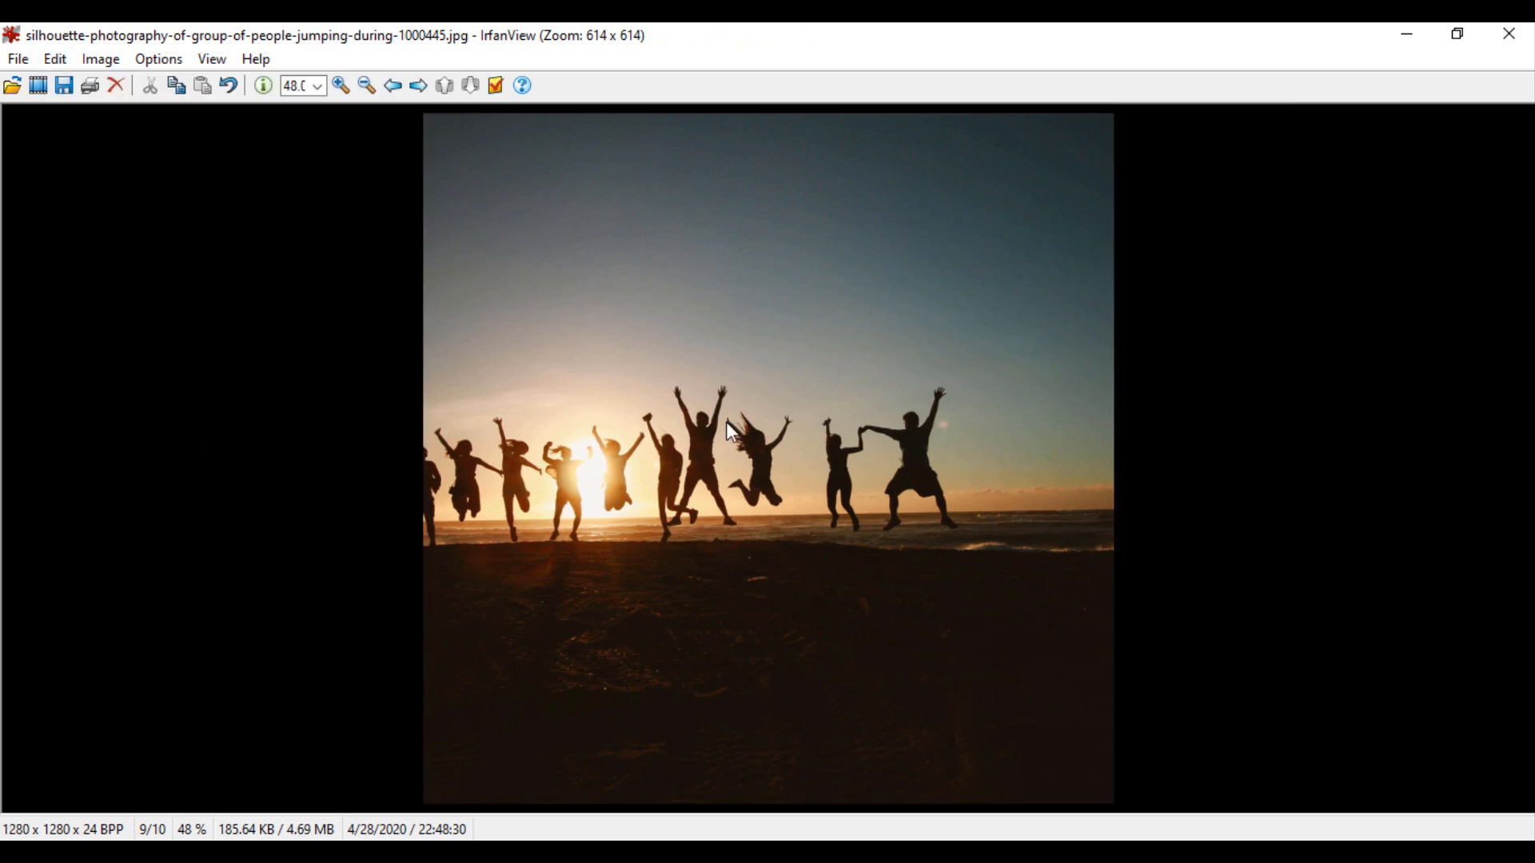
click(55, 58)
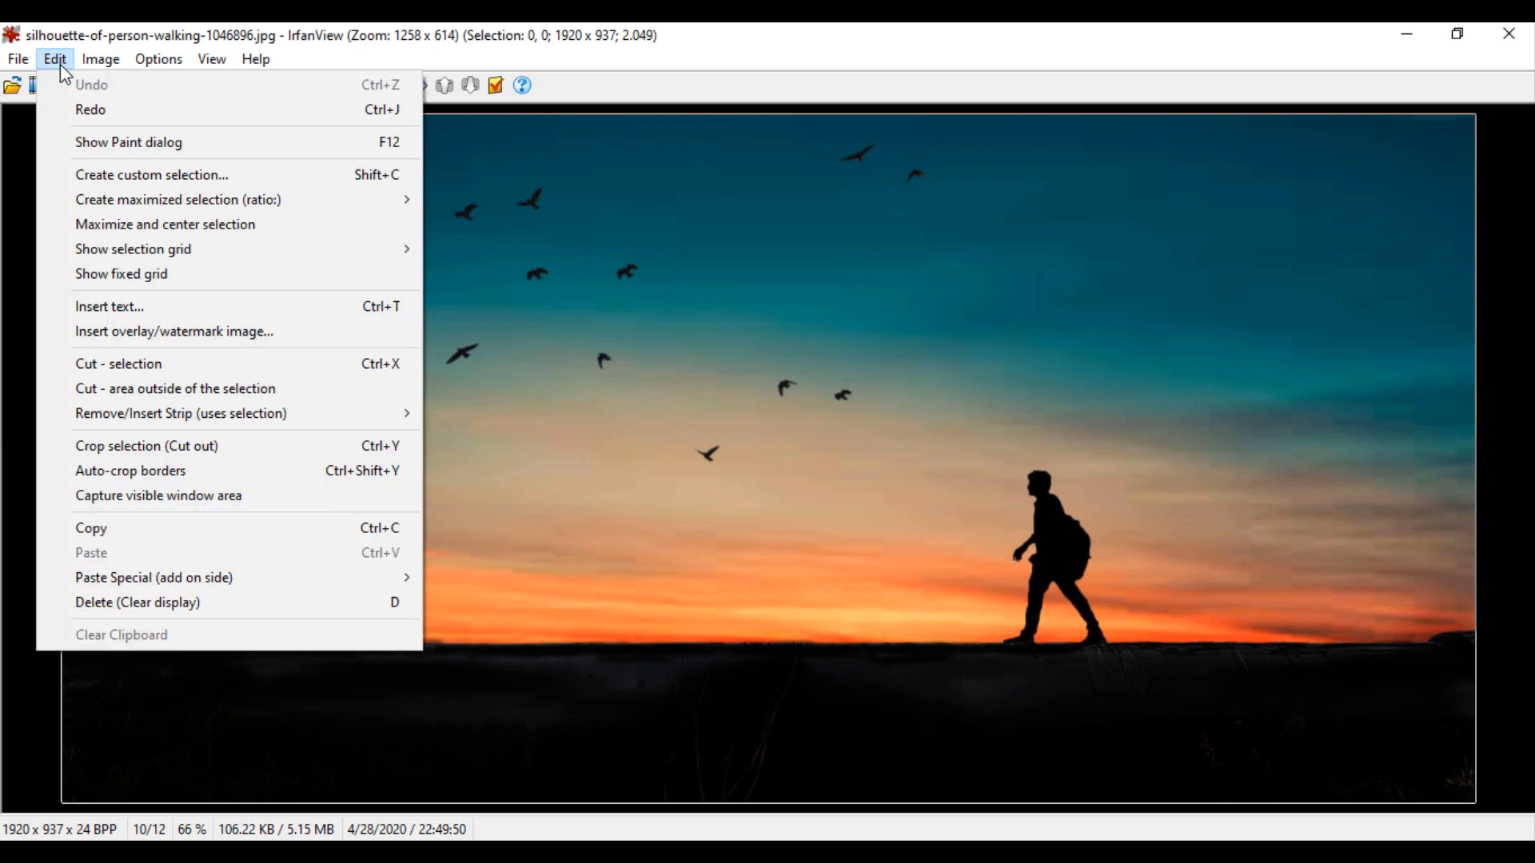
- Create a custom 1584 × 786 selection and draw it on the walking-silhouette sunset photo
click(151, 174)
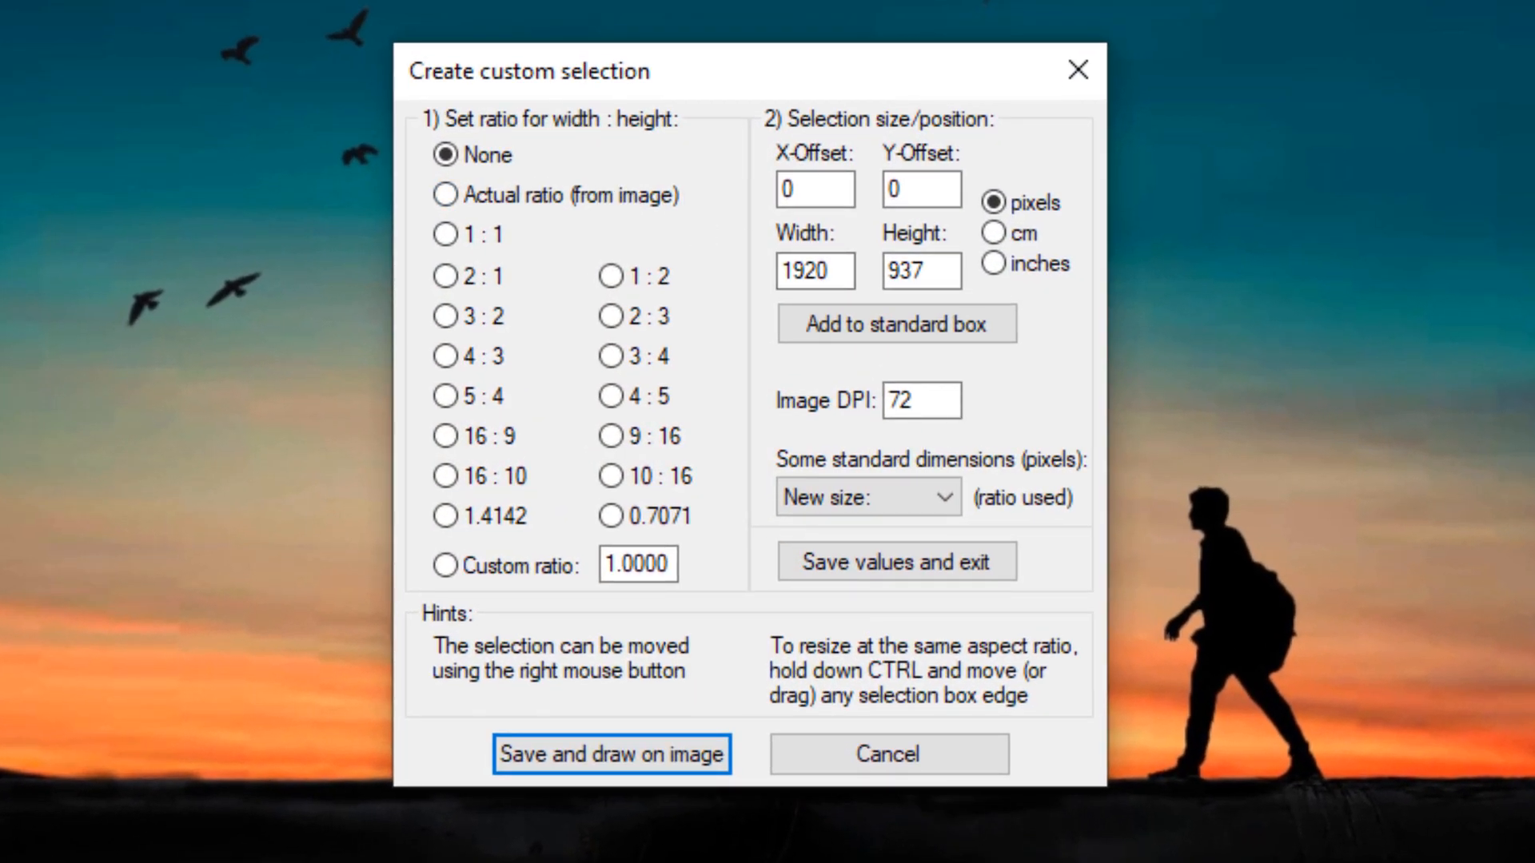
click(816, 271)
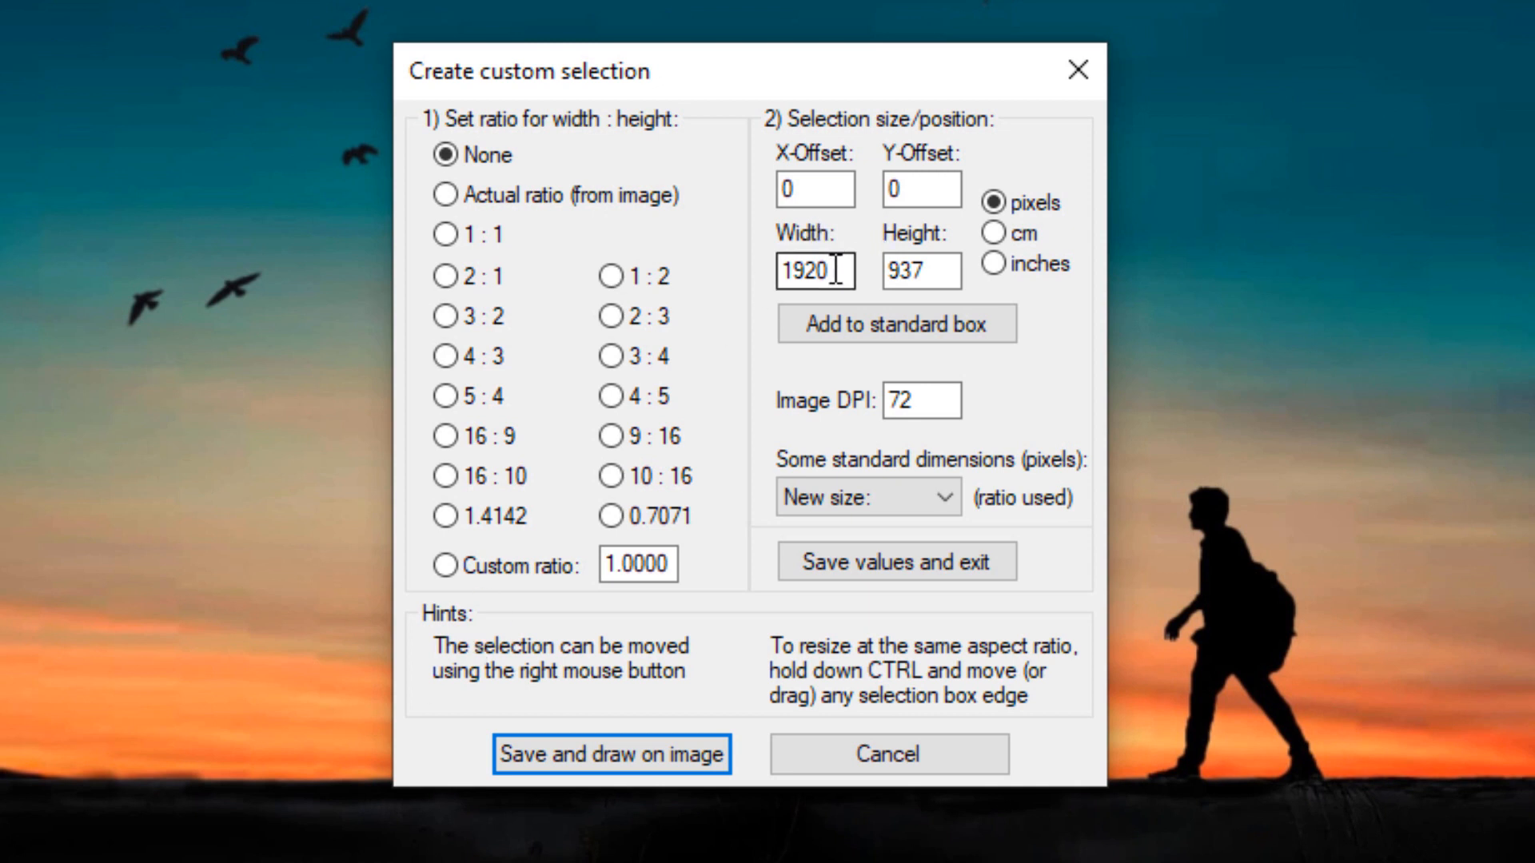
text(1584)
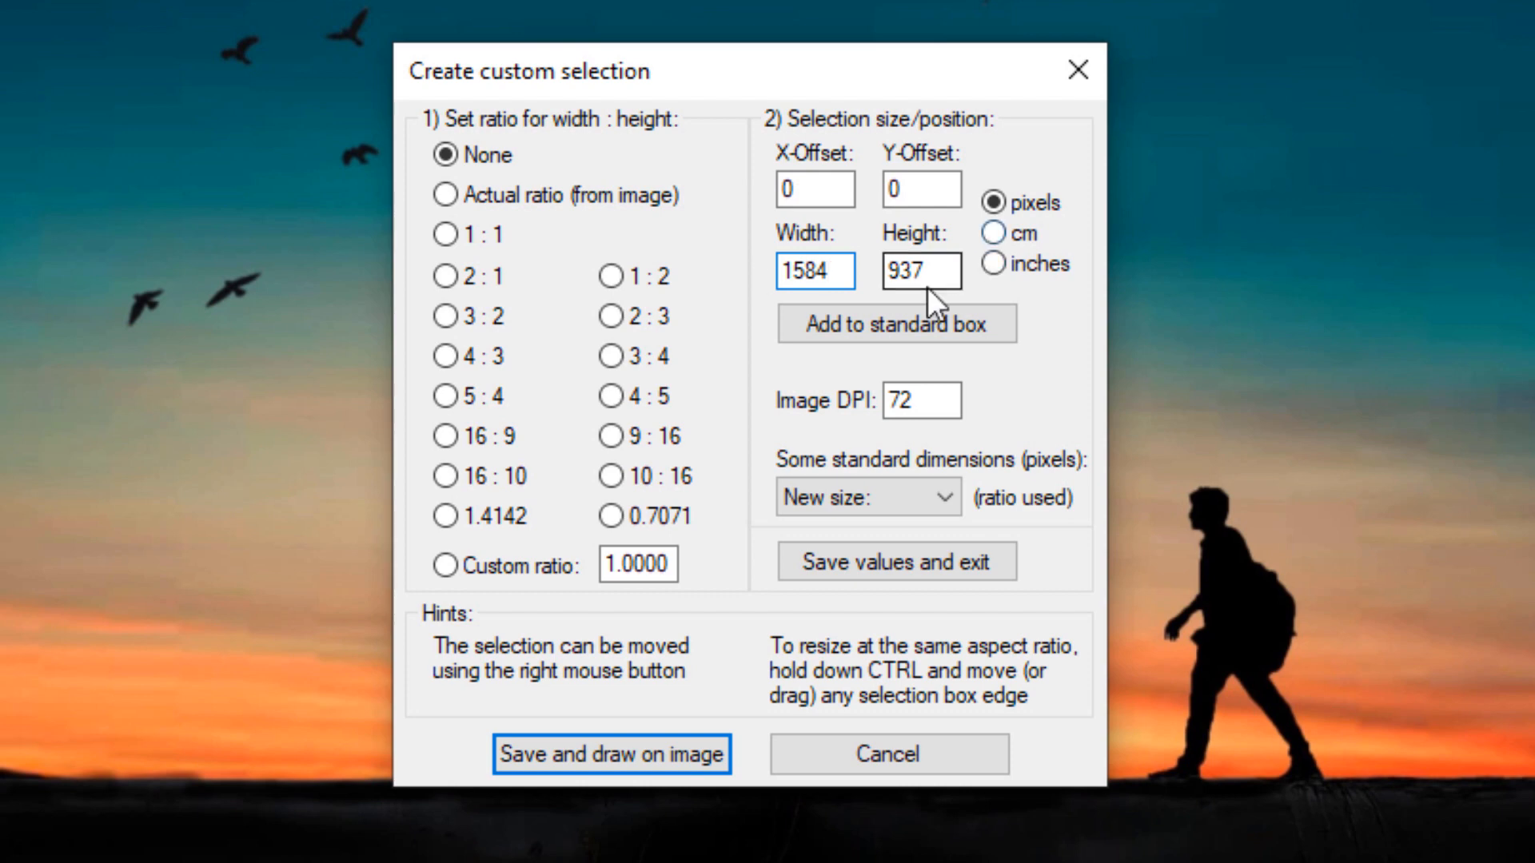
triple_click(920, 271)
text(786)
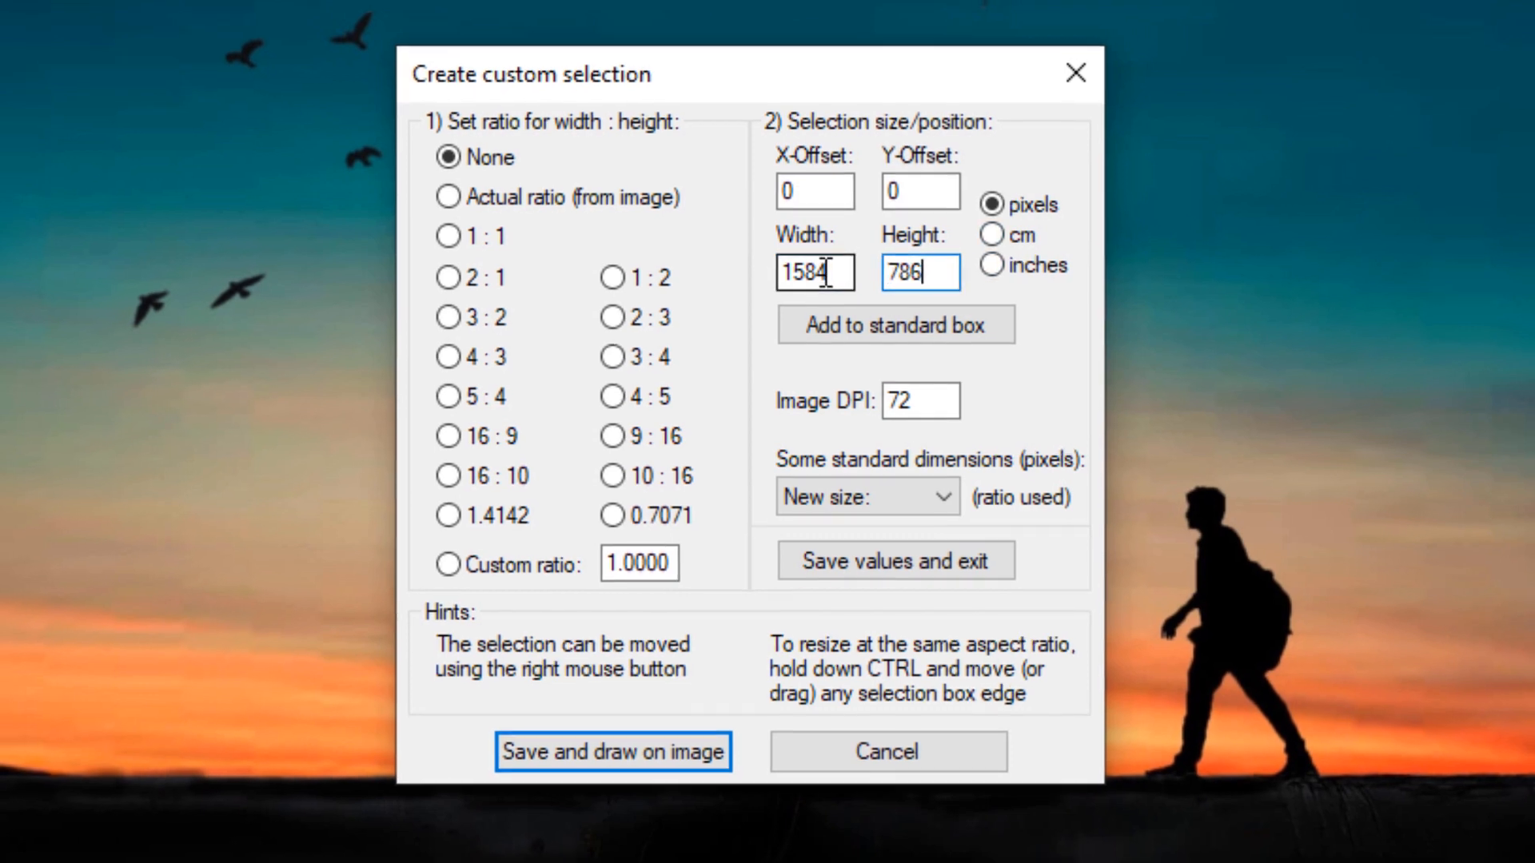
click(613, 752)
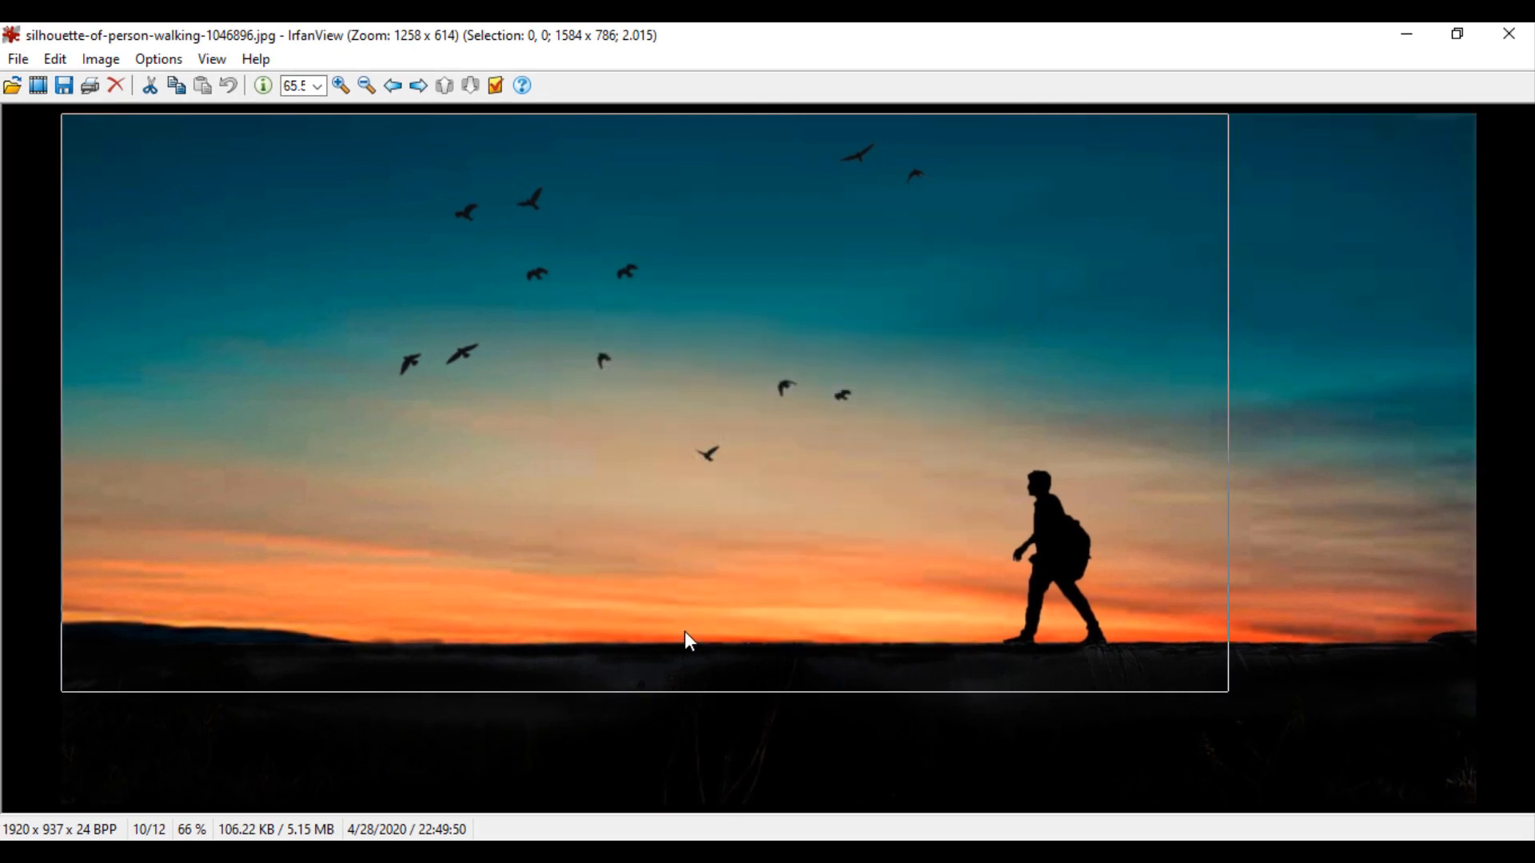
mouse_move(718, 326)
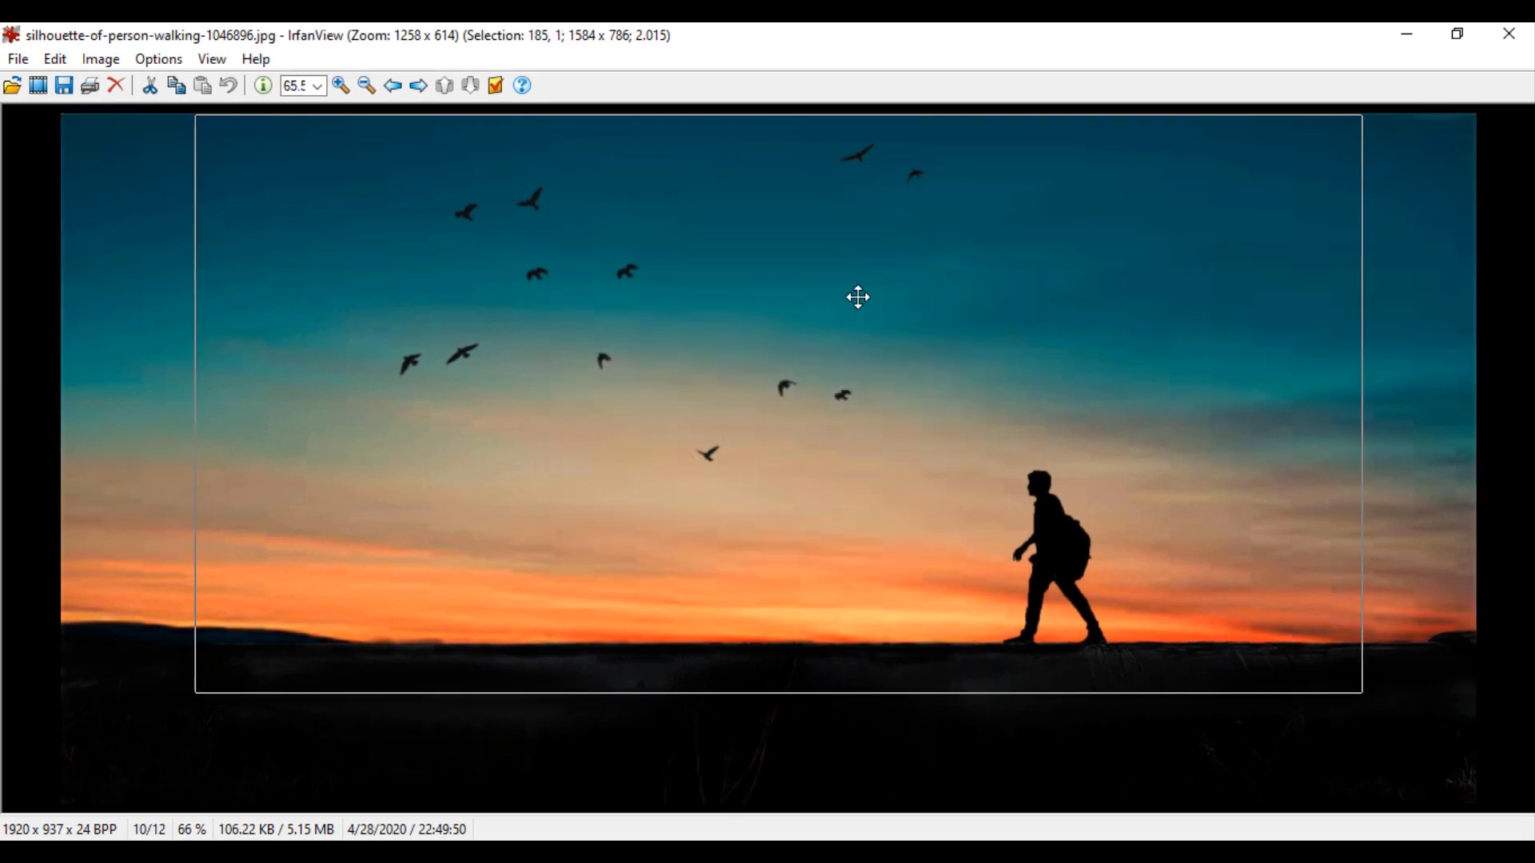
- Move the 1584 × 786 selection toward the centre to frame the birds and walking figure
drag(858, 296, 862, 305)
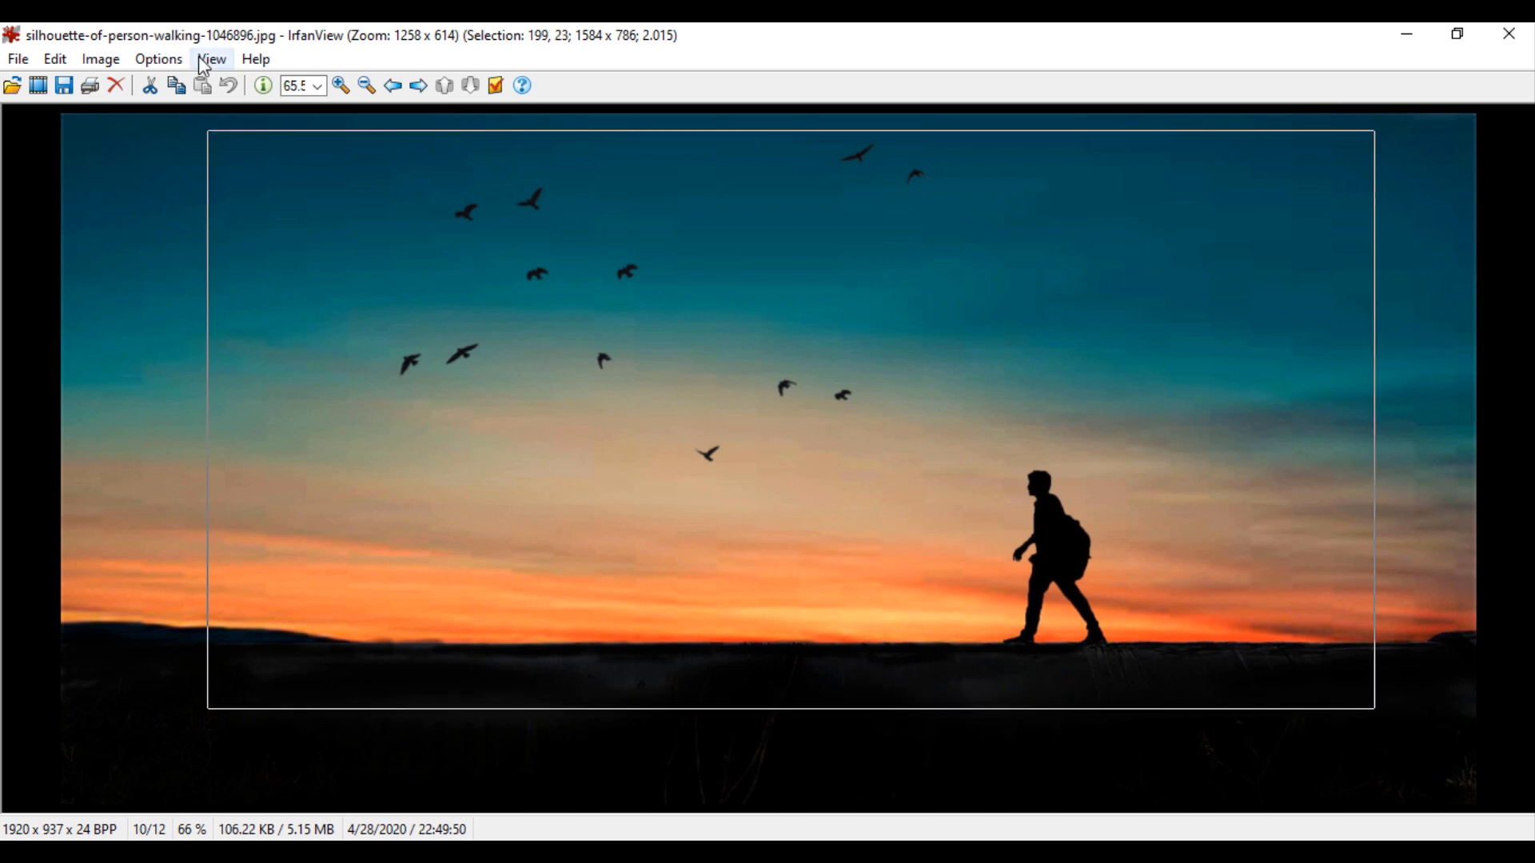
click(55, 58)
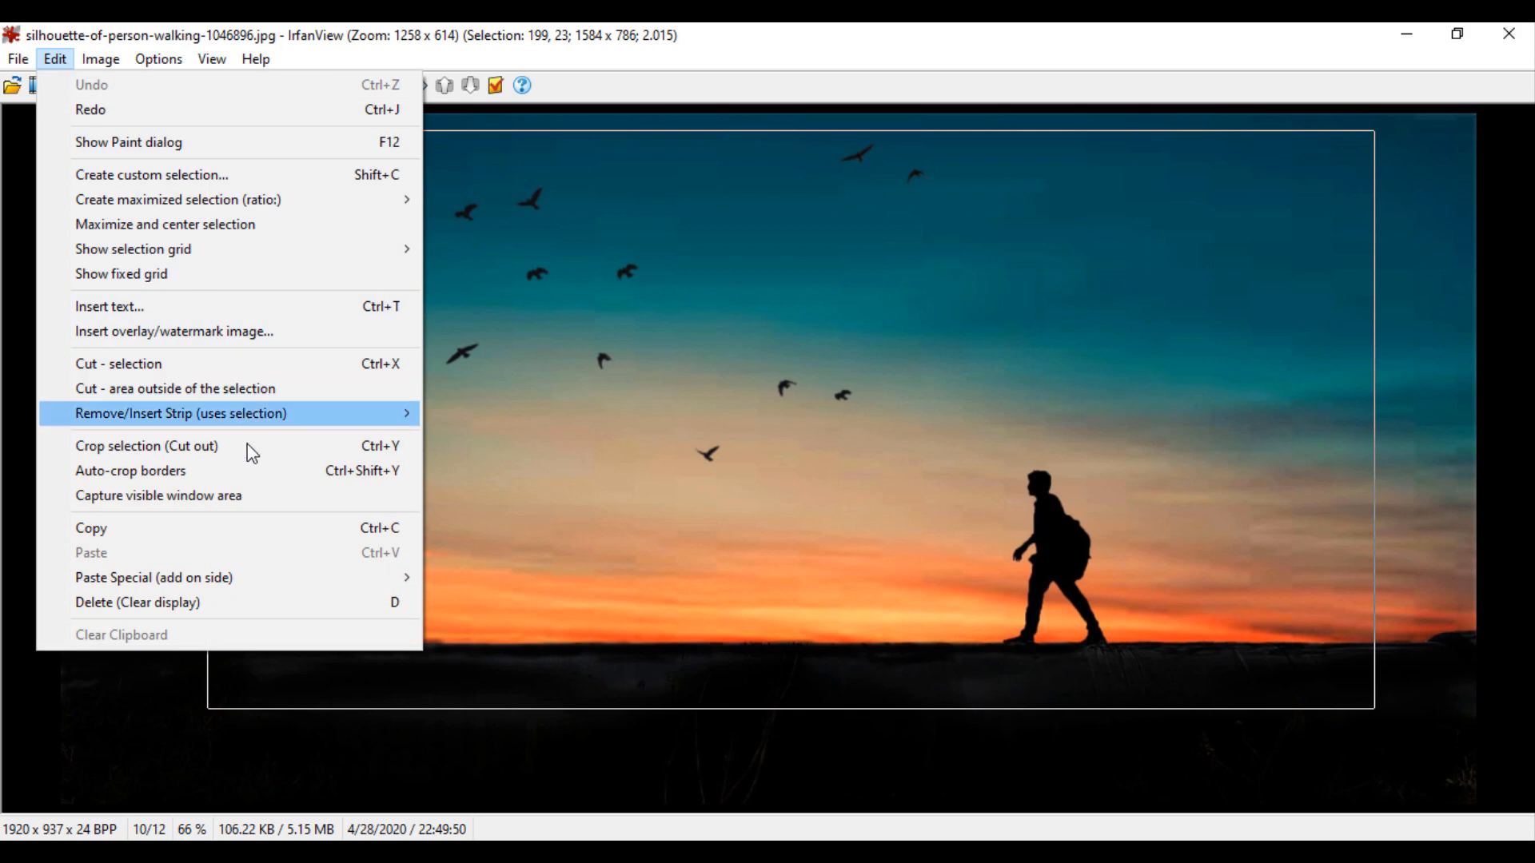